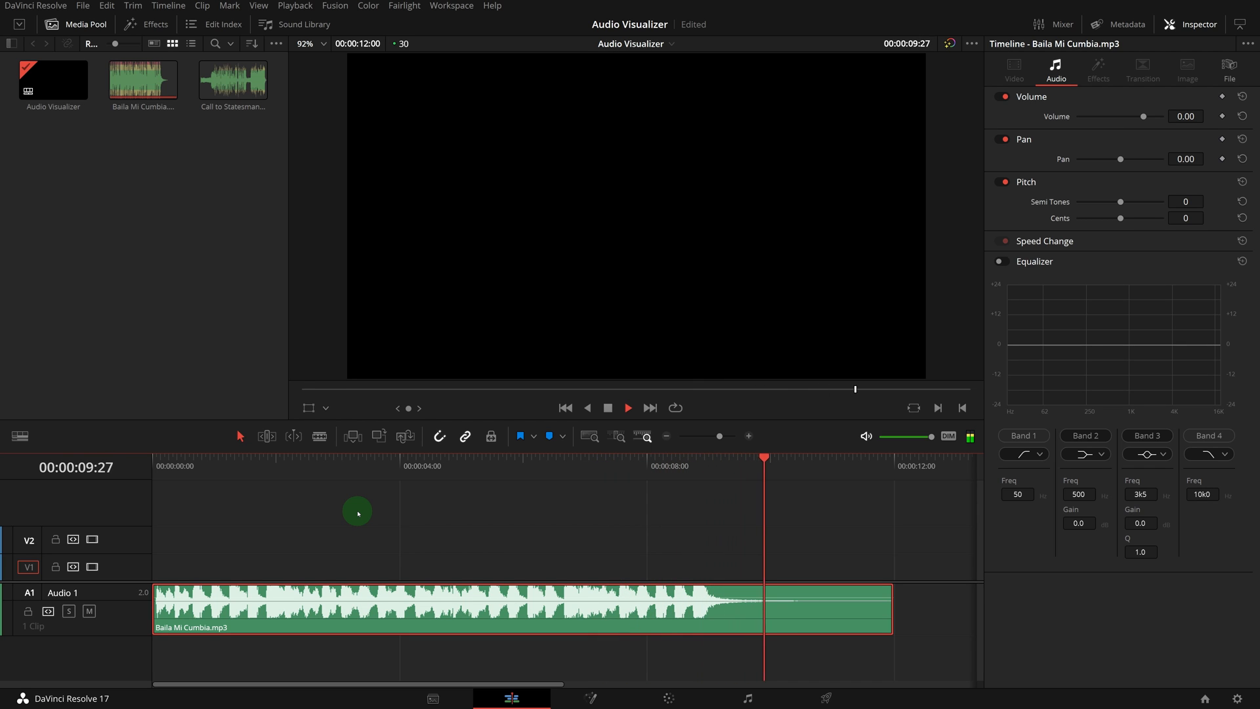
Step: Open the Effects library to get a Fusion Composition for above the Baila Mi Cumbia clip
left_click(146, 24)
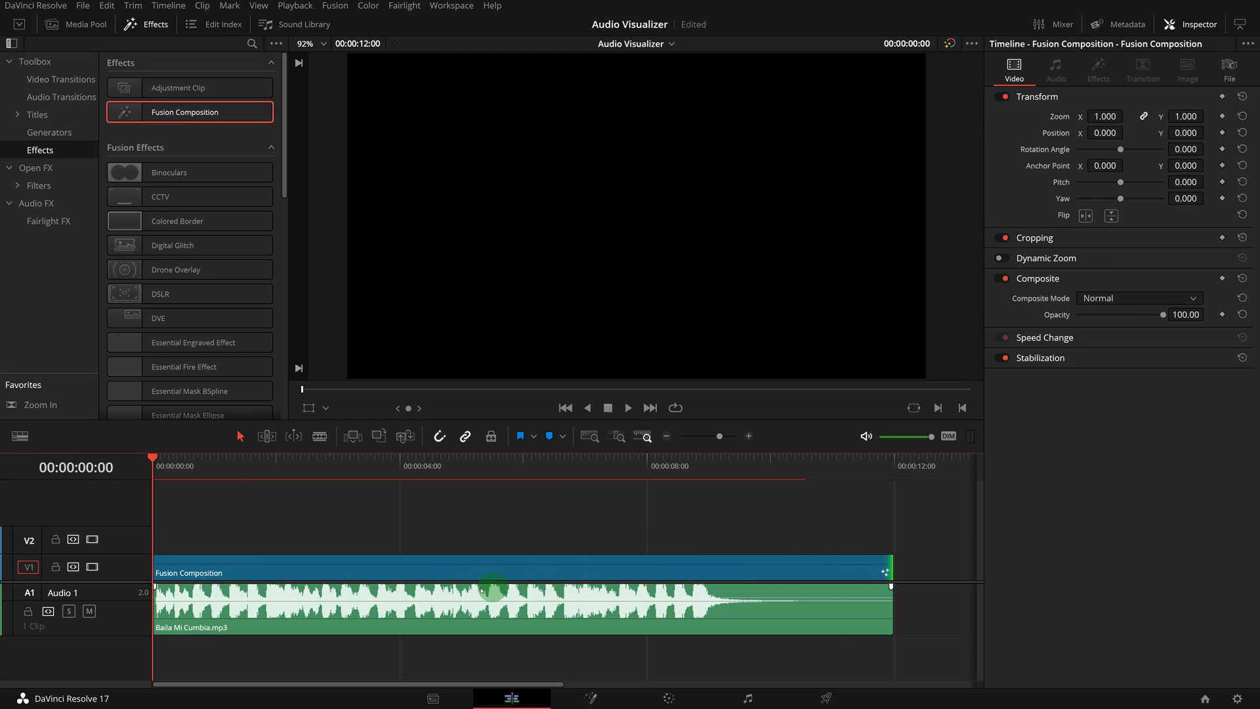
Step: On the Fusion page, shift MediaOut1 right and add Background and Paint nodes before it
left_click(592, 697)
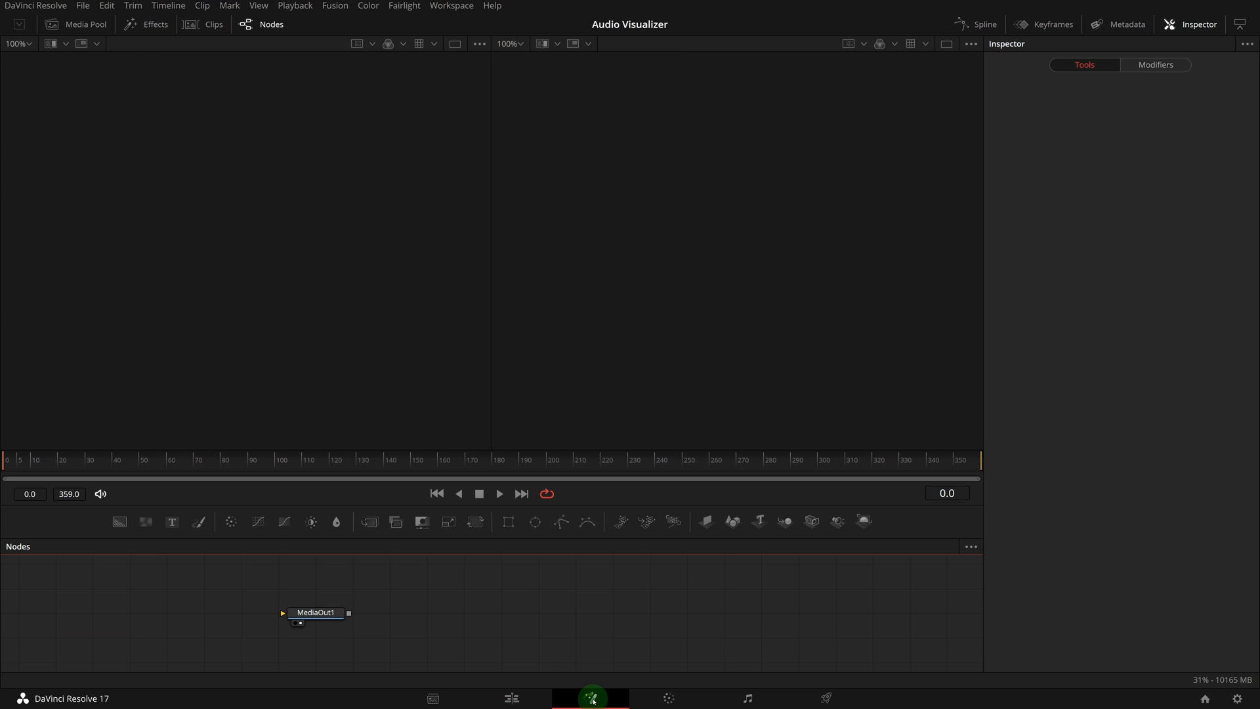
left_click_drag(316, 612, 687, 612)
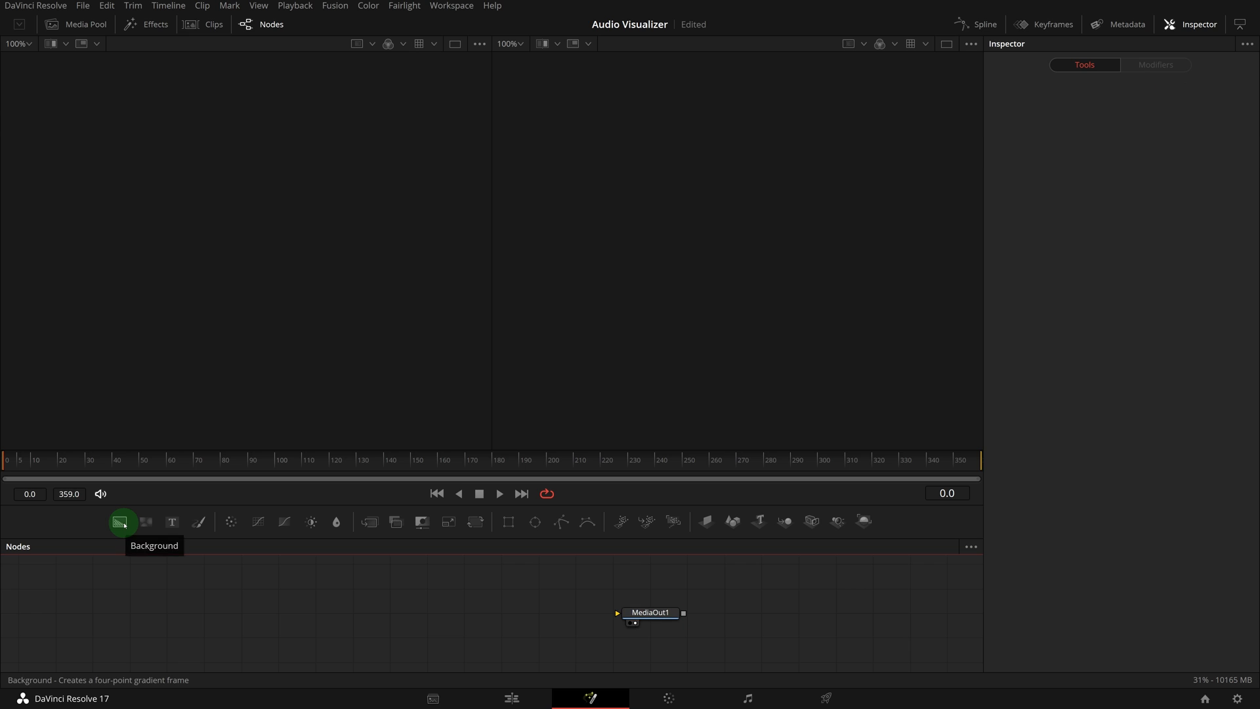
left_click(122, 522)
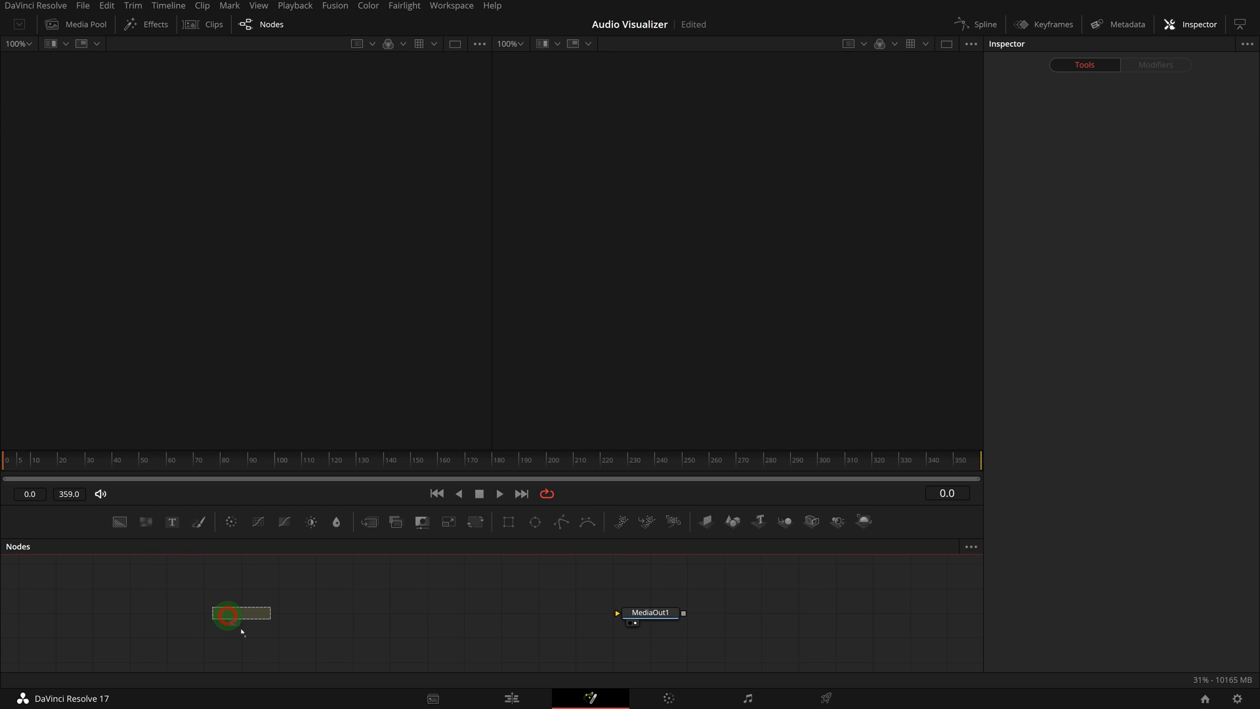
left_click(240, 615)
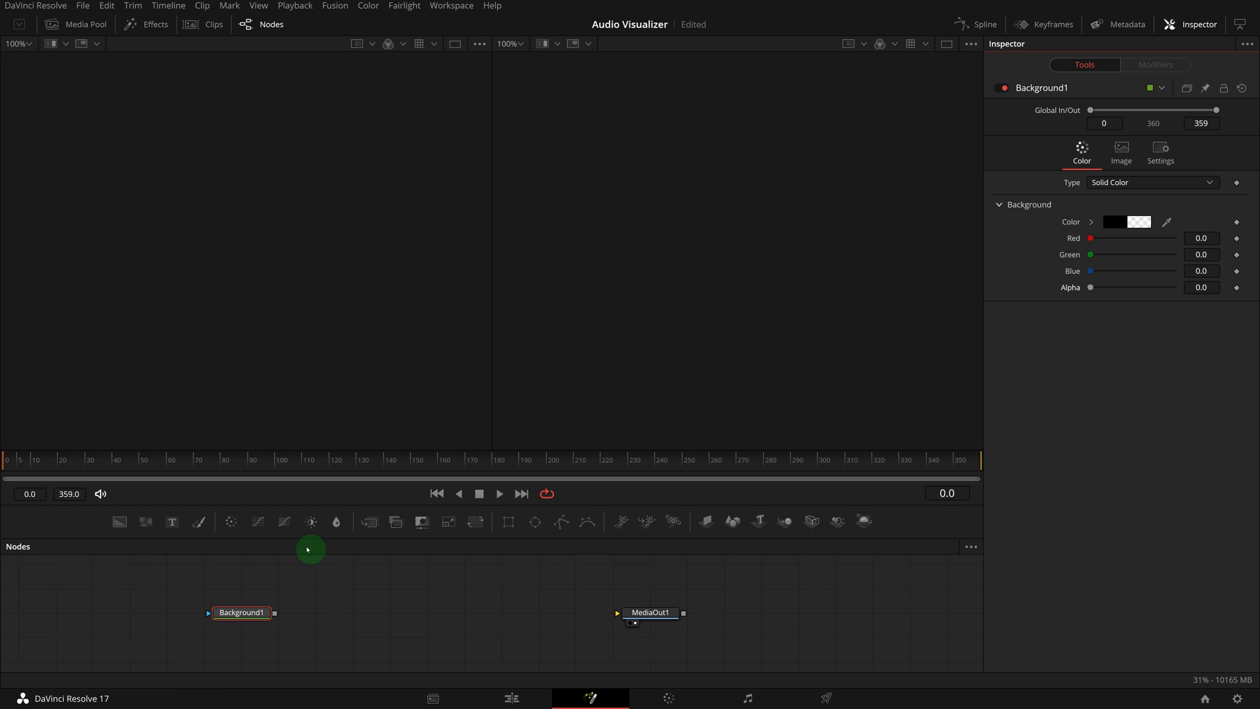
mouse_move(201, 520)
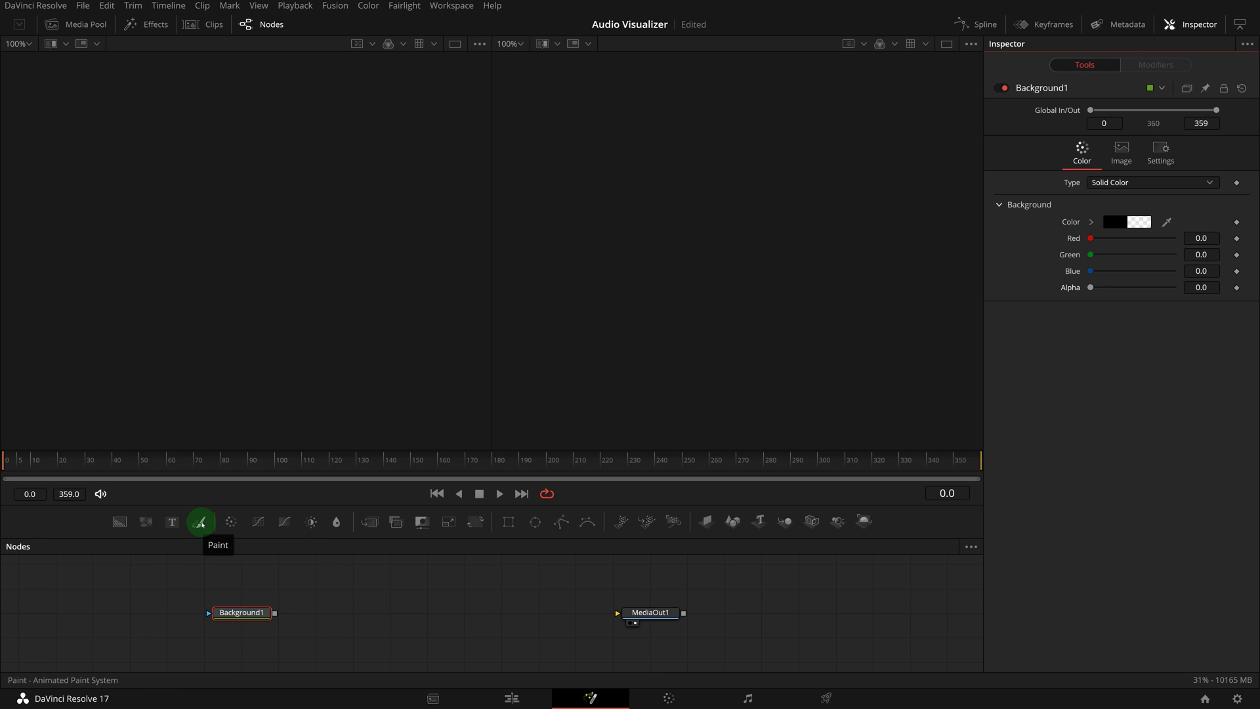
left_click(200, 520)
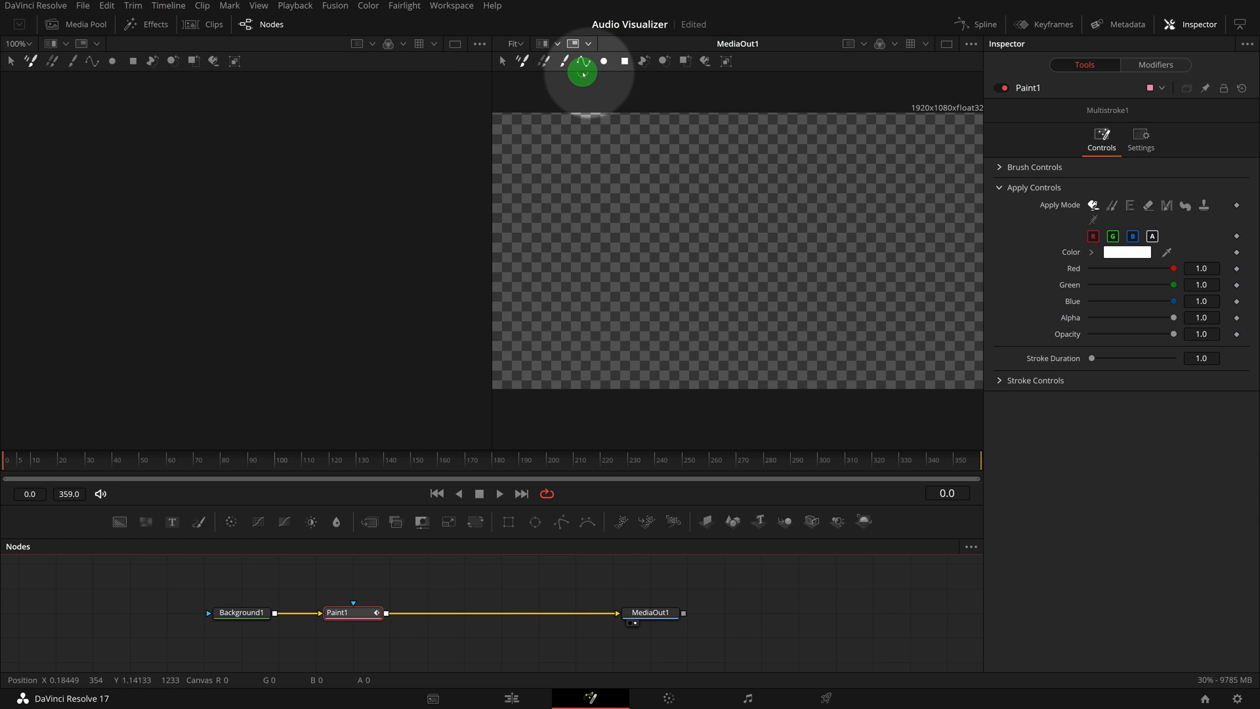
mouse_move(580, 61)
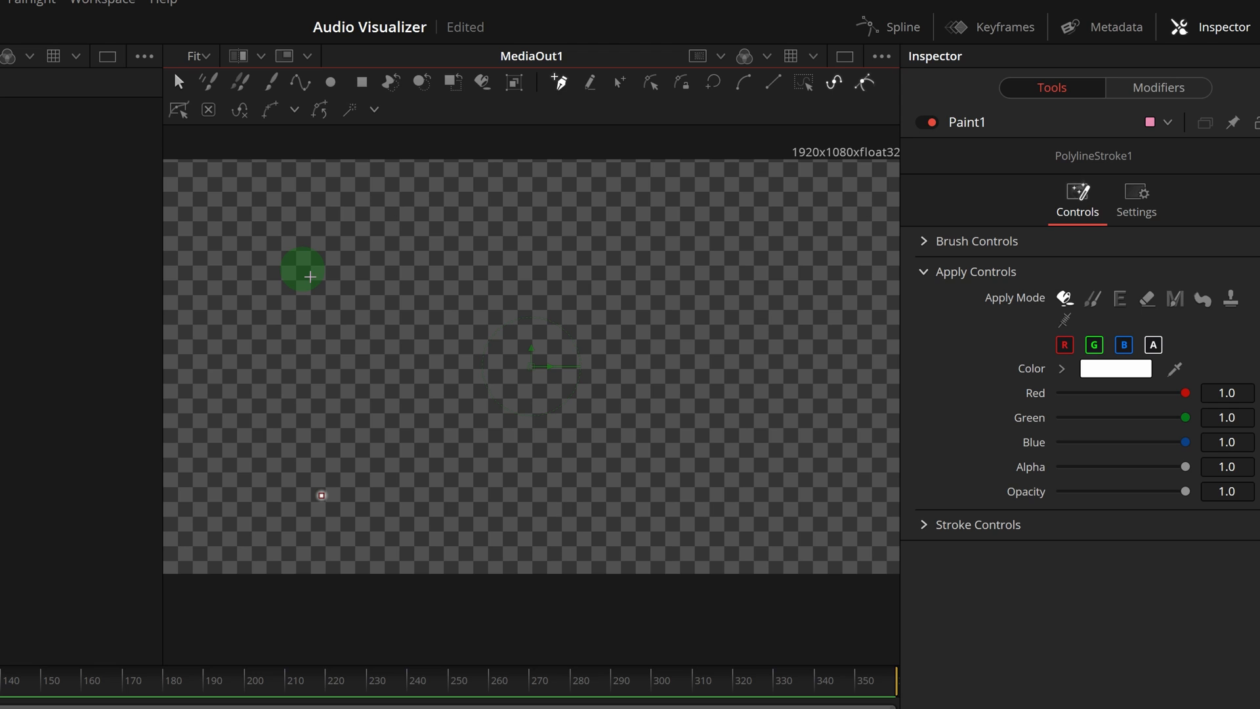
Step: Draw a vertical polyline stroke from top to bottom of the Paint canvas
left_click_drag(304, 272, 321, 494)
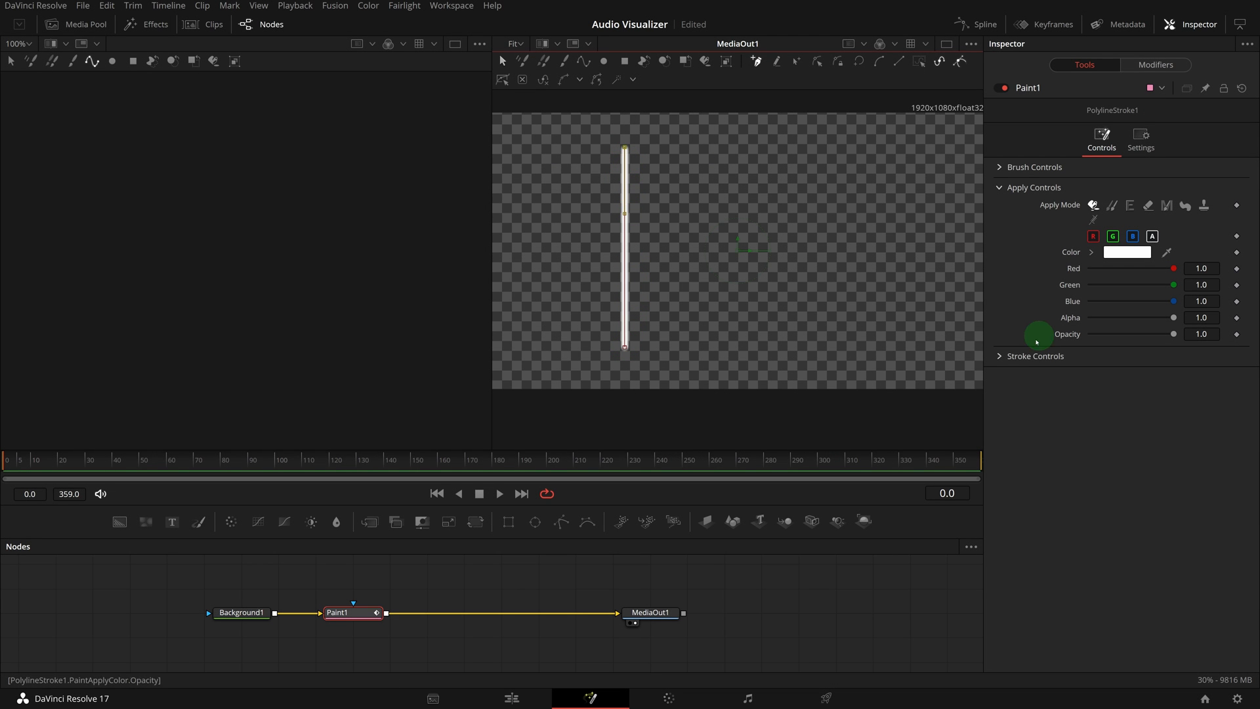
Step: Color the stroke orange and attach a MIDI Extractor modifier to its Write On end
left_click(1003, 355)
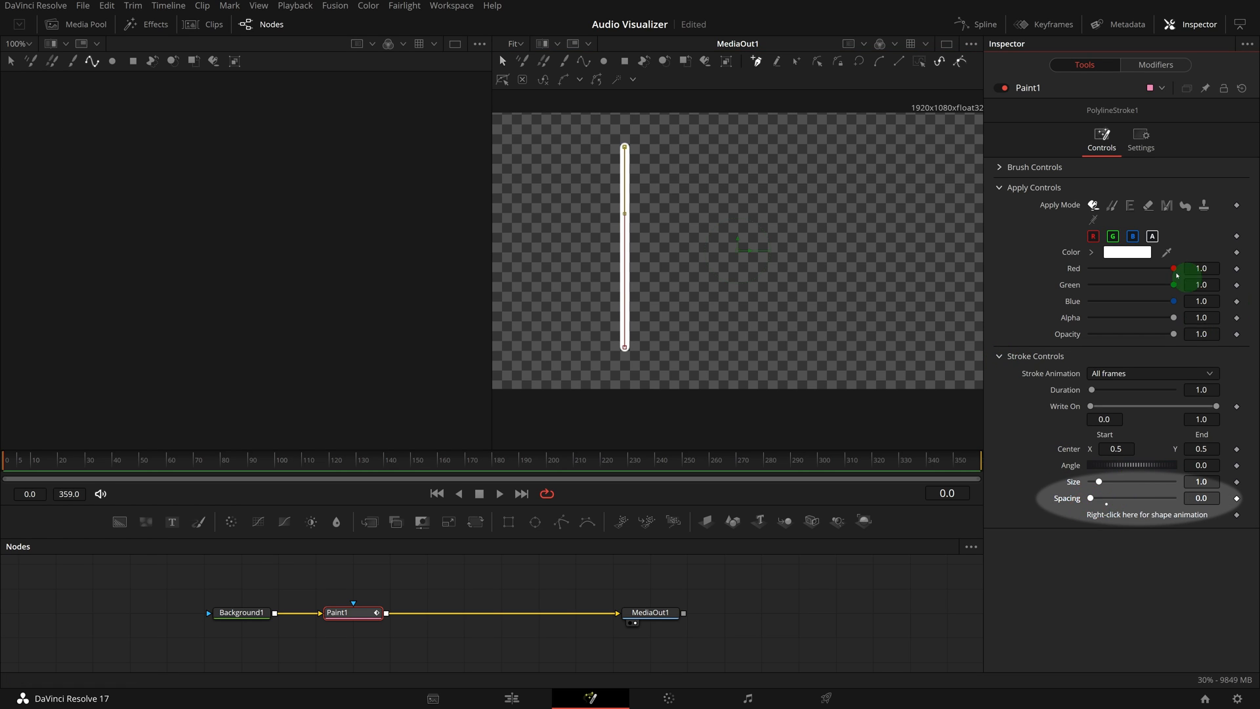
left_click(1127, 252)
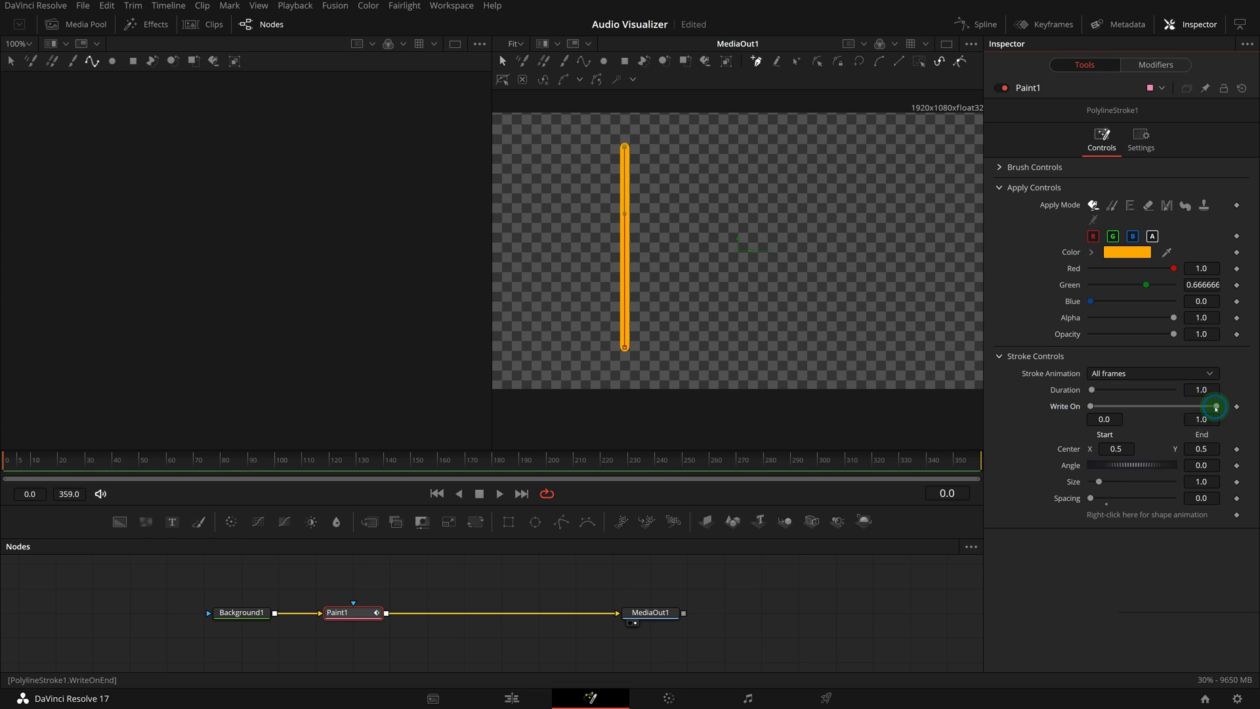
right_click(1238, 406)
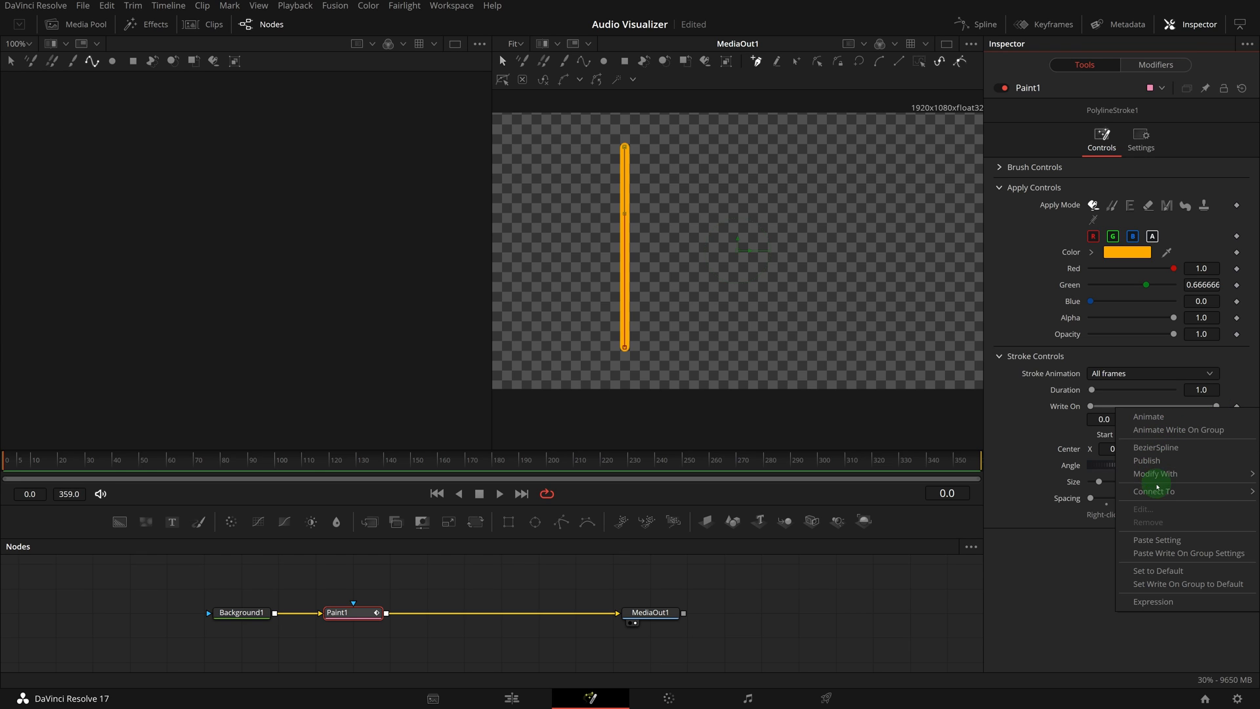
mouse_move(1156, 473)
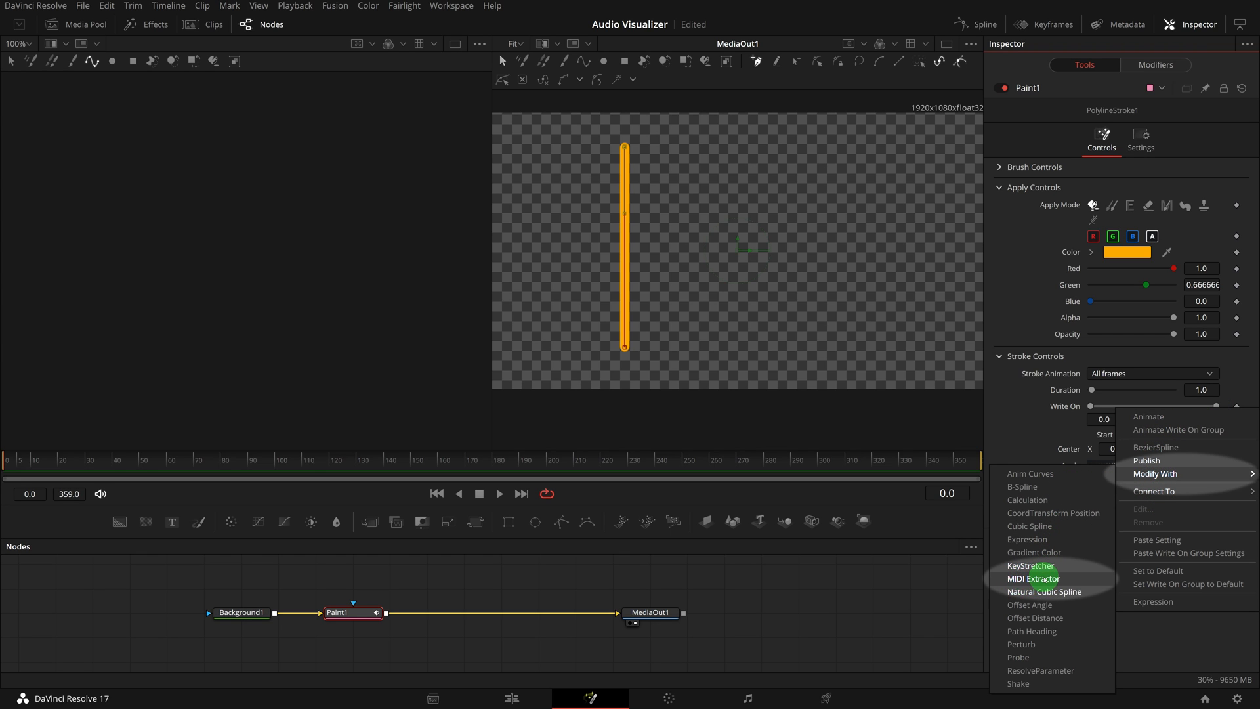
left_click(1034, 579)
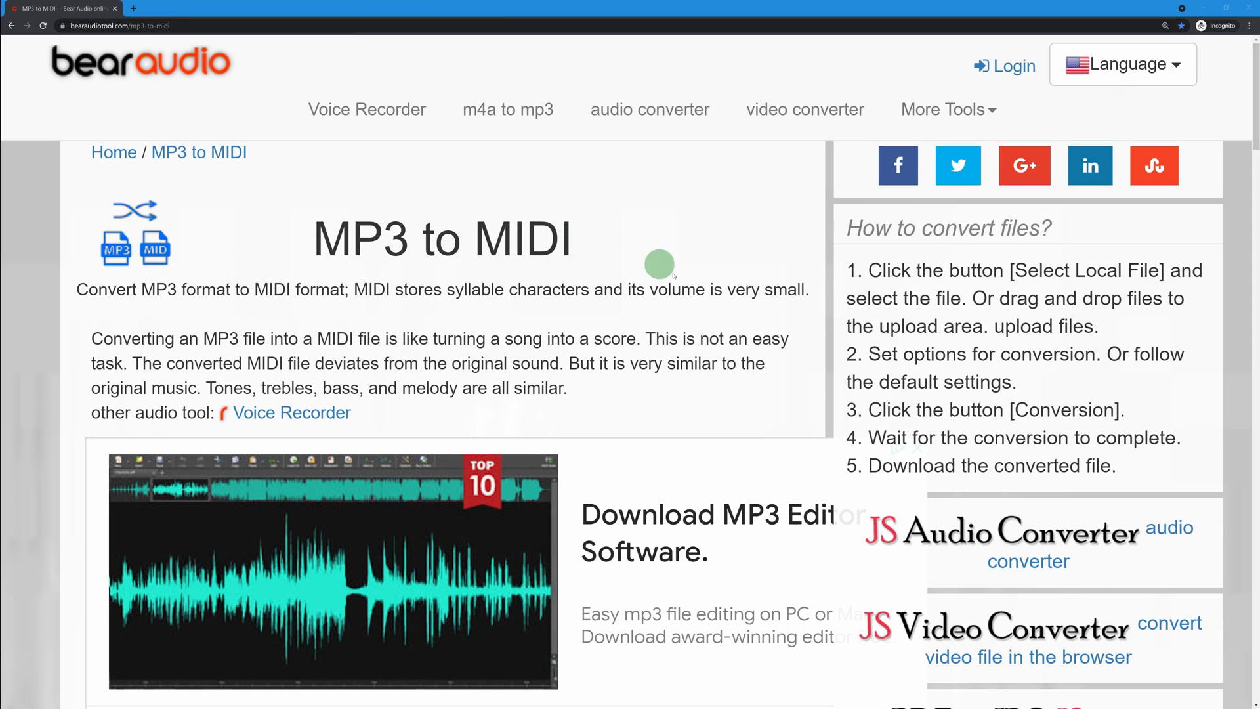
Step: Load Baila Mi Cumbia.mp3 into the converter and start the MIDI conversion
scroll("down", 3)
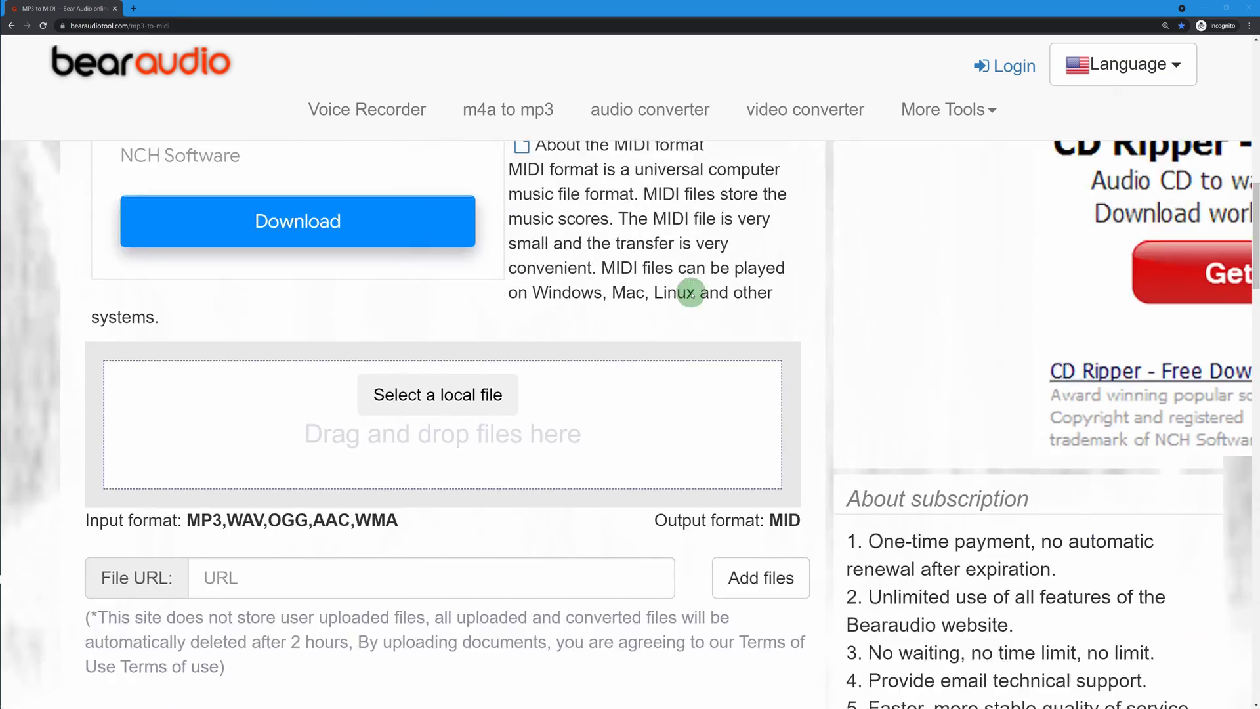
scroll("down", 3)
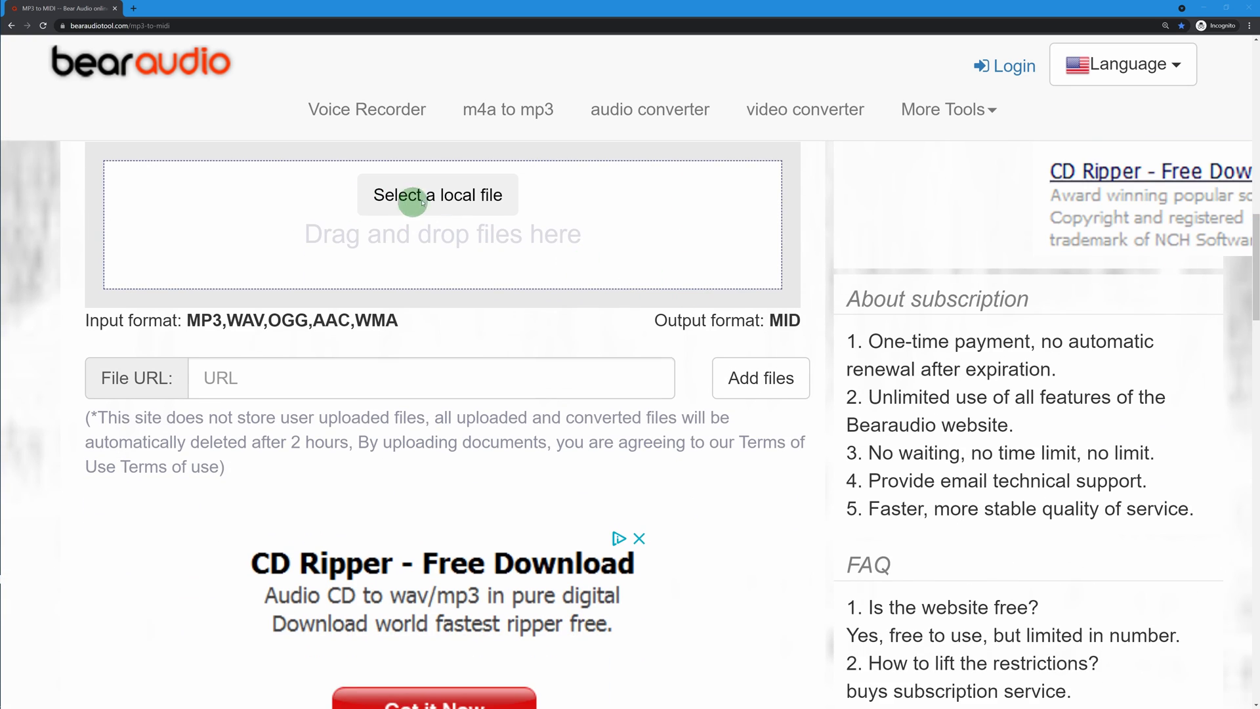
mouse_move(432, 214)
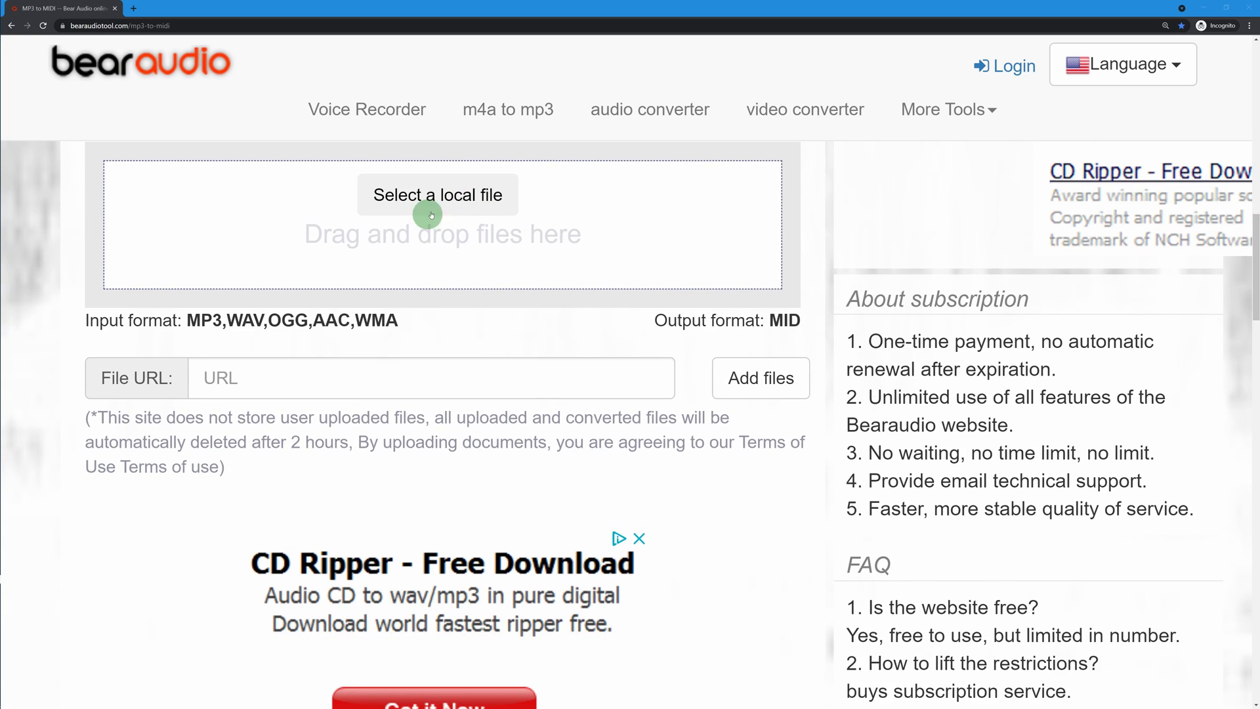
left_click(438, 194)
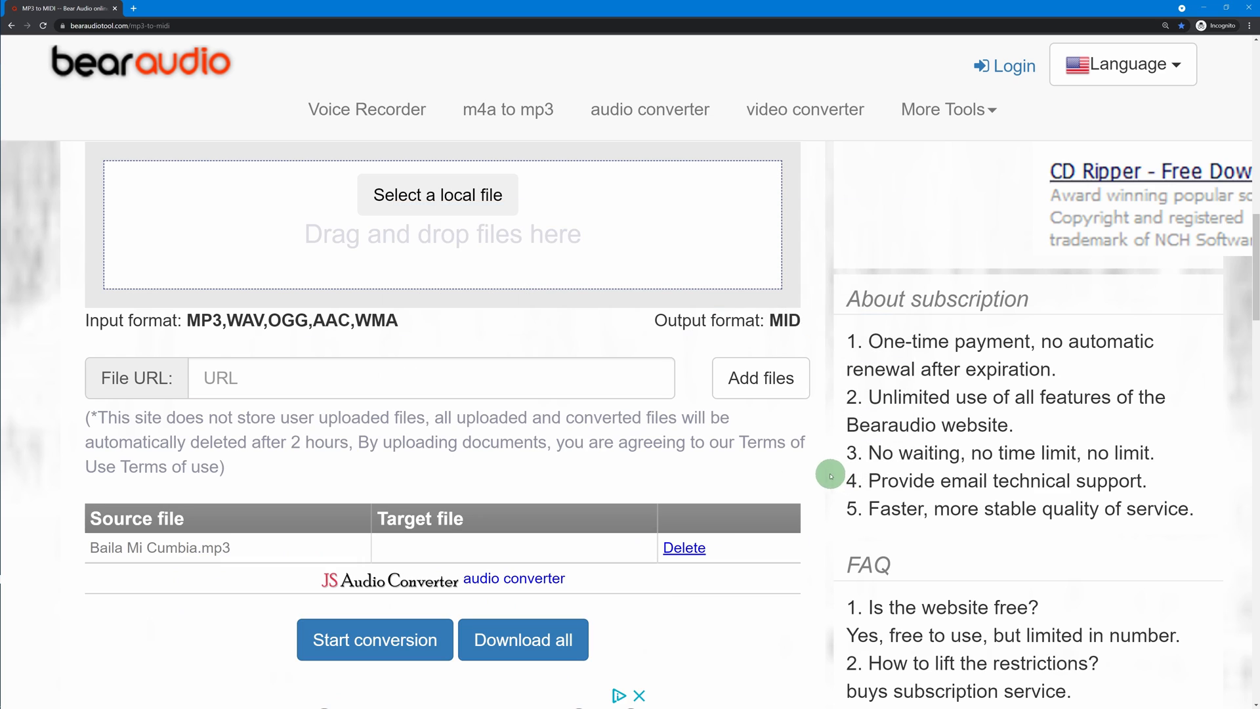
mouse_move(376, 550)
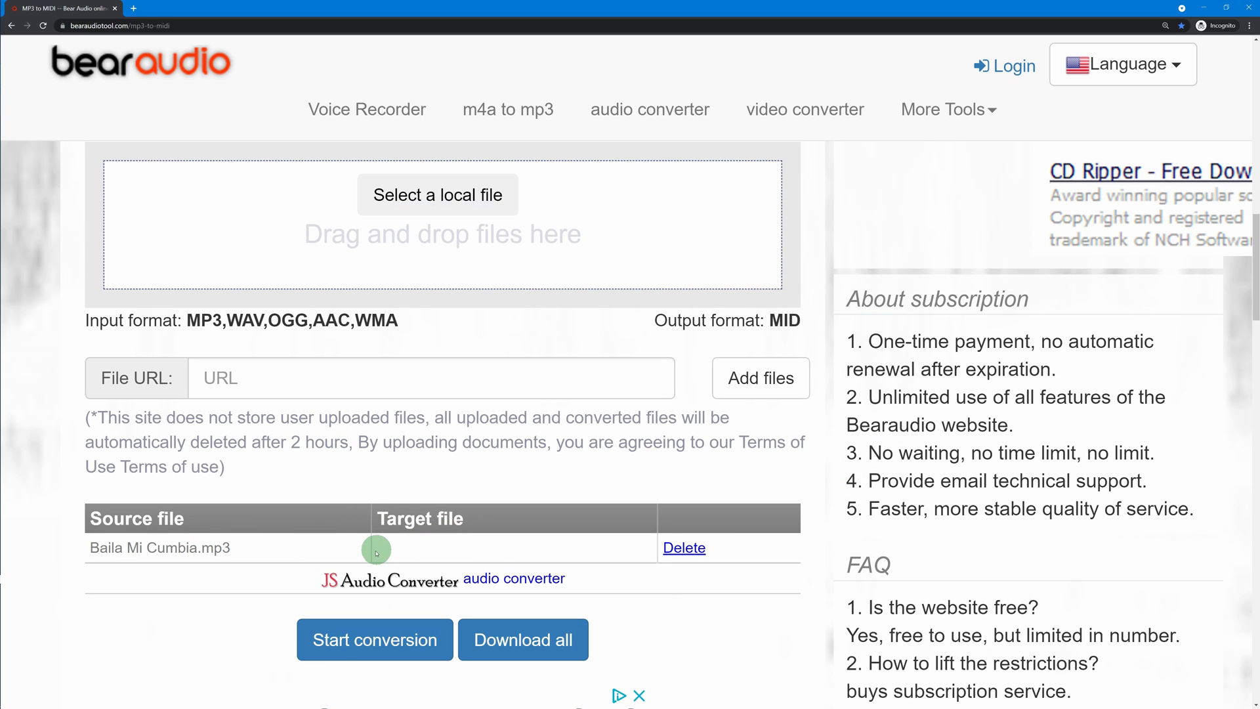
left_click(375, 639)
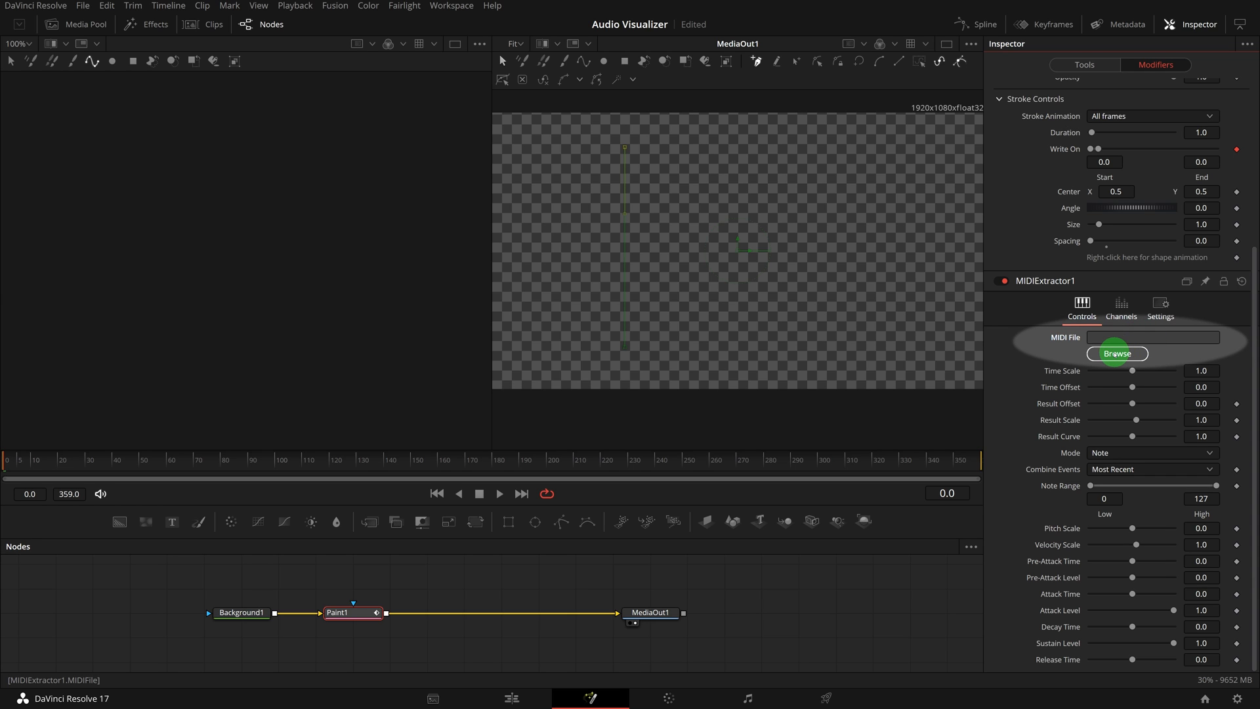
Step: Load the Baila Mi Cumbia MIDI file into MIDIExtractor1 and set Combine Events to Sum
left_click(1116, 353)
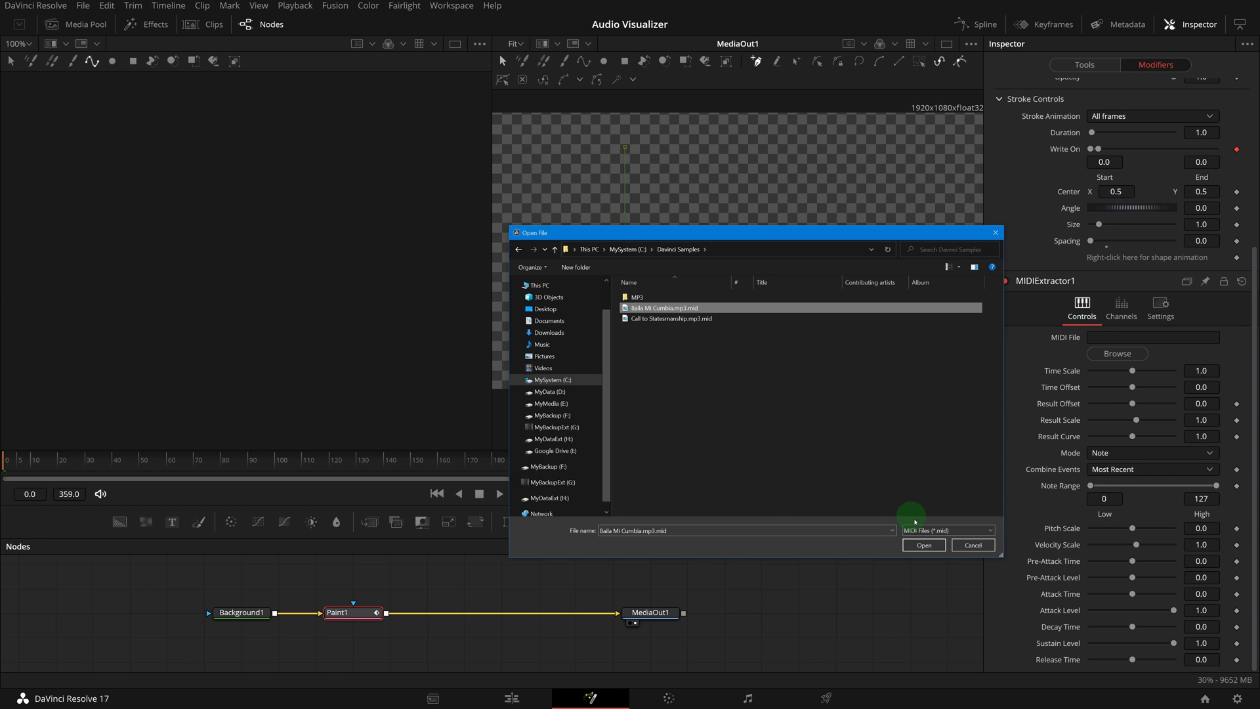
left_click(924, 545)
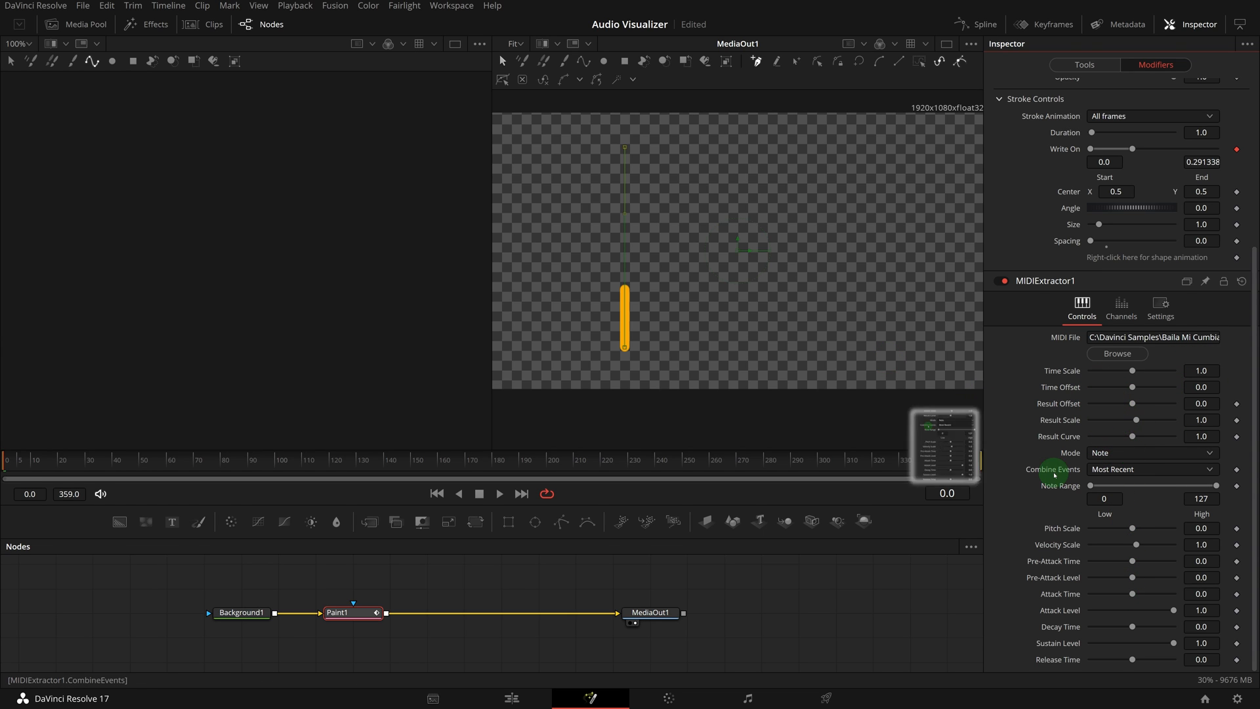
left_click(1151, 469)
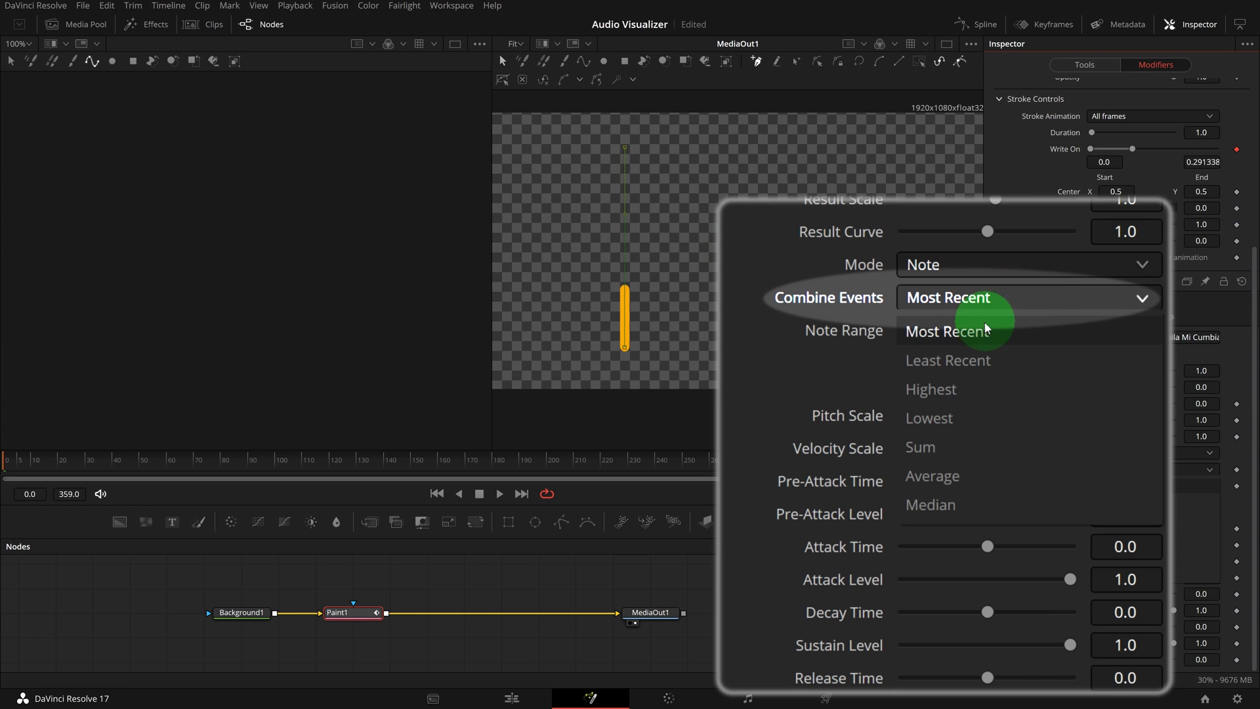
mouse_move(936, 418)
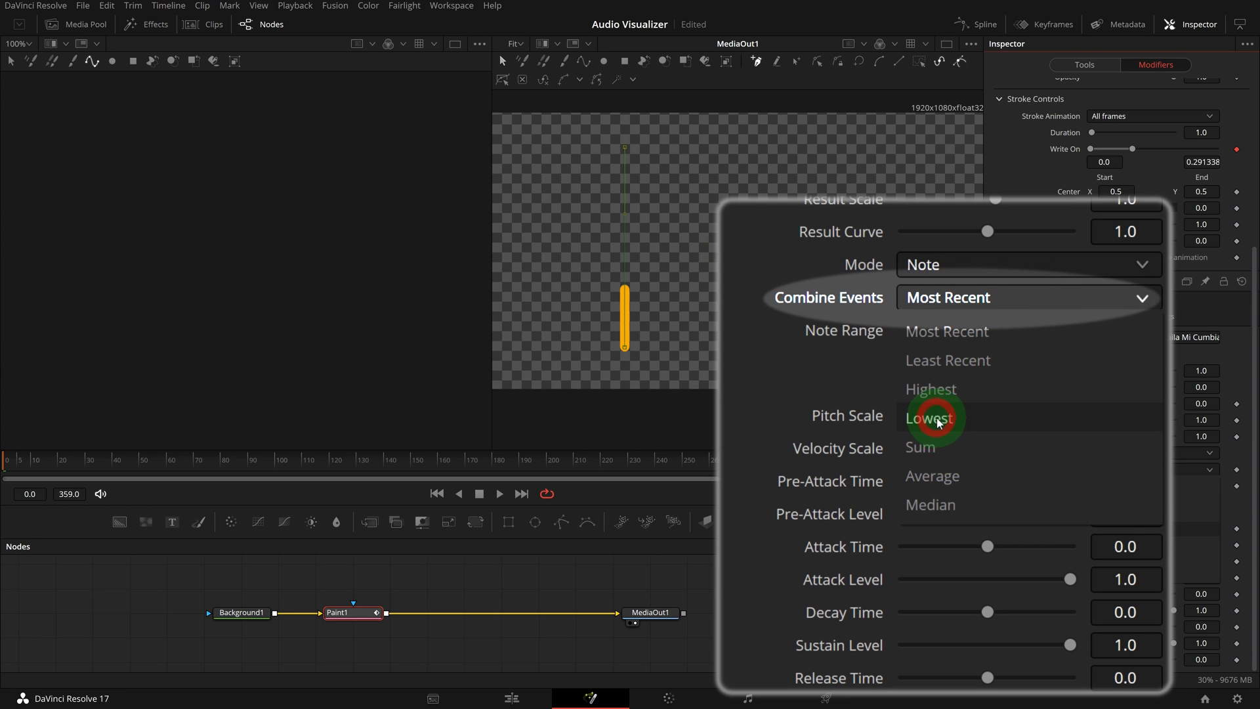
left_click(933, 418)
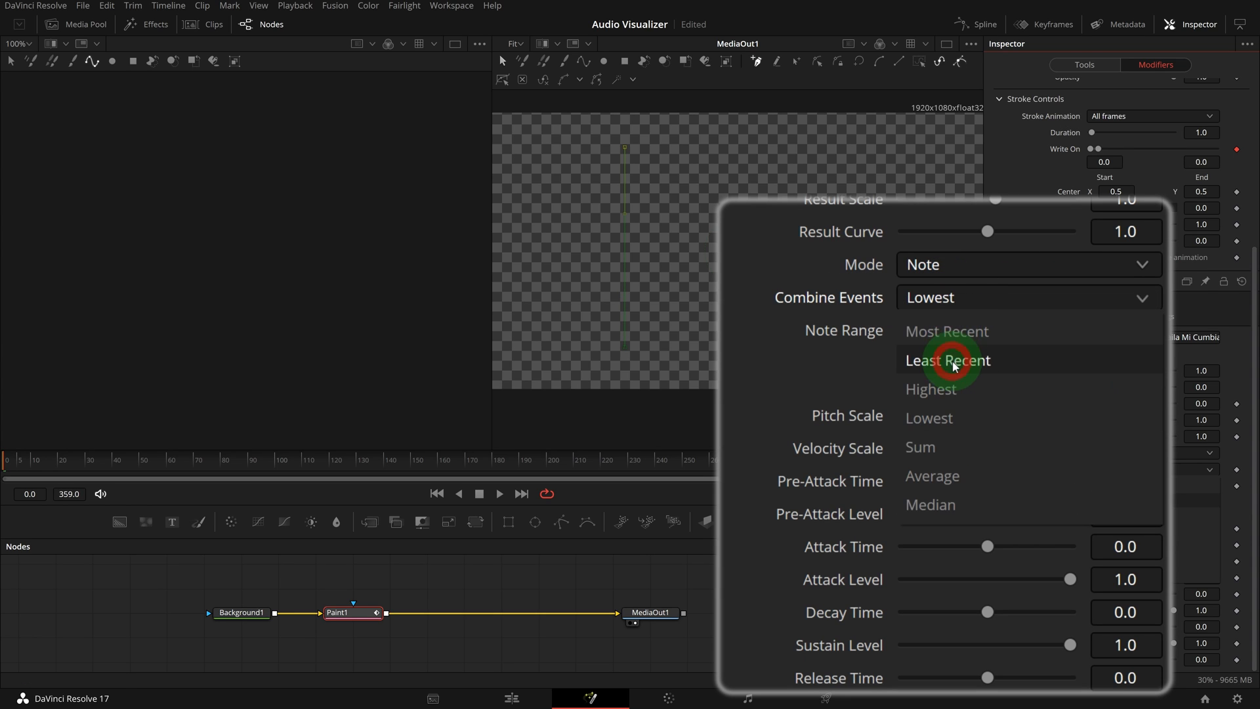
left_click(947, 360)
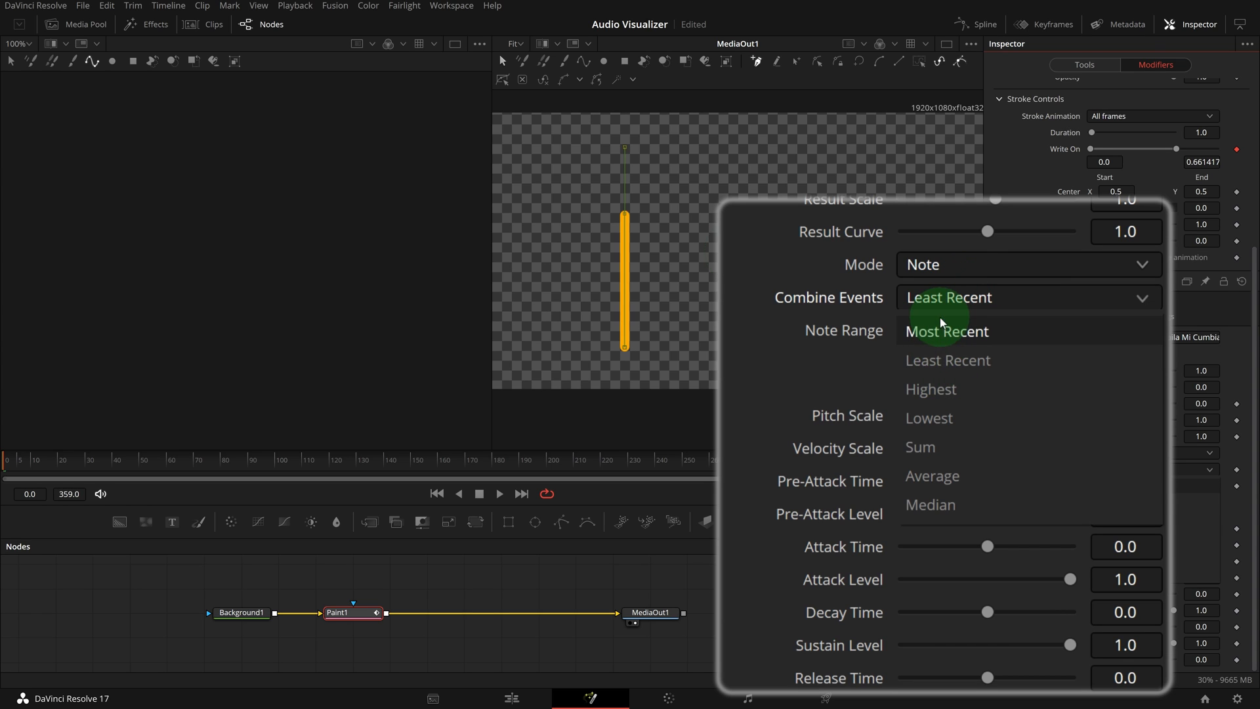
left_click(947, 331)
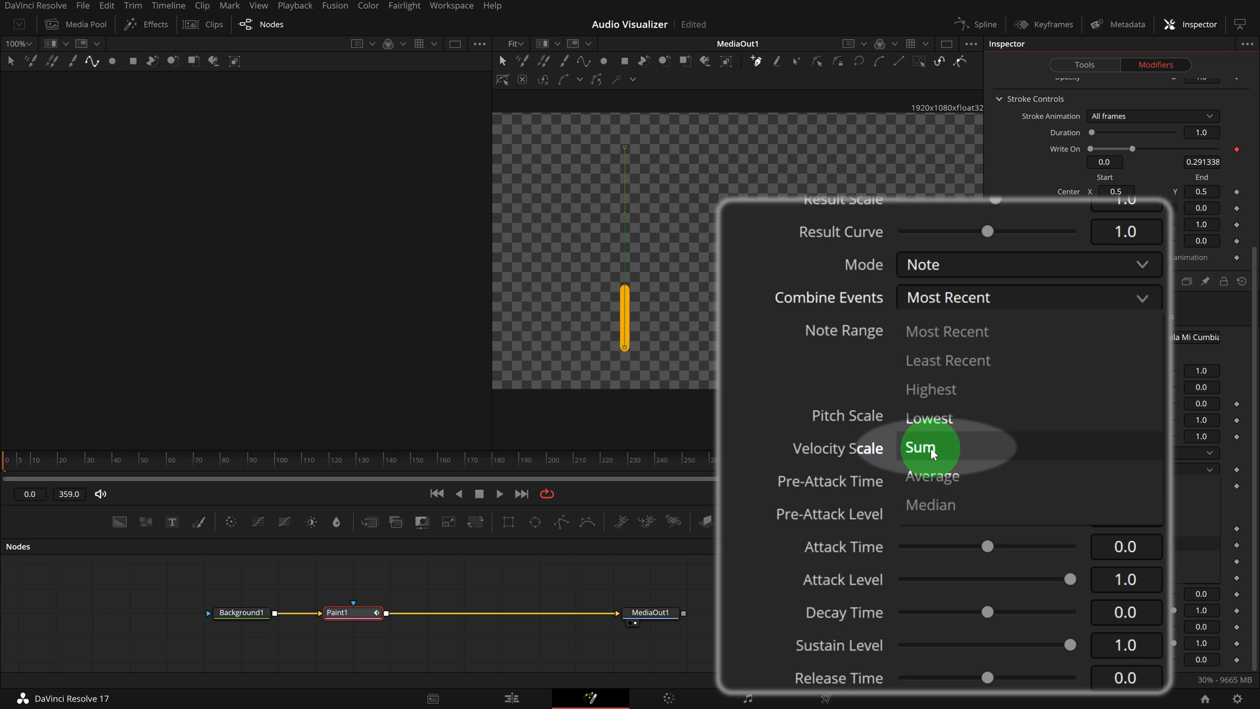
mouse_move(970, 448)
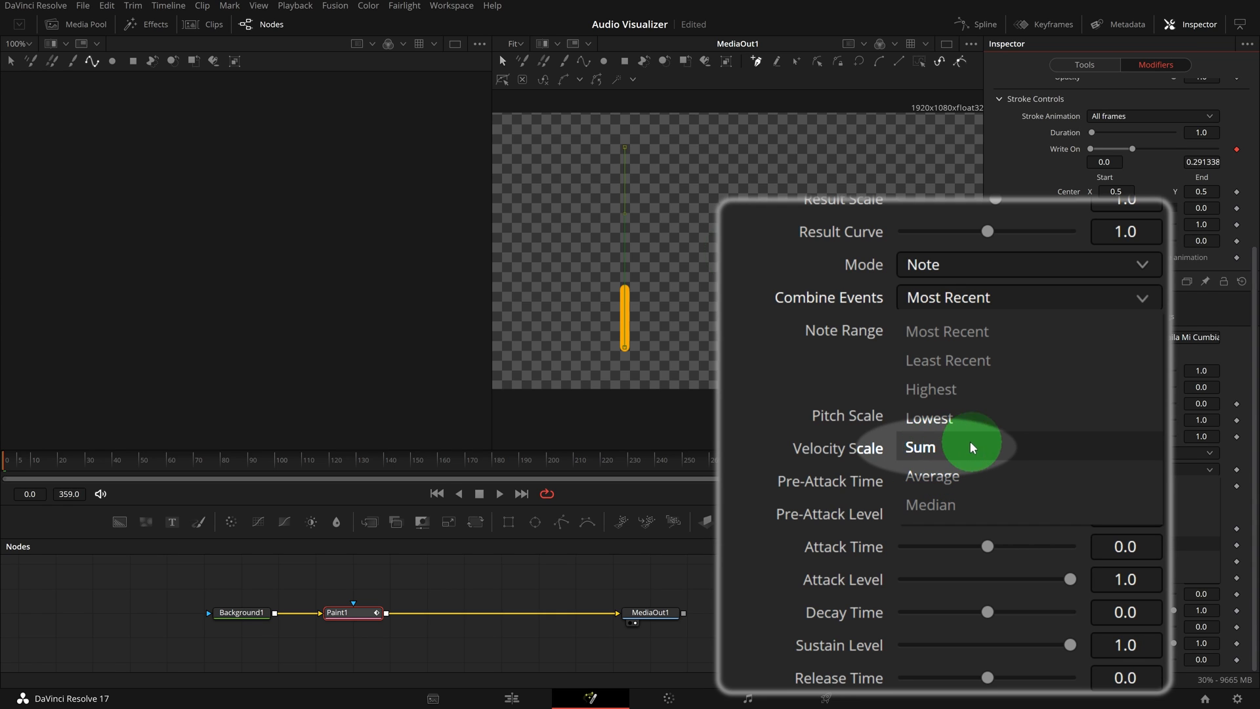
left_click(920, 447)
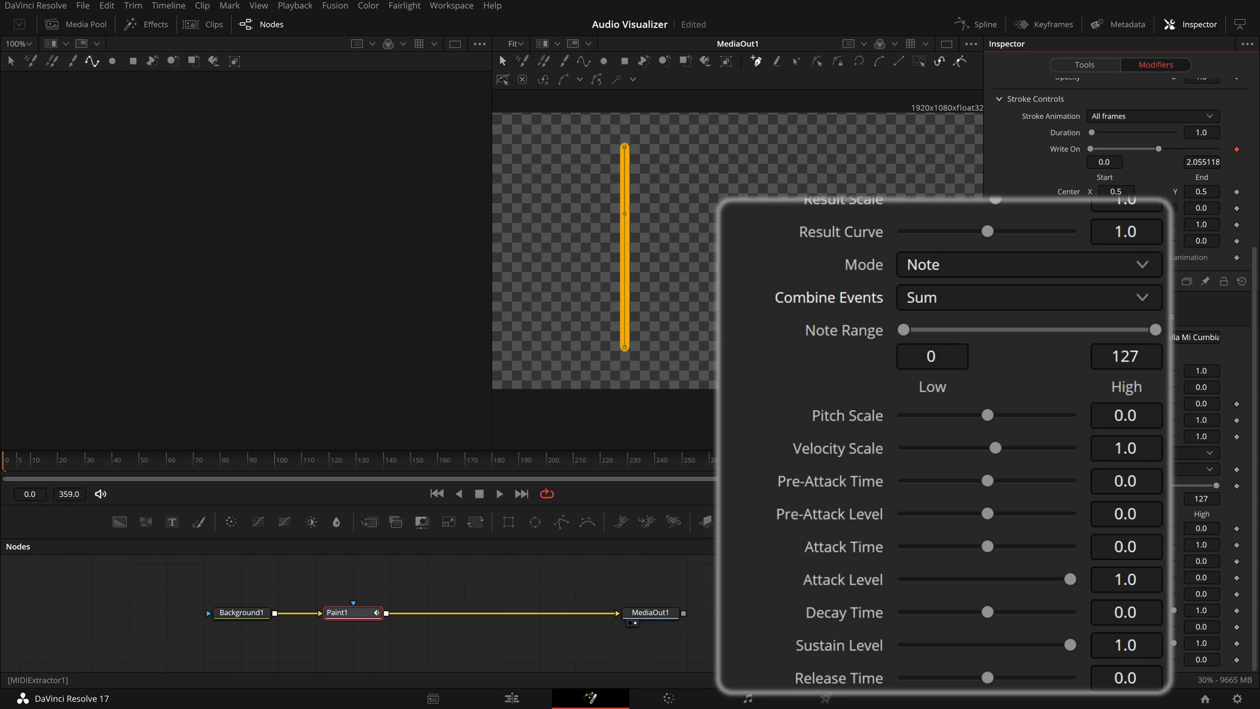
left_click(624, 142)
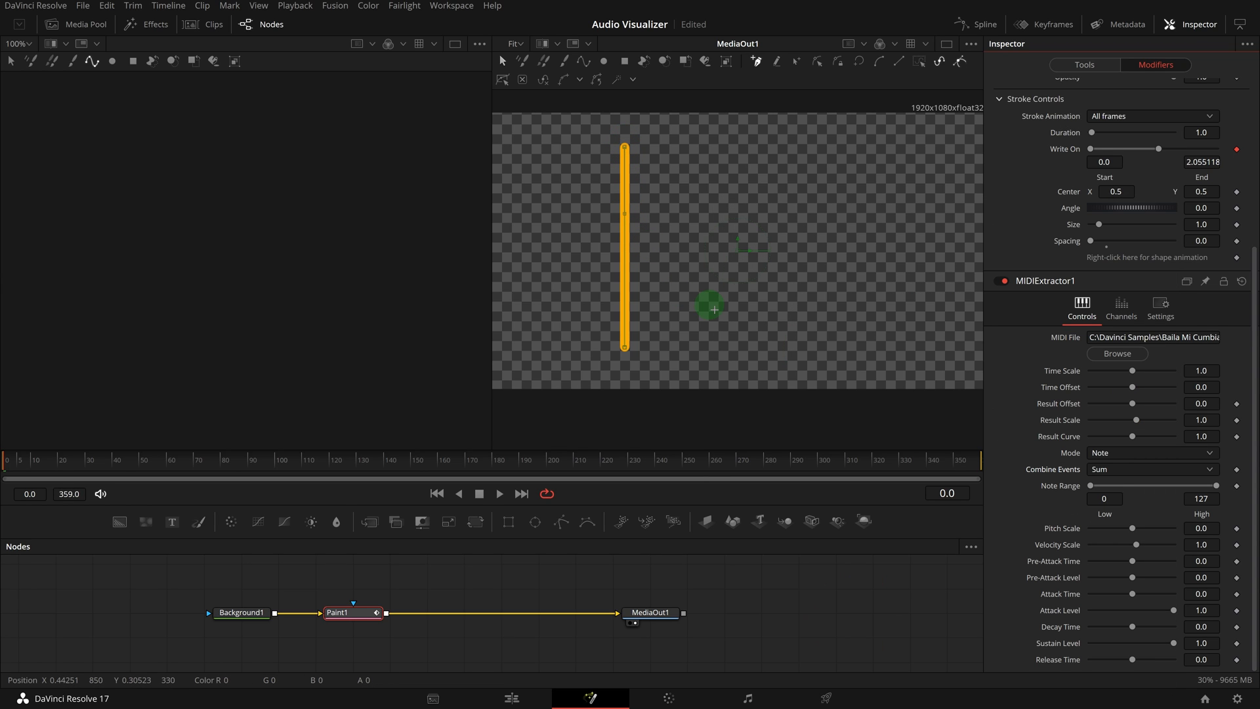
Step: Adjust MIDIExtractor1's Result Scale slider until it settles at 0.1
left_click_drag(710, 308, 634, 205)
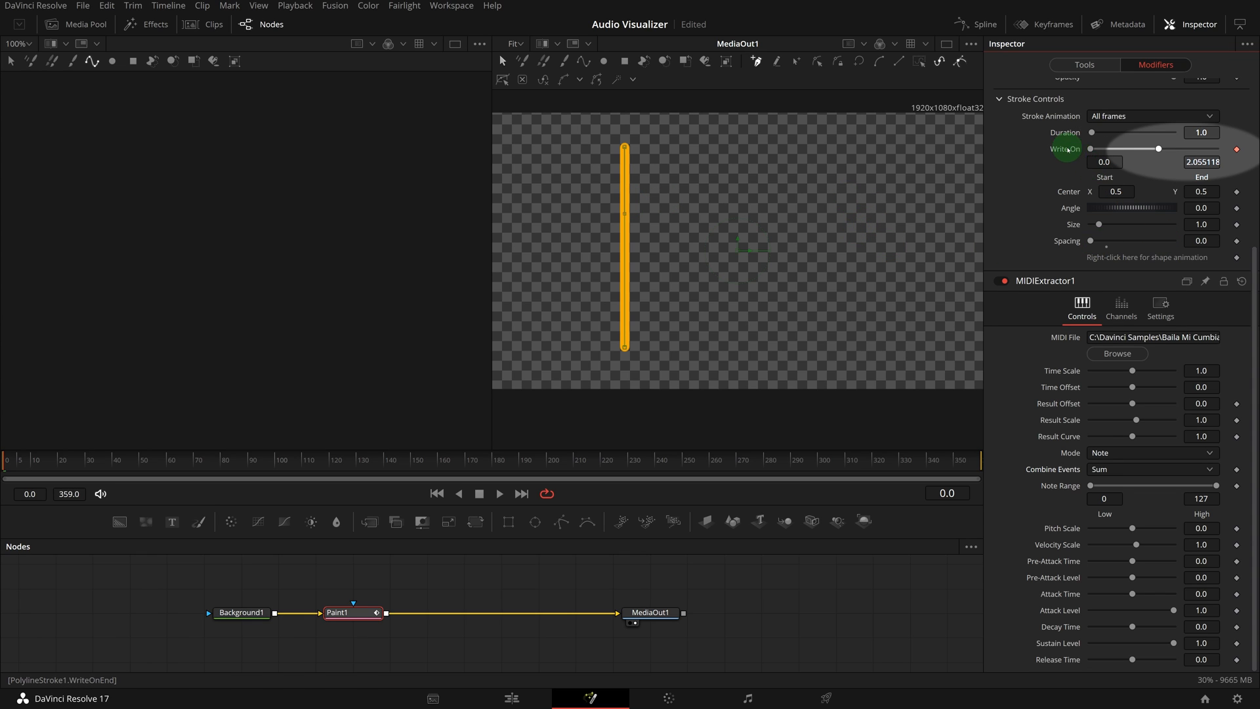
left_click(1201, 162)
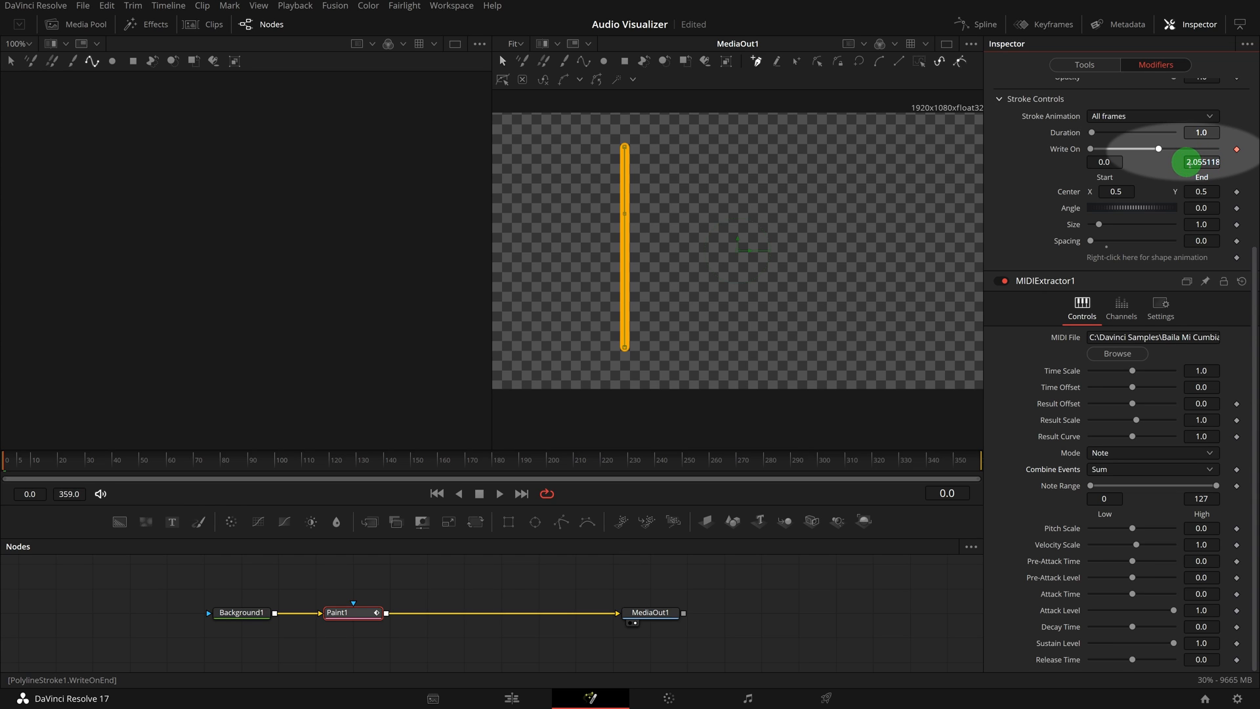
left_click(1200, 162)
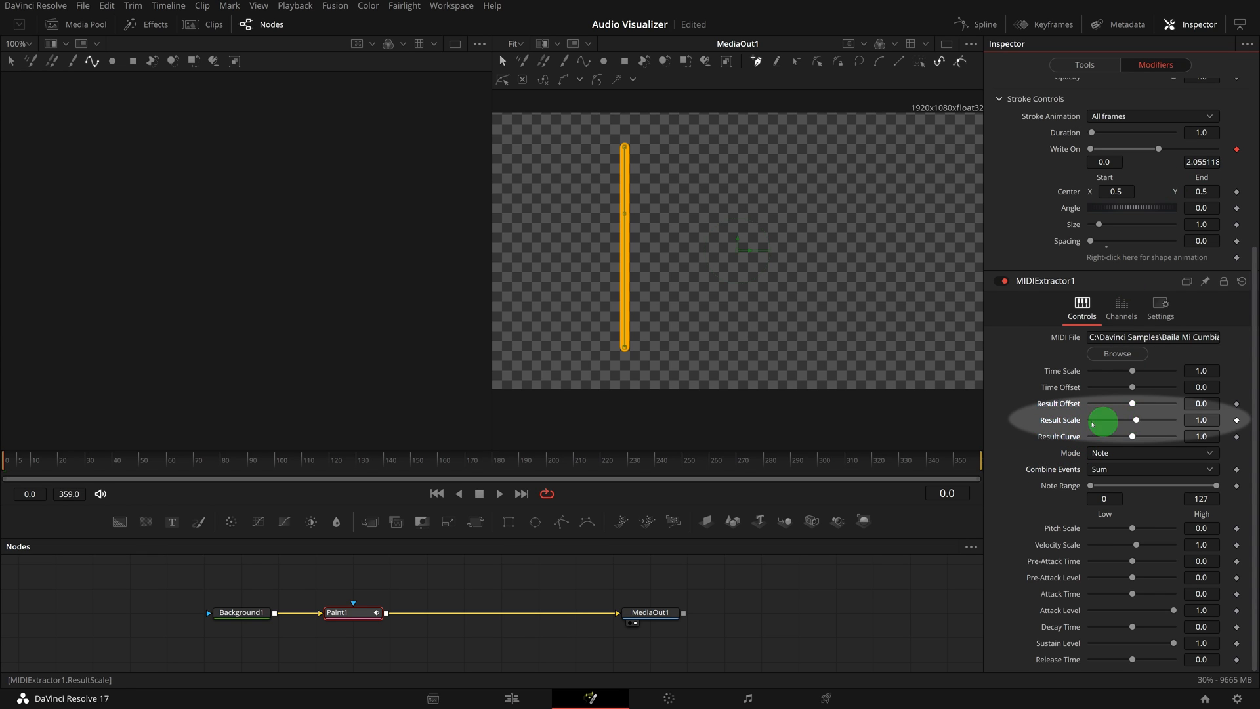
left_click_drag(1103, 420, 1133, 420)
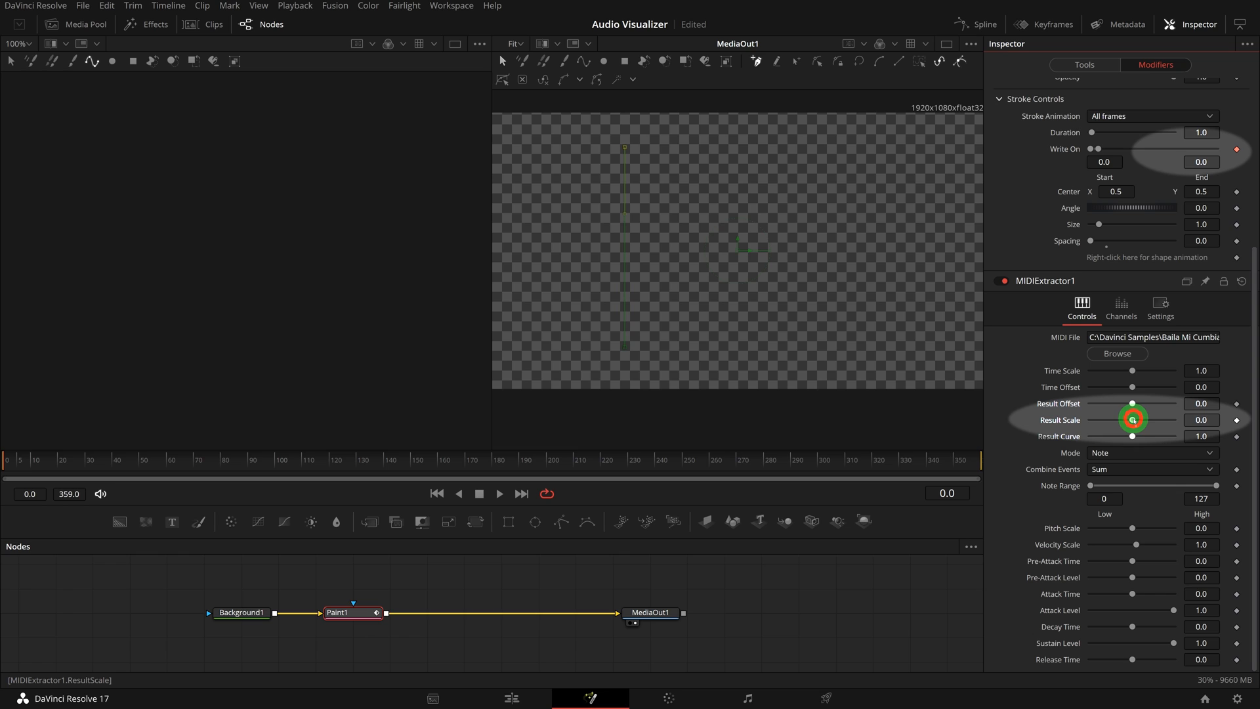
left_click_drag(1134, 420, 1145, 420)
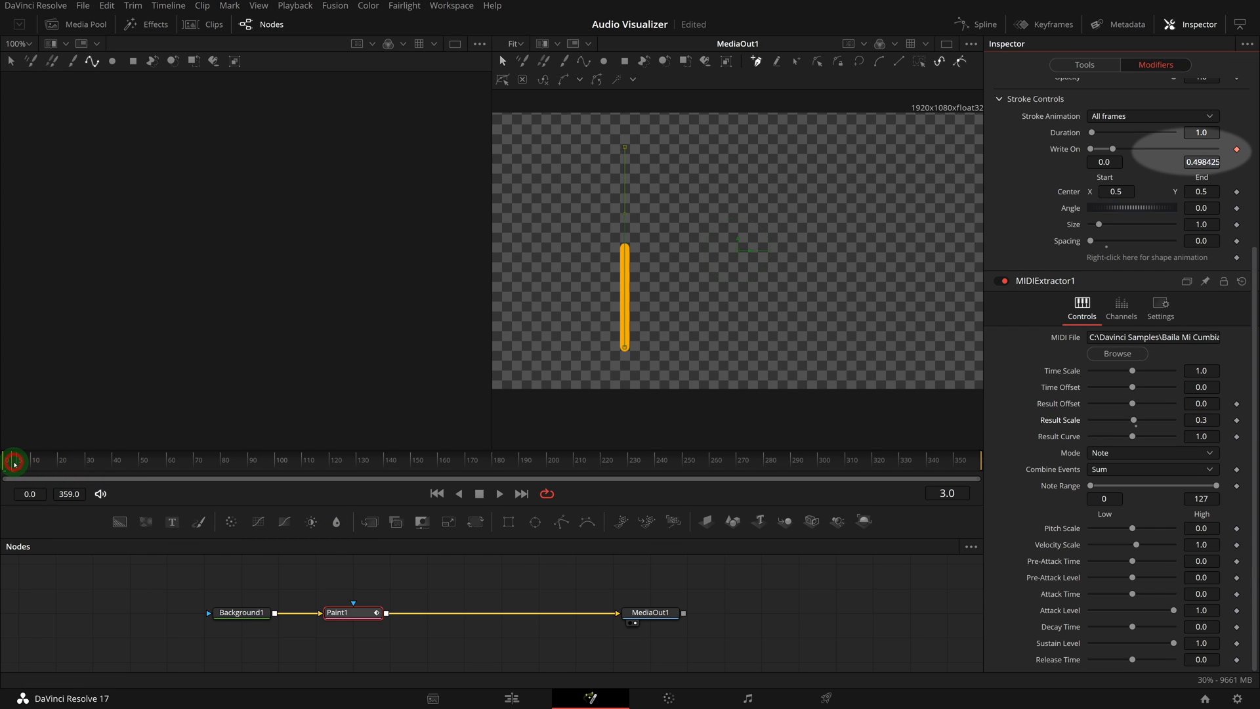
Step: Scrub to around frame 126 and play to preview the pulsing orange bar
left_click_drag(14, 462, 61, 462)
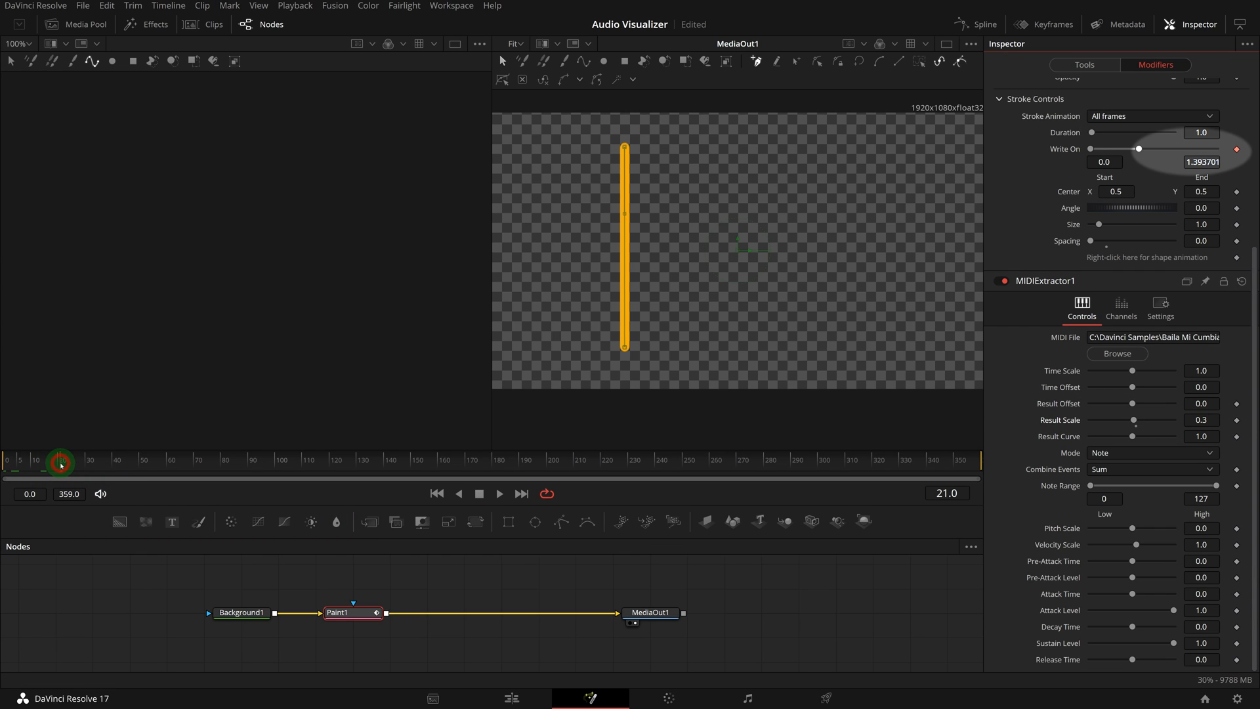
left_click_drag(1138, 150, 1160, 150)
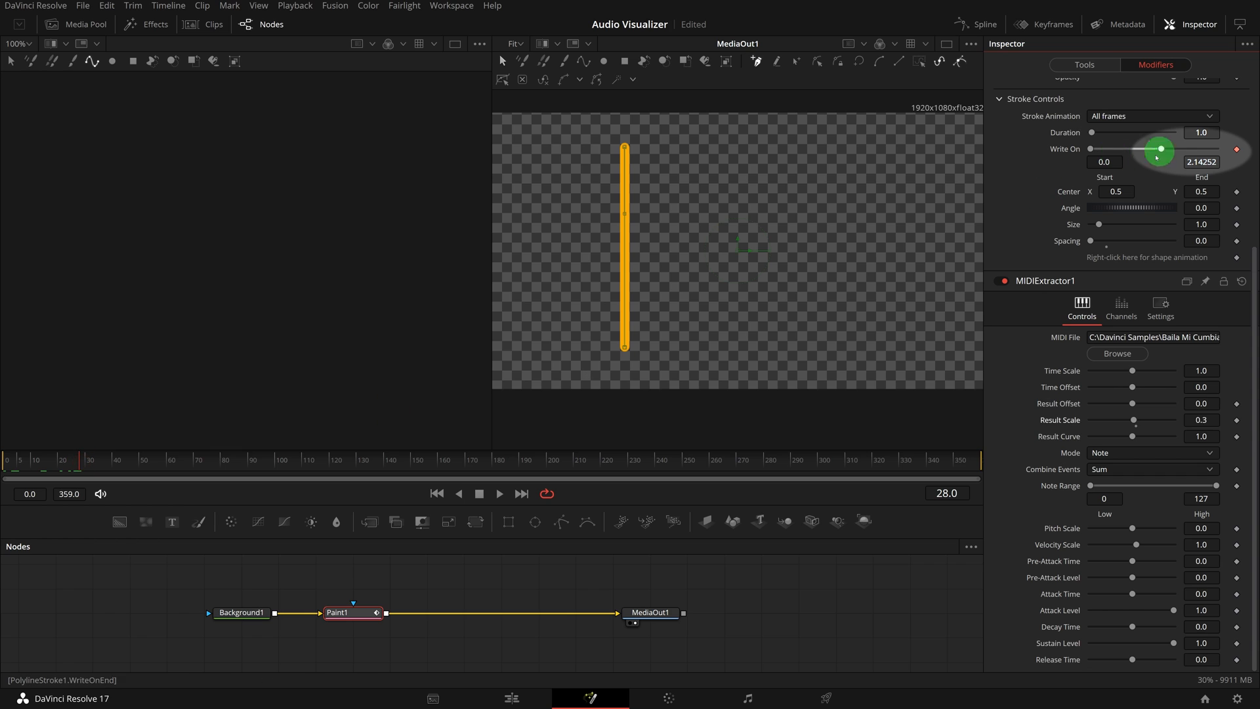
left_click(1201, 419)
type("0.1")
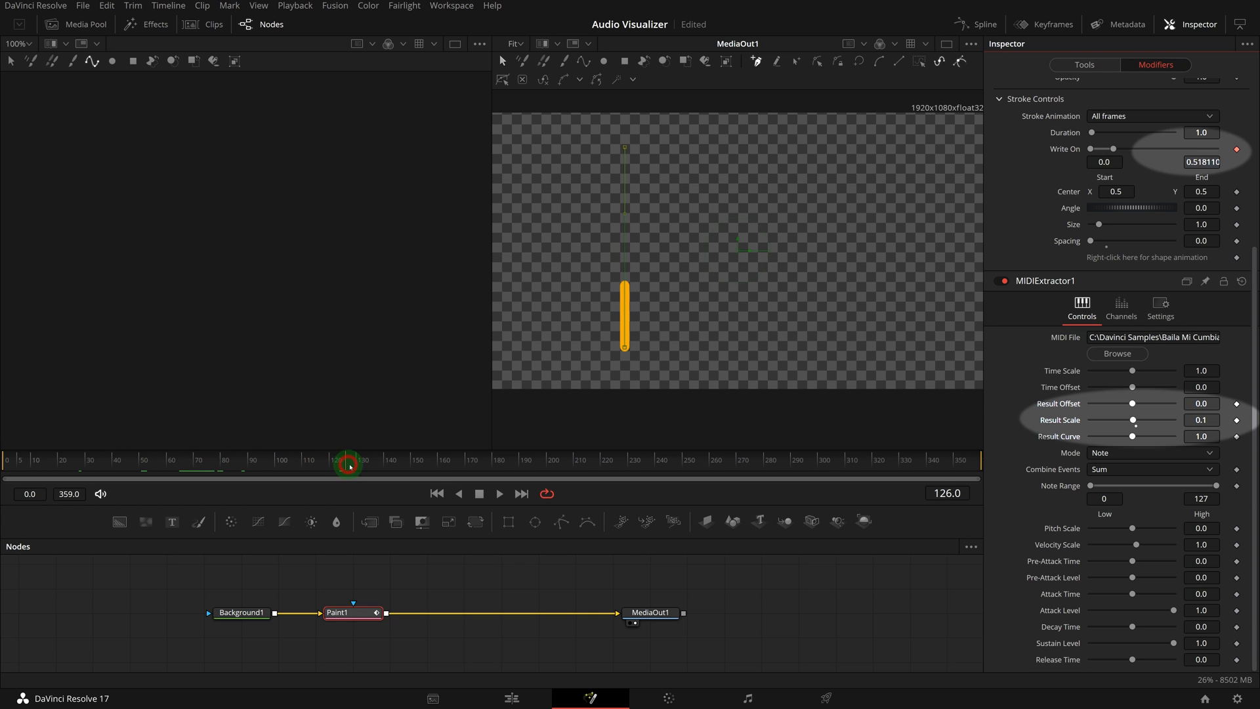
left_click(498, 494)
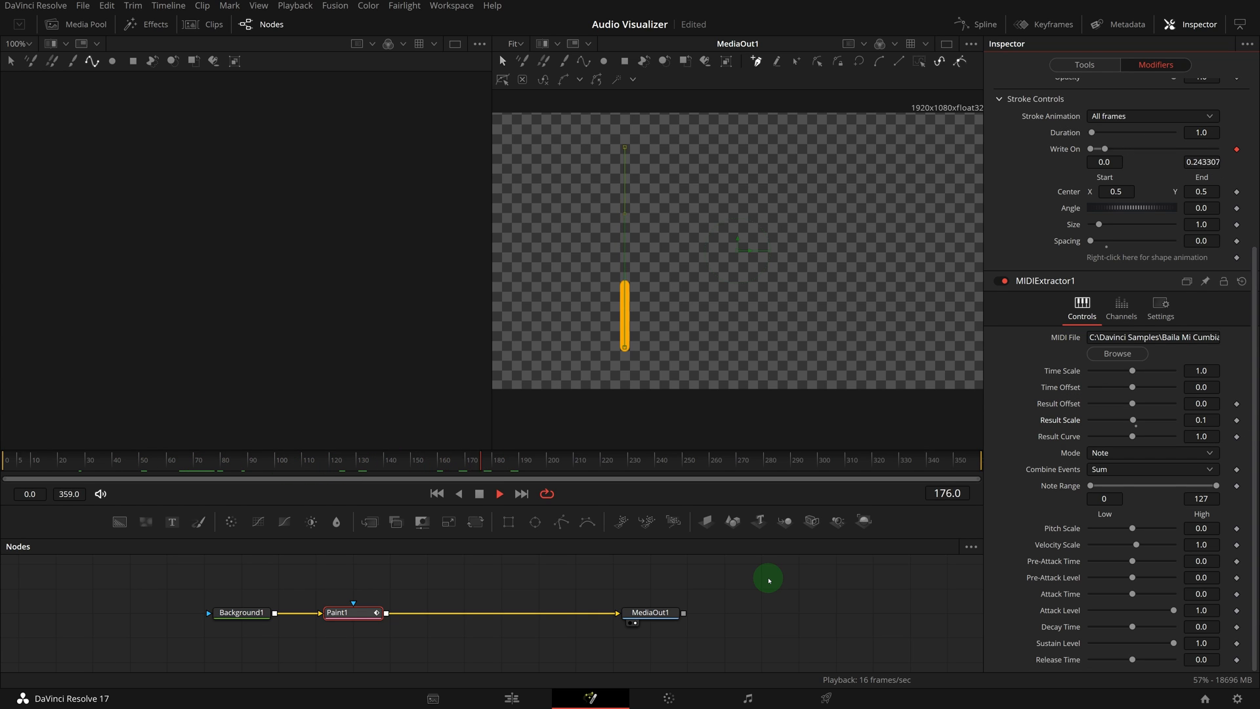
left_click(498, 493)
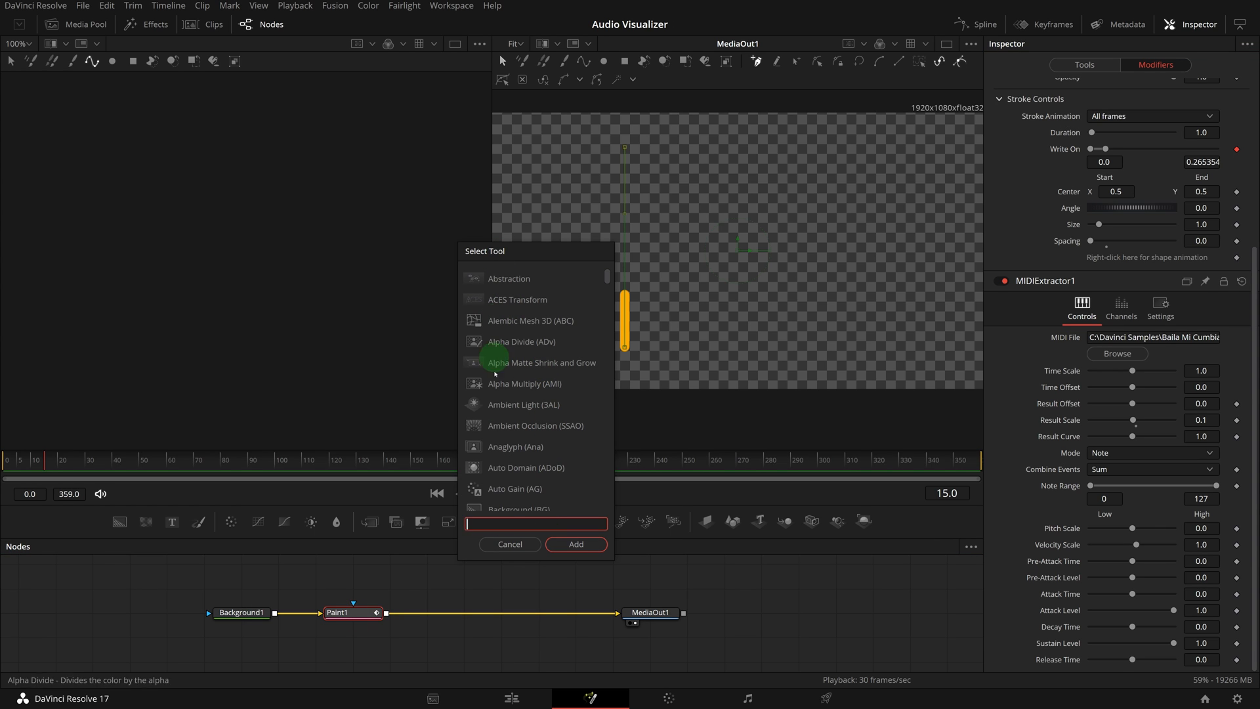
Step: Add a Duplicate node with 20 copies and a -0.1 time offset
type("dupl")
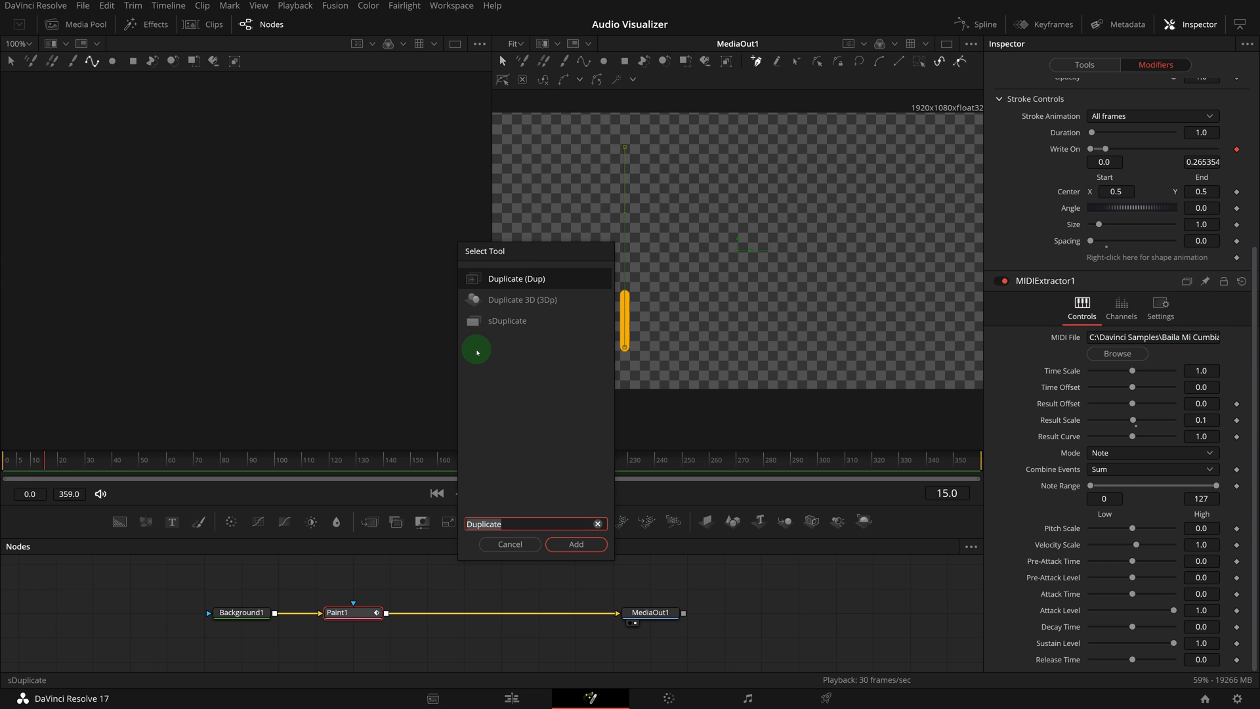
left_click(576, 544)
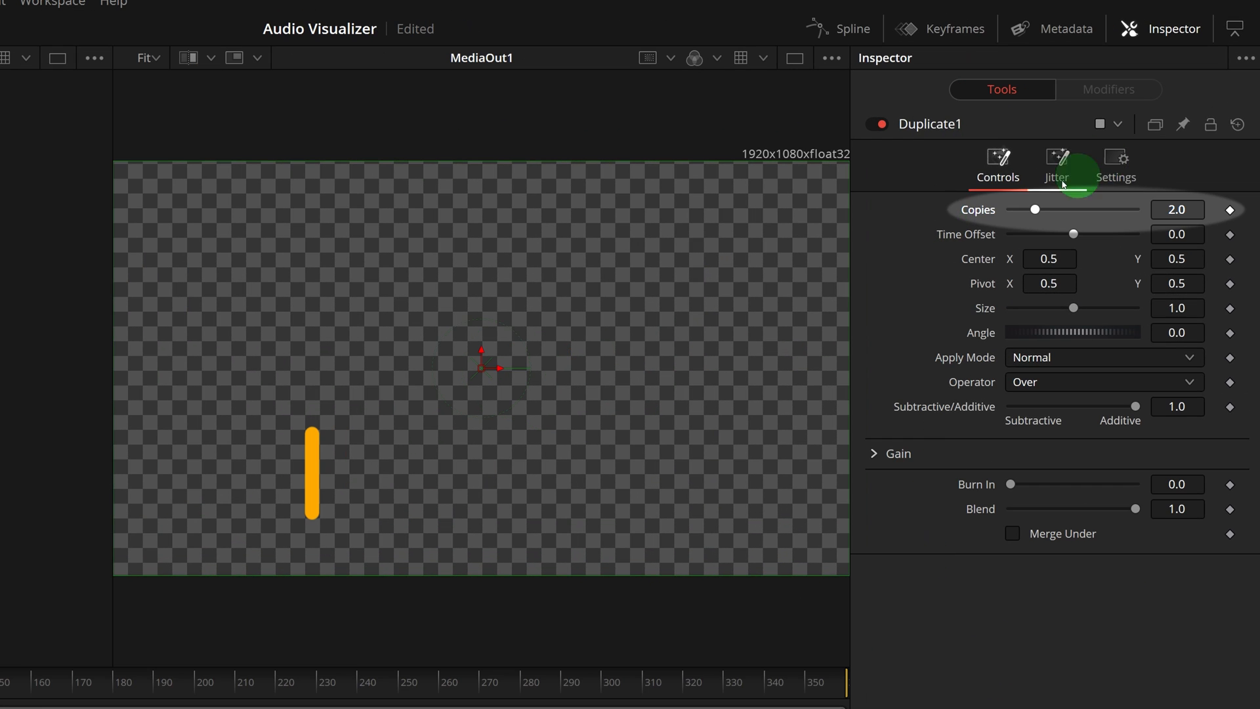
double_click(1177, 209)
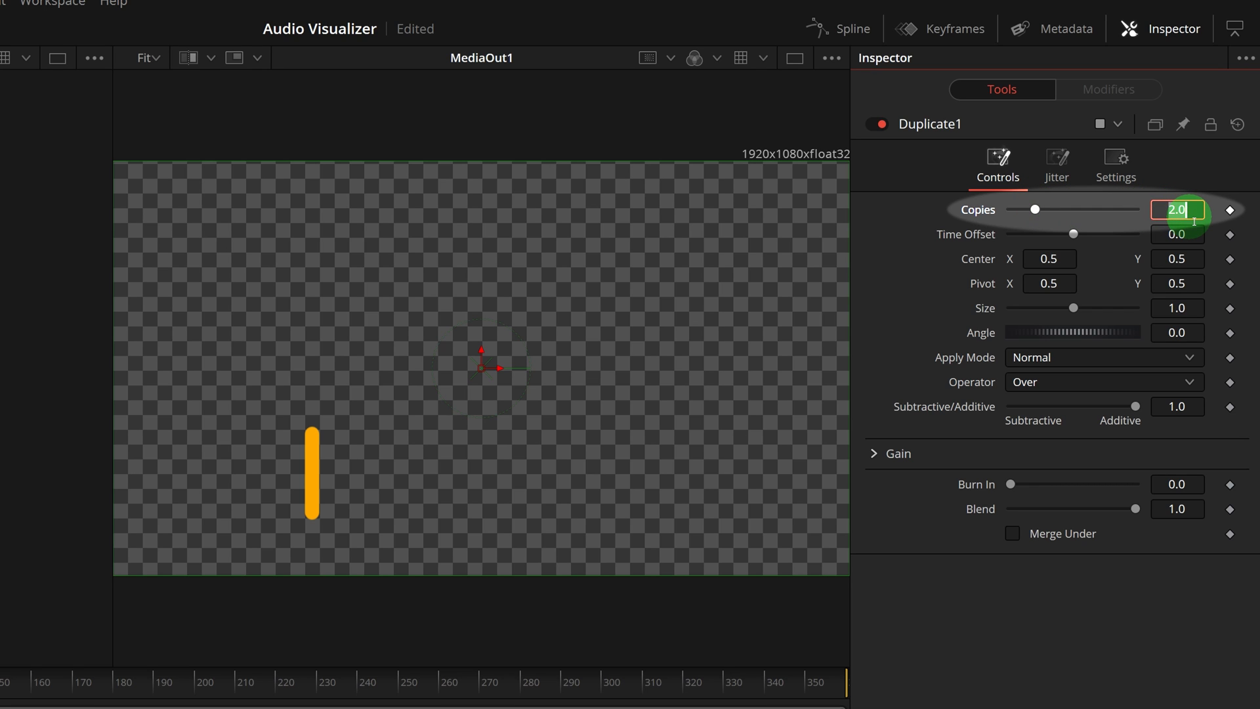
type("20.0")
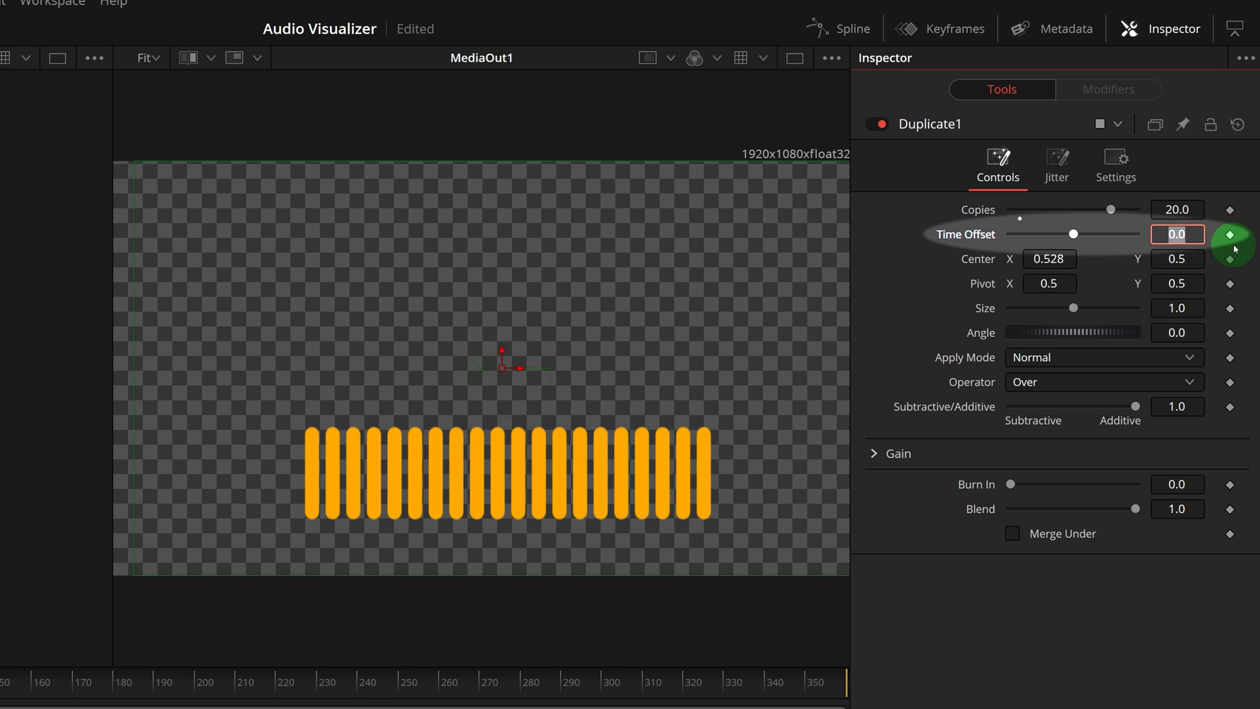
type("-0.")
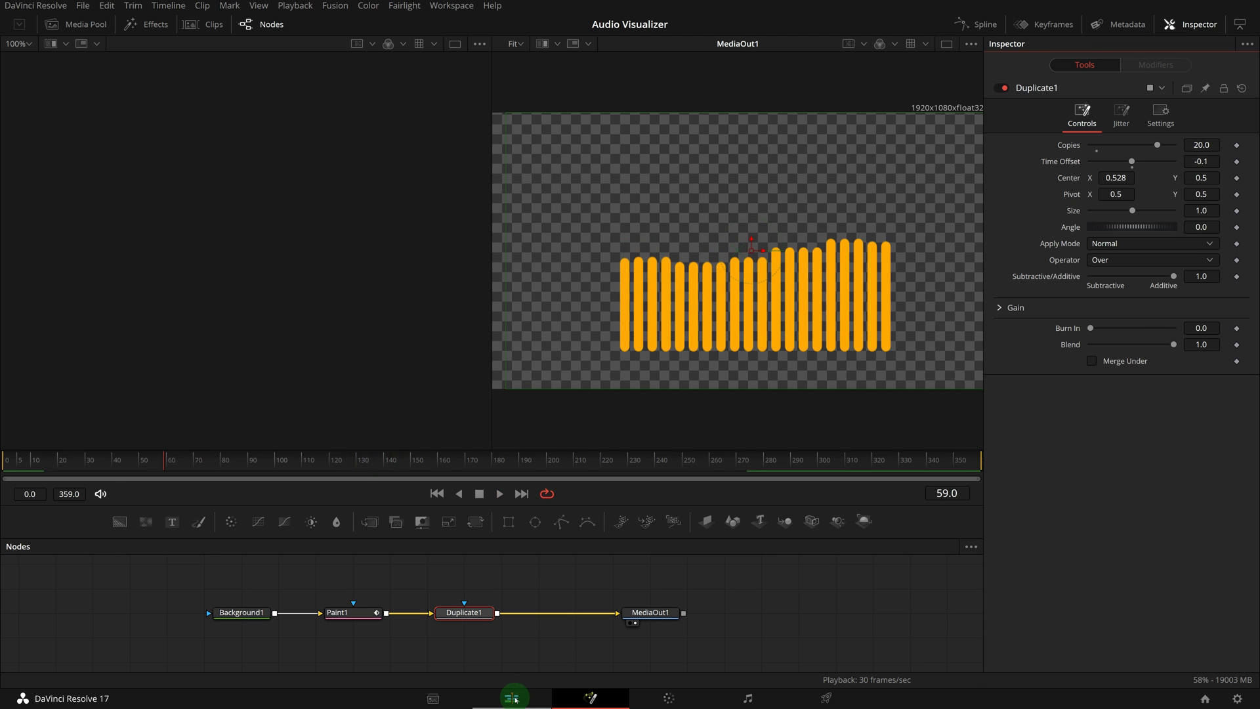
left_click(511, 698)
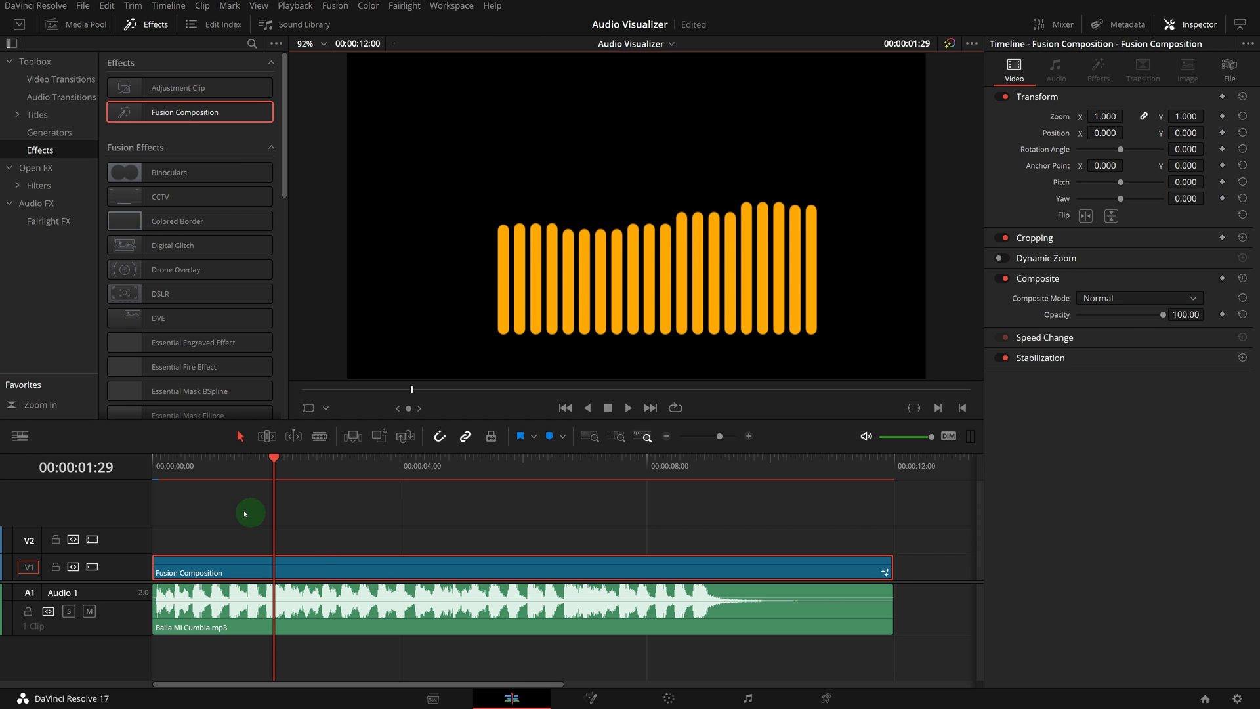
left_click(628, 408)
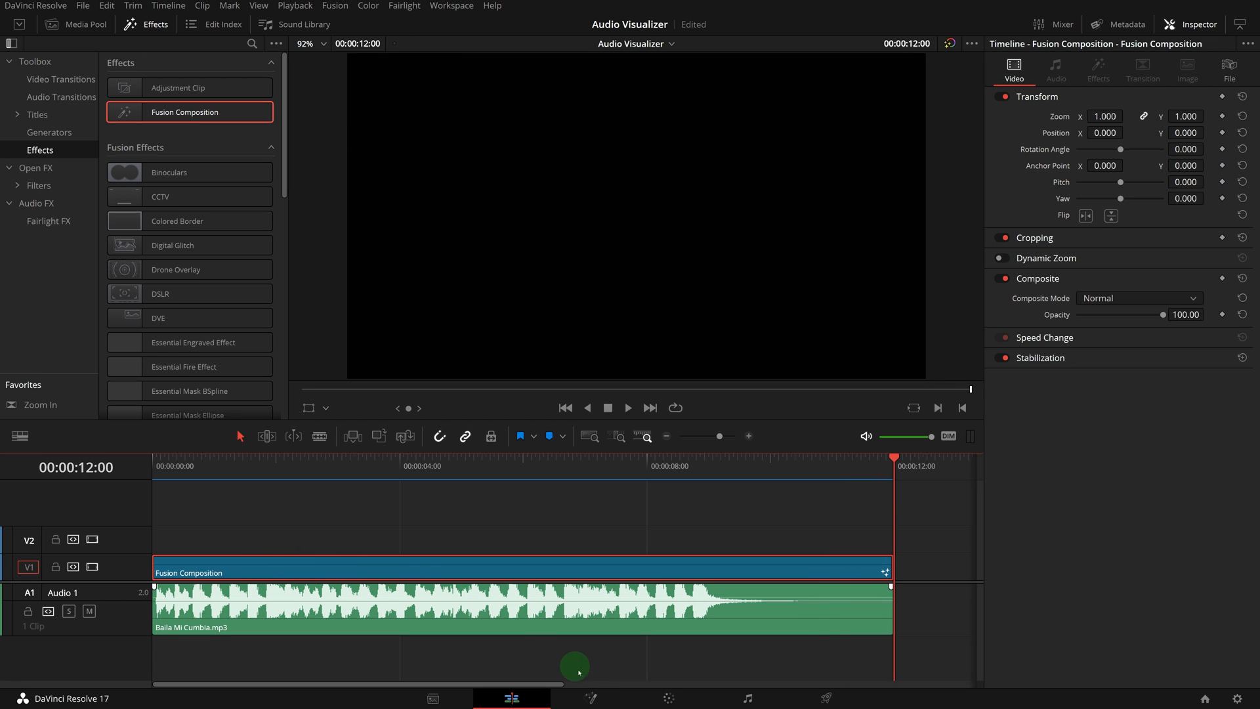
left_click(591, 698)
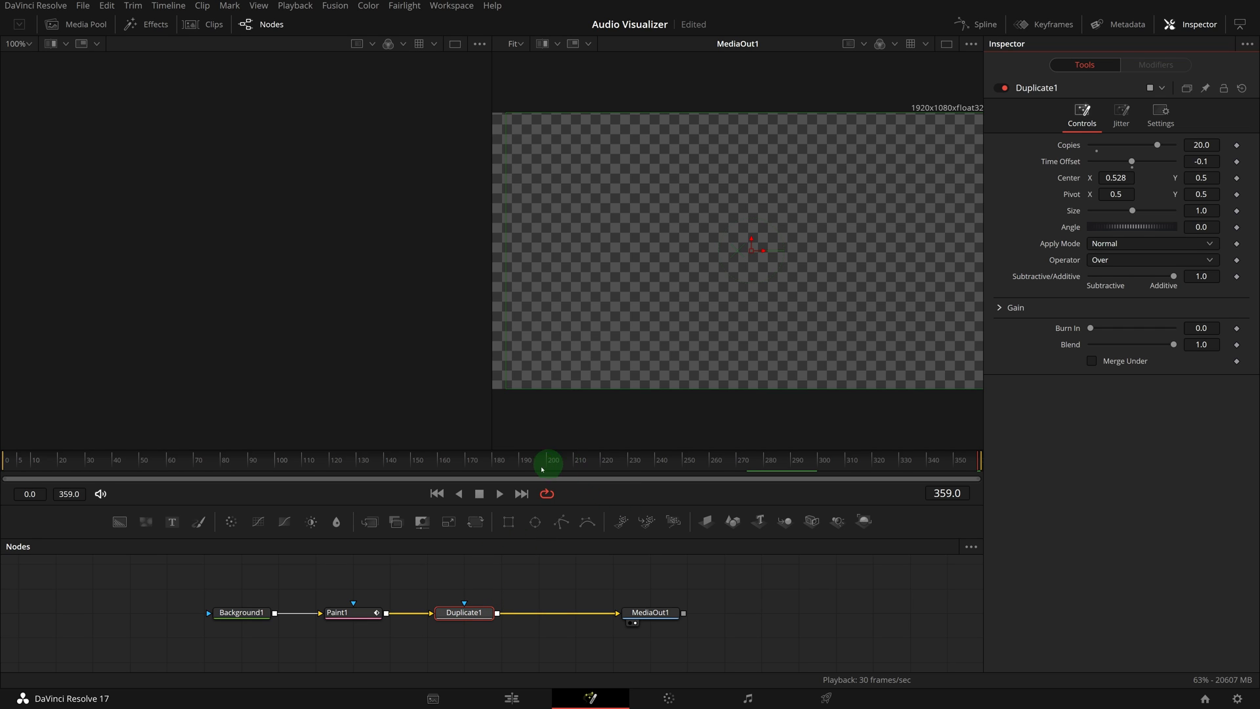
Step: Scrub into the animation and add a Soft Glow node between Paint1 and Duplicate1
left_click_drag(547, 462, 304, 459)
type("glow")
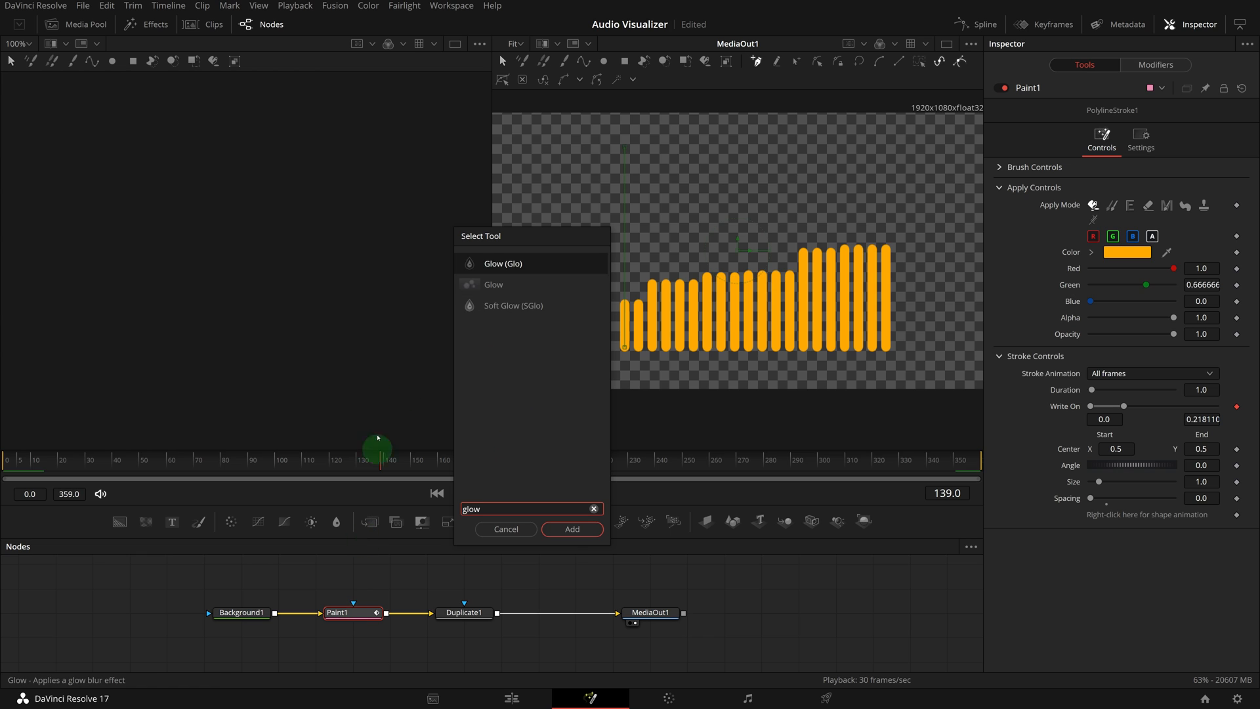
left_click(572, 529)
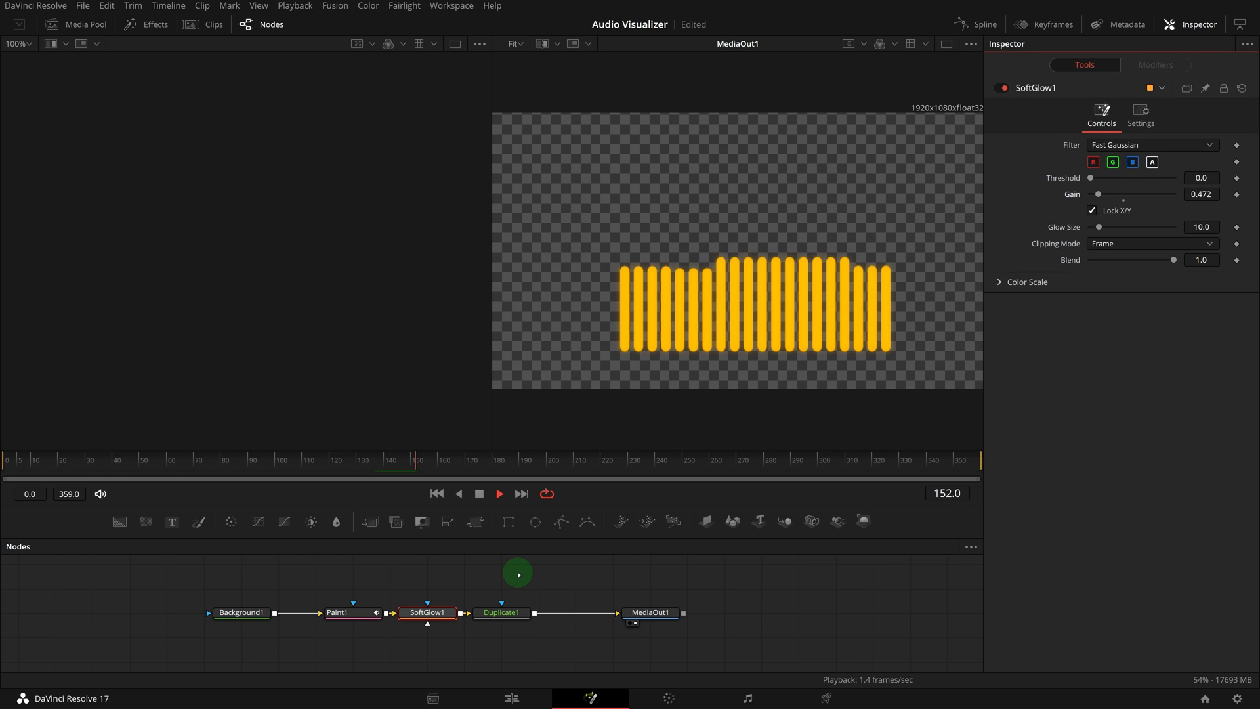
Step: Switch the polyline stroke to an image-based brush and widen the dab spacing
left_click(336, 612)
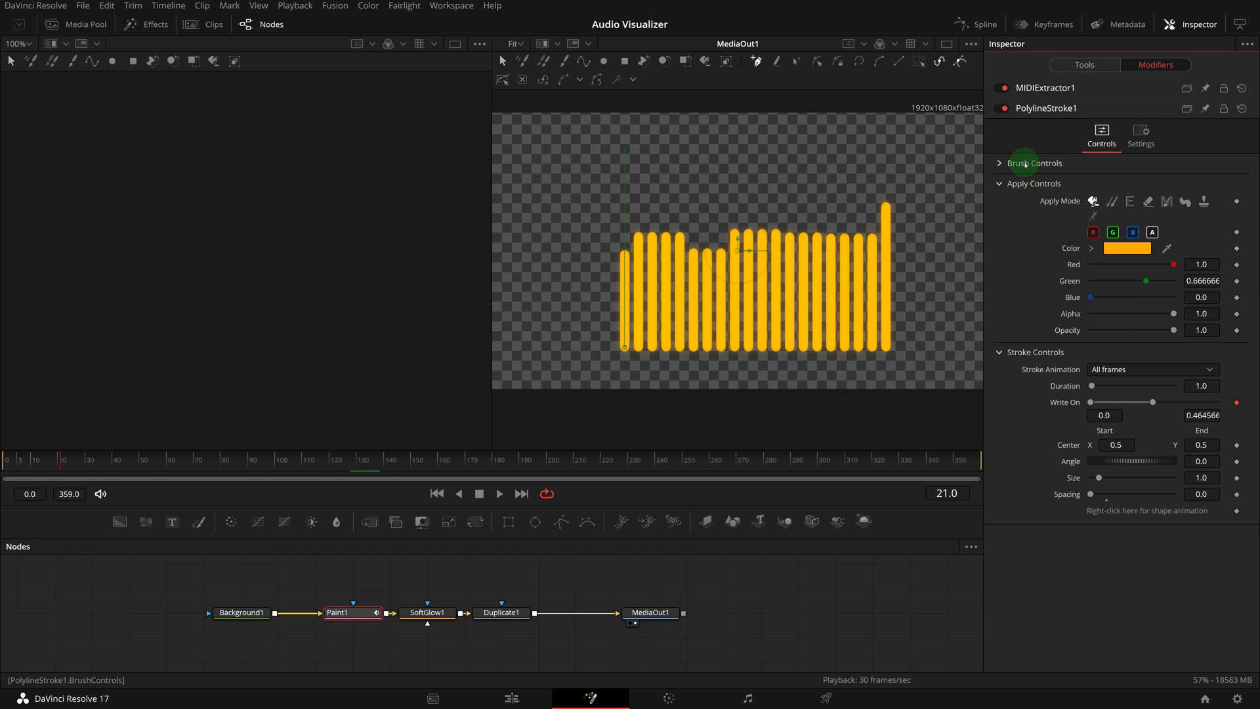
left_click(1035, 162)
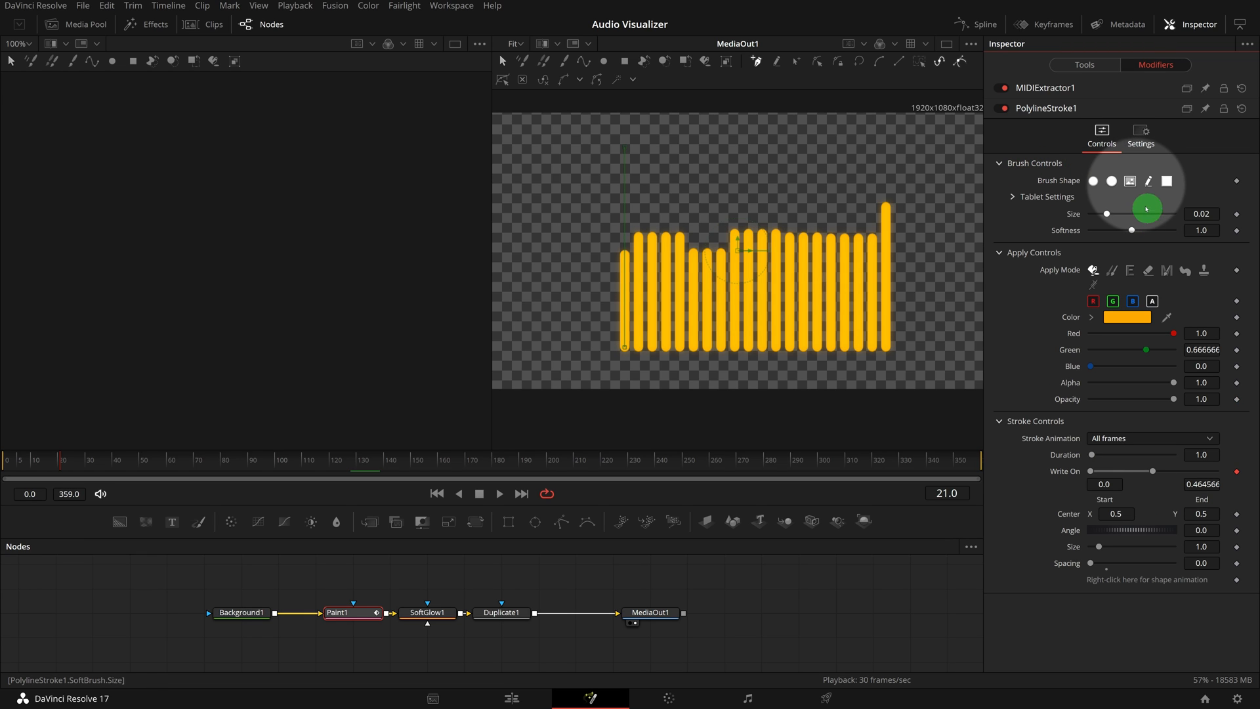
left_click(1131, 179)
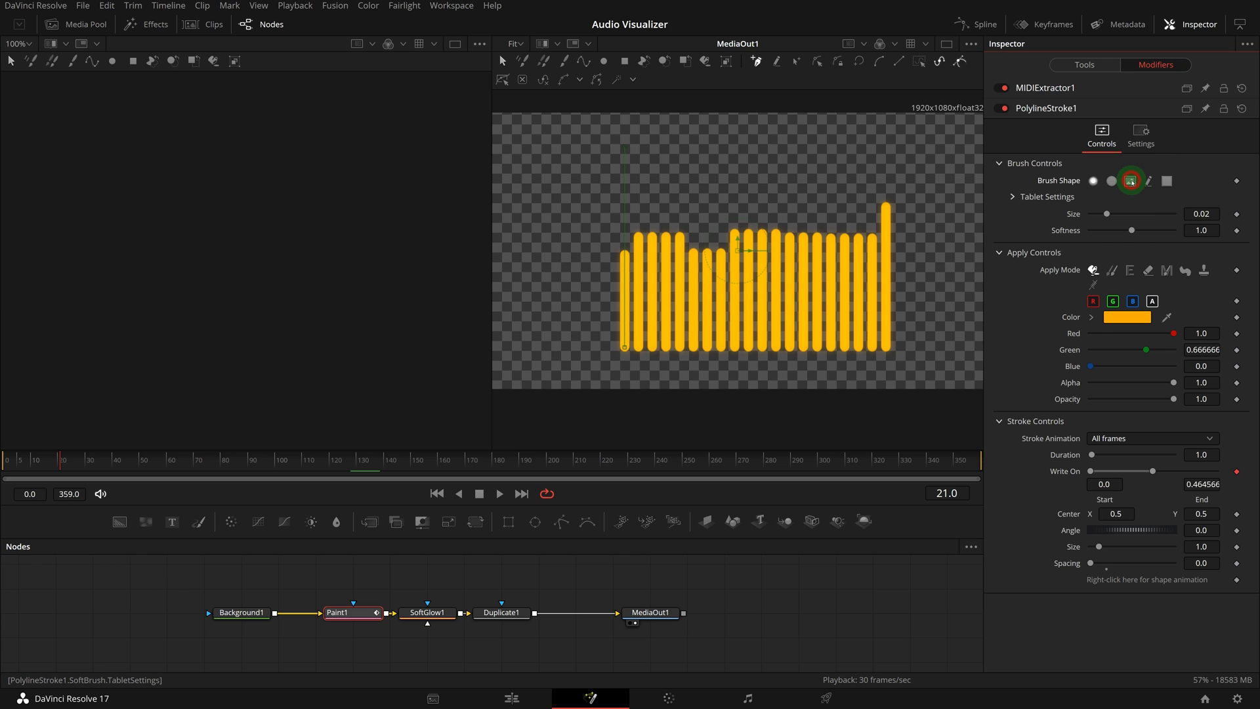
left_click(1129, 180)
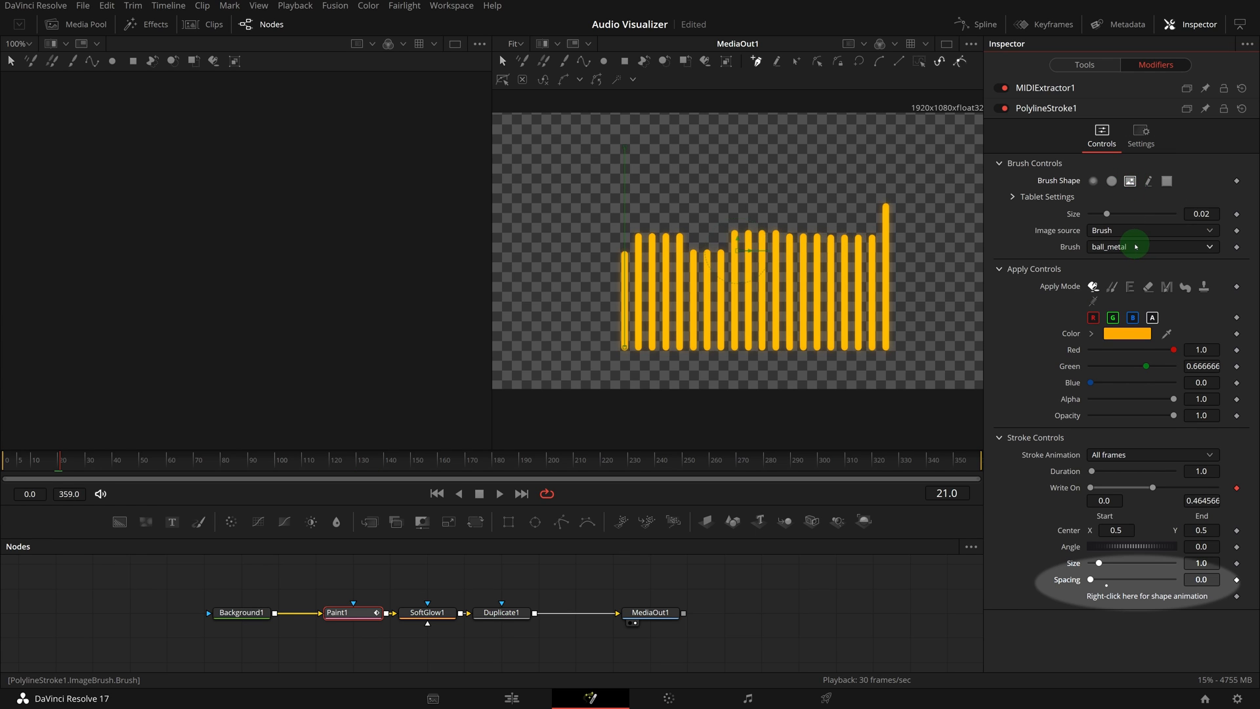
left_click_drag(1092, 579, 1157, 579)
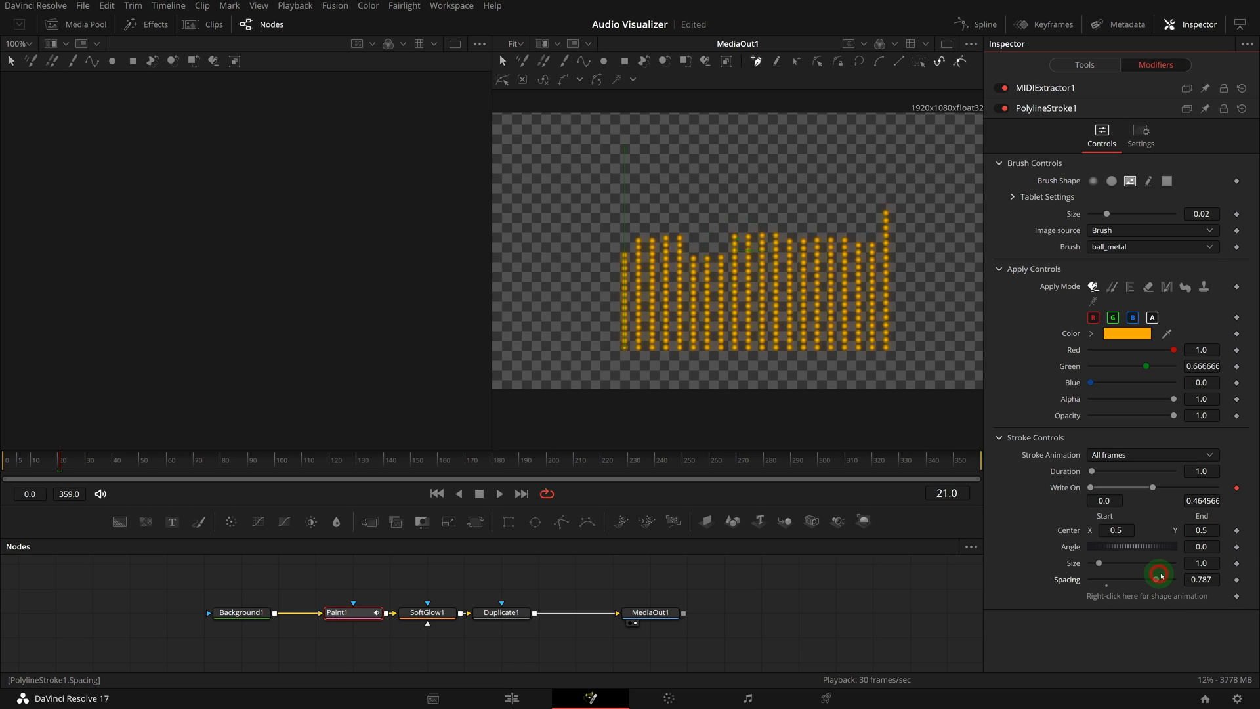
left_click_drag(1155, 577, 1149, 577)
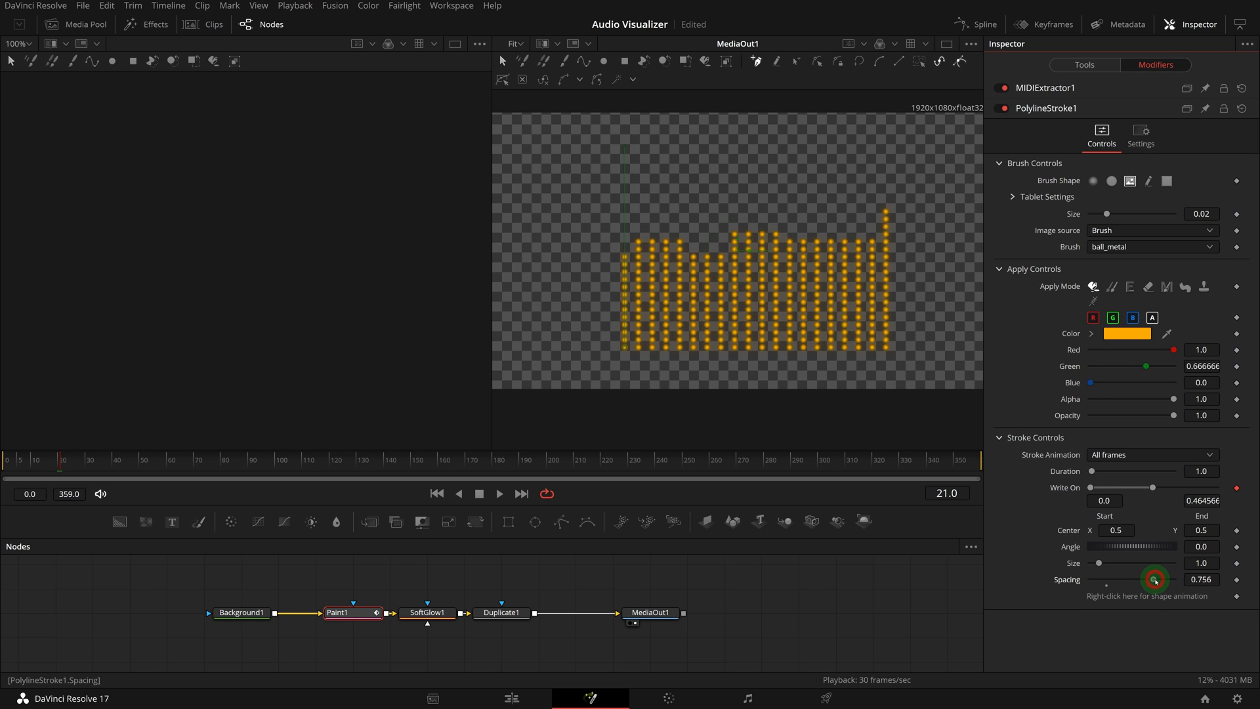
left_click(498, 493)
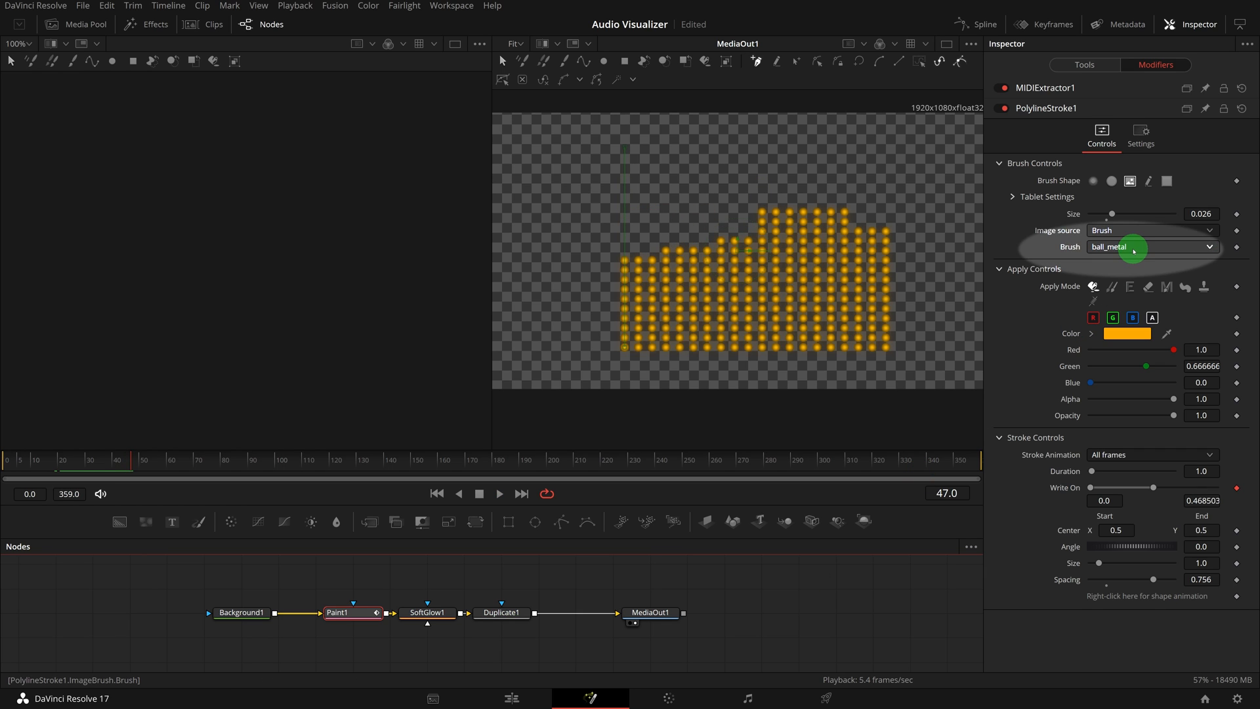
Step: Try flake_2_a and smile brush images, then use a square brush with spacing about 1.165
left_click(1150, 247)
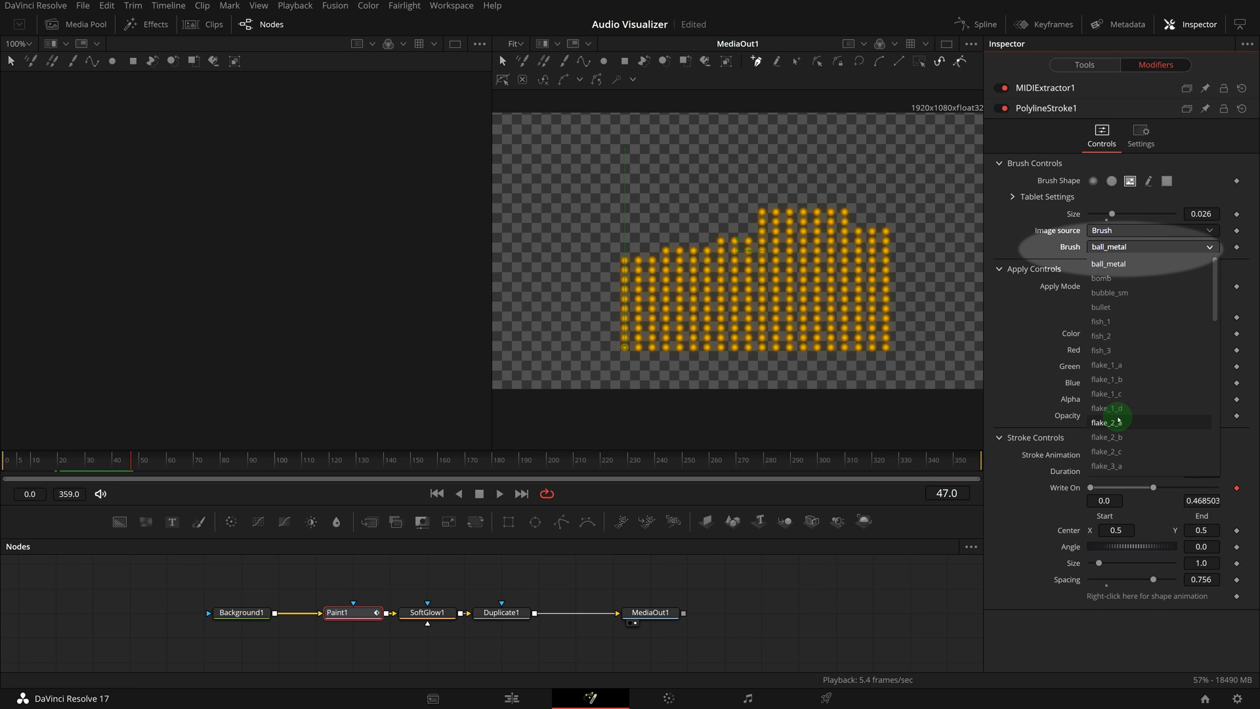
left_click(1107, 422)
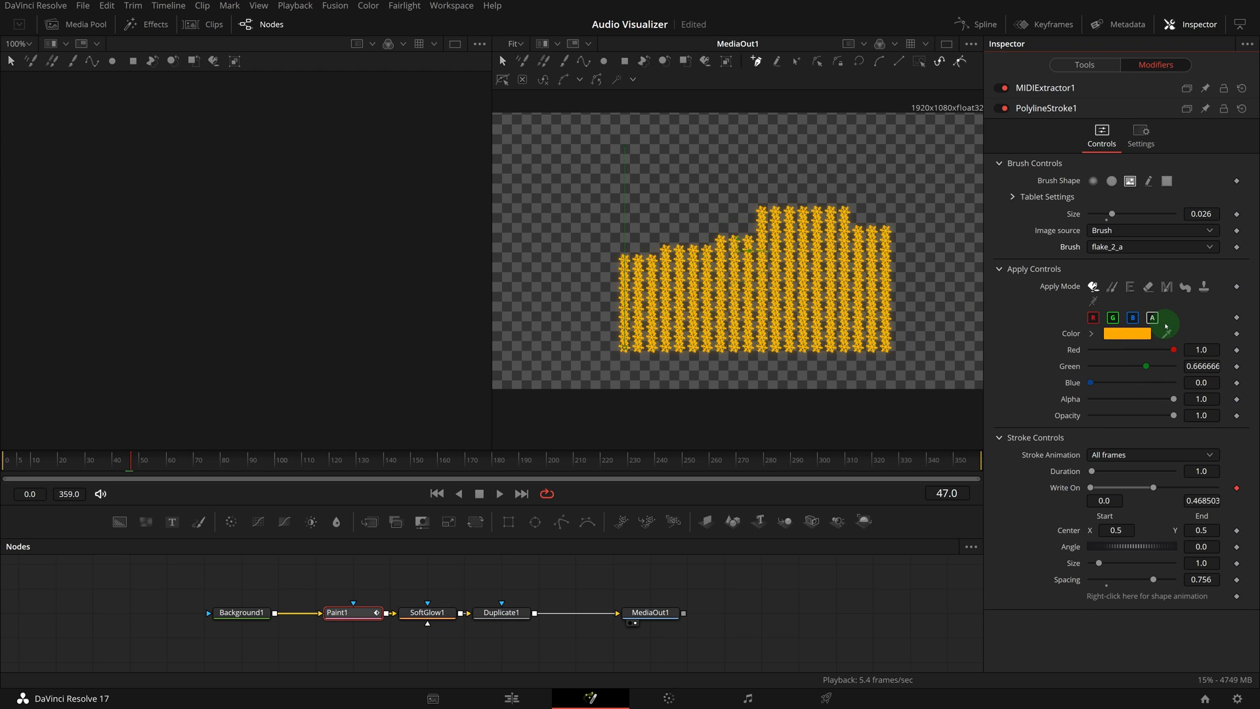
left_click(1164, 286)
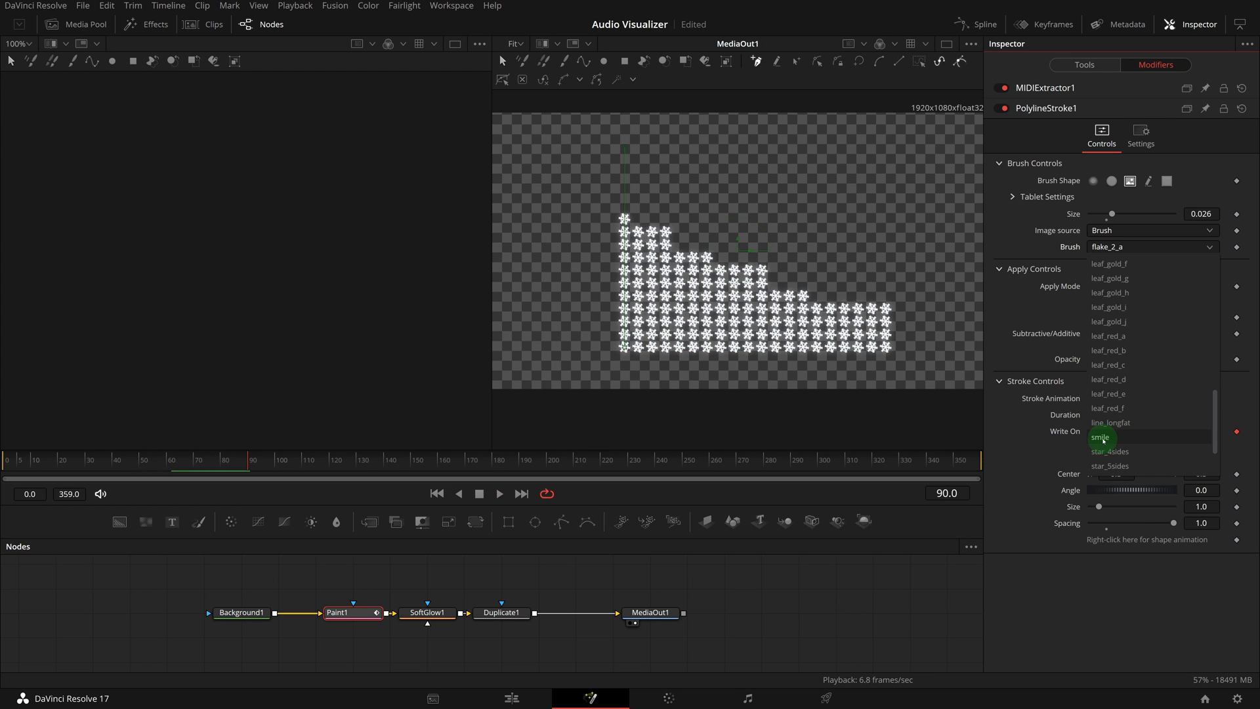
left_click(1102, 438)
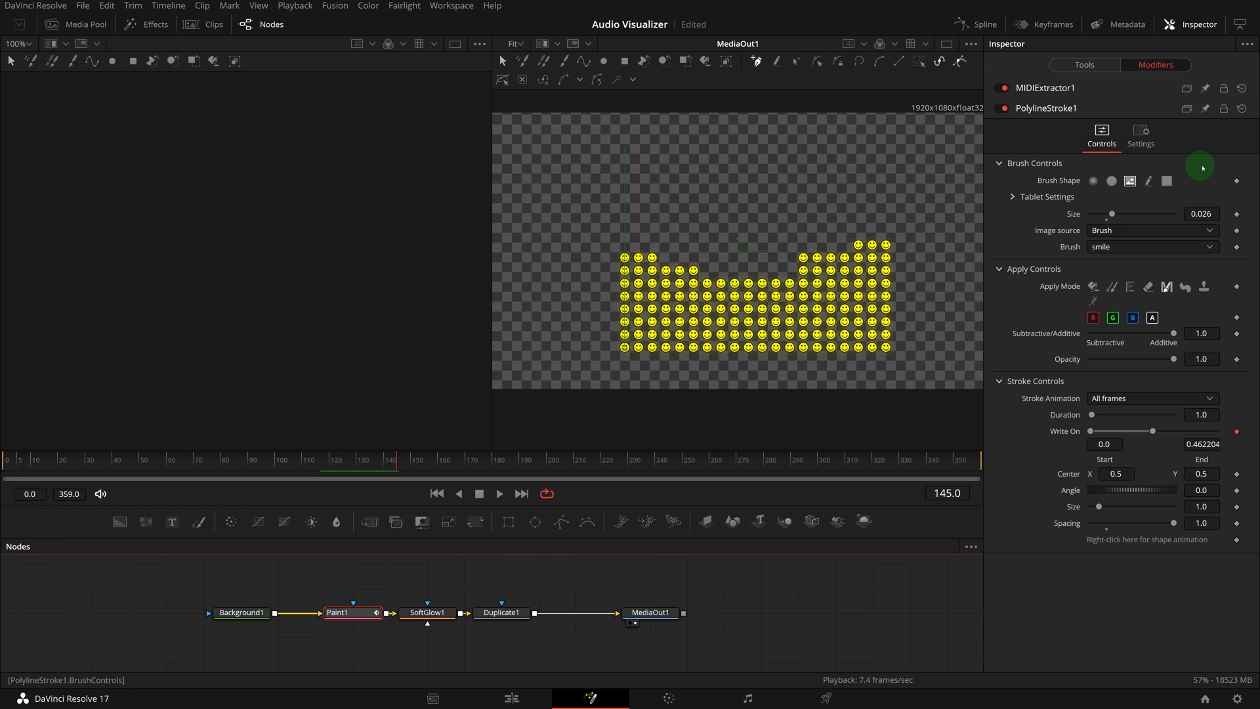
left_click(1166, 180)
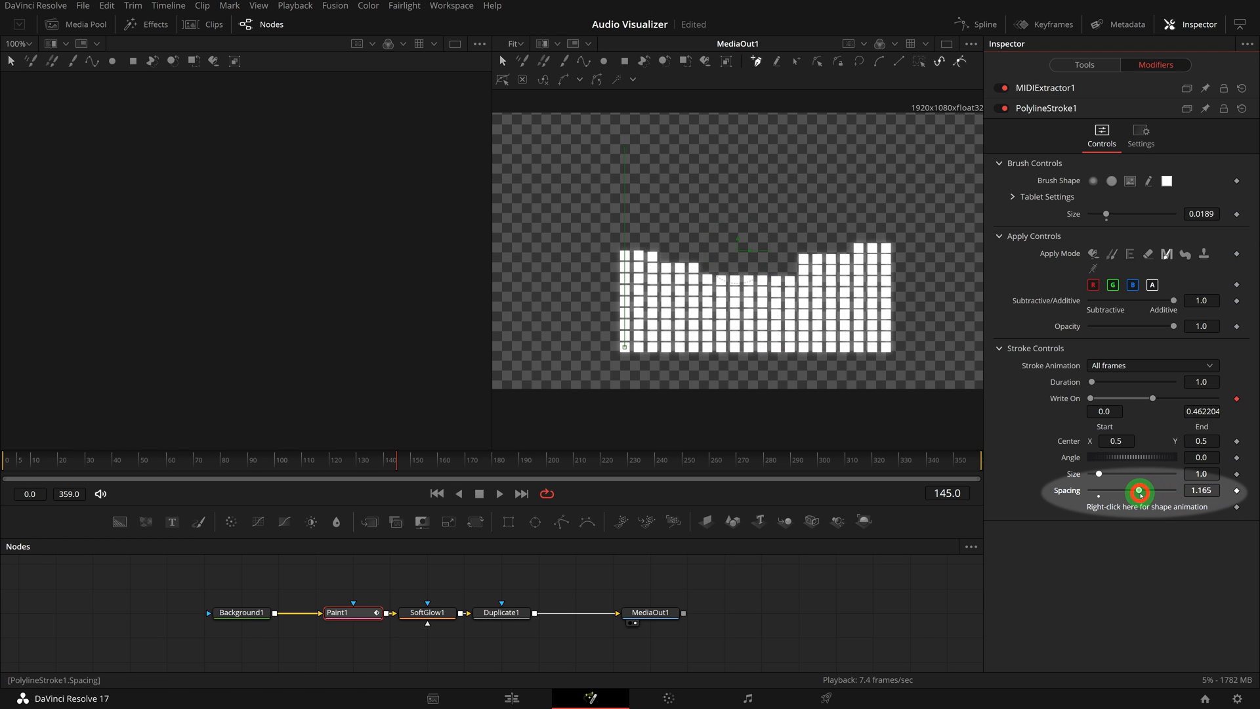
left_click_drag(1139, 490, 1125, 490)
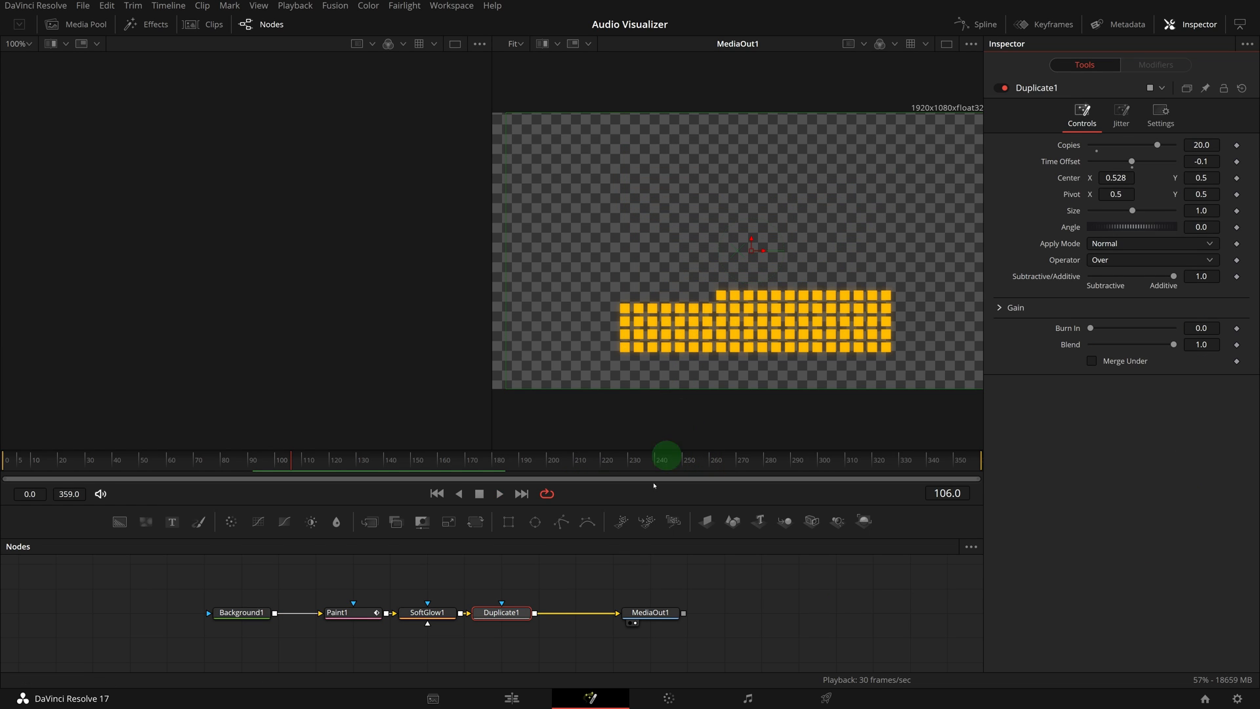
mouse_move(393, 613)
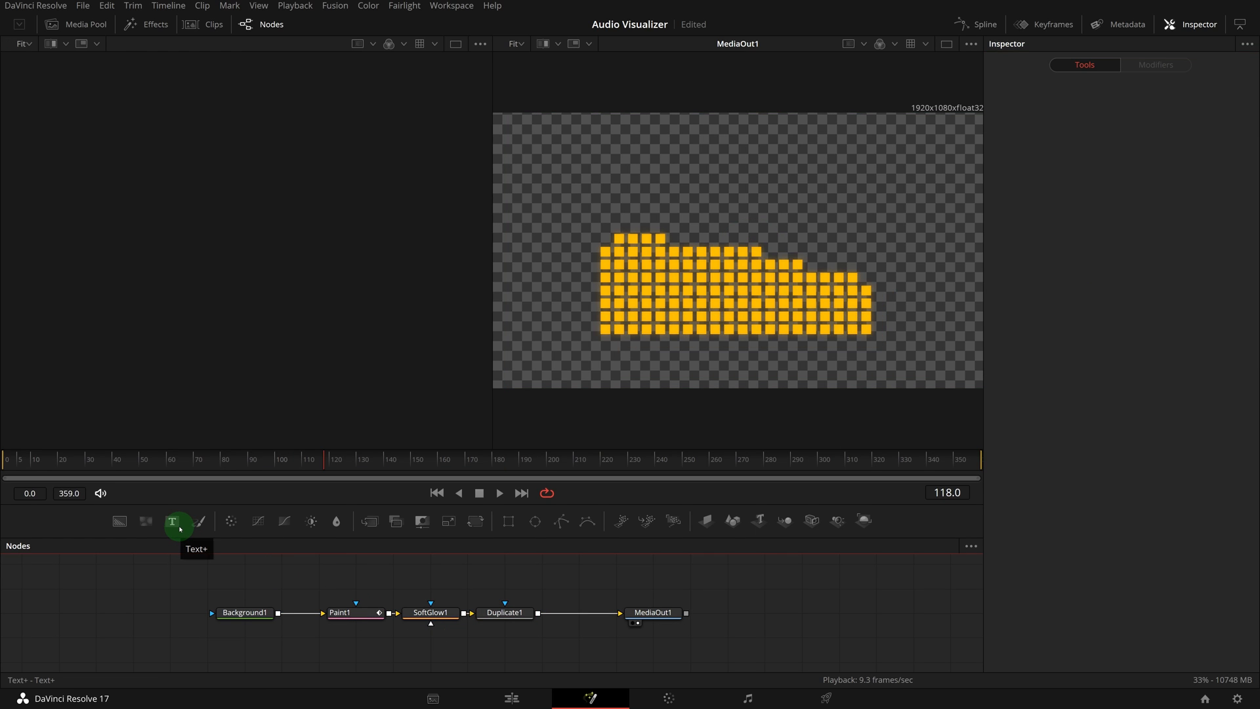
Step: Add a Text+ node of orange pipe characters, rotated 90° on Z into thin stacked bars
left_click(172, 520)
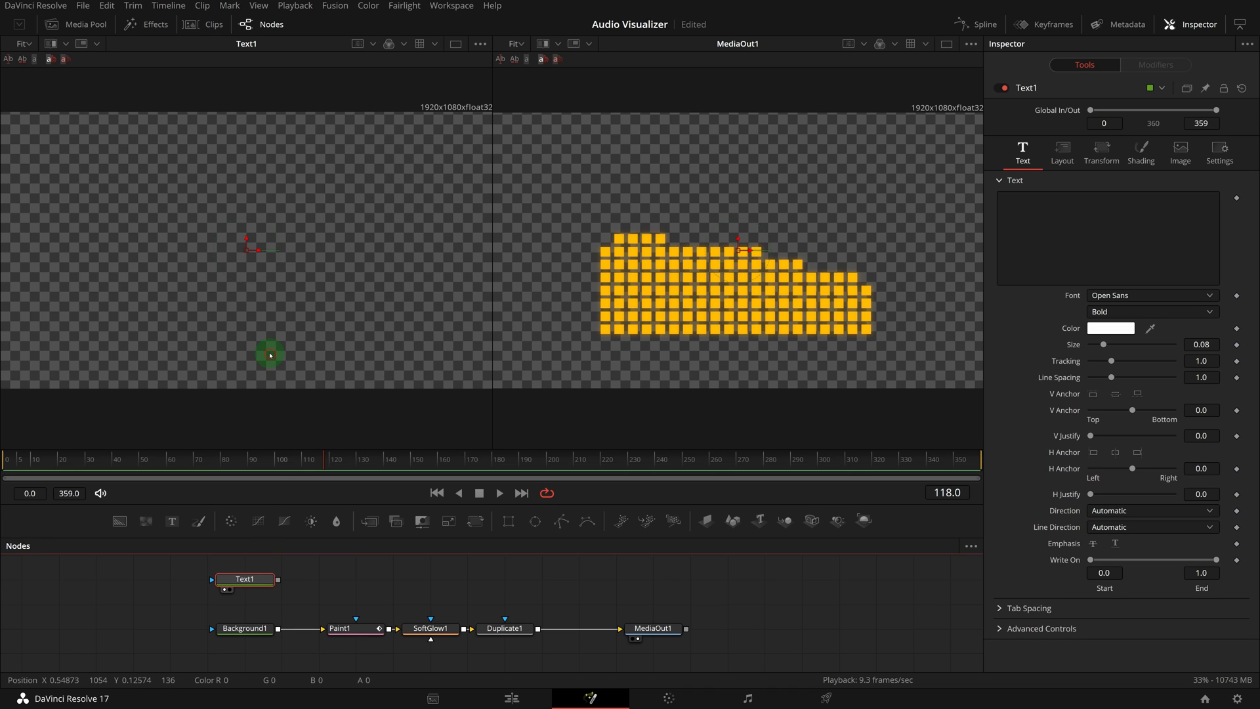
left_click(1109, 233)
type("|||||||||||||")
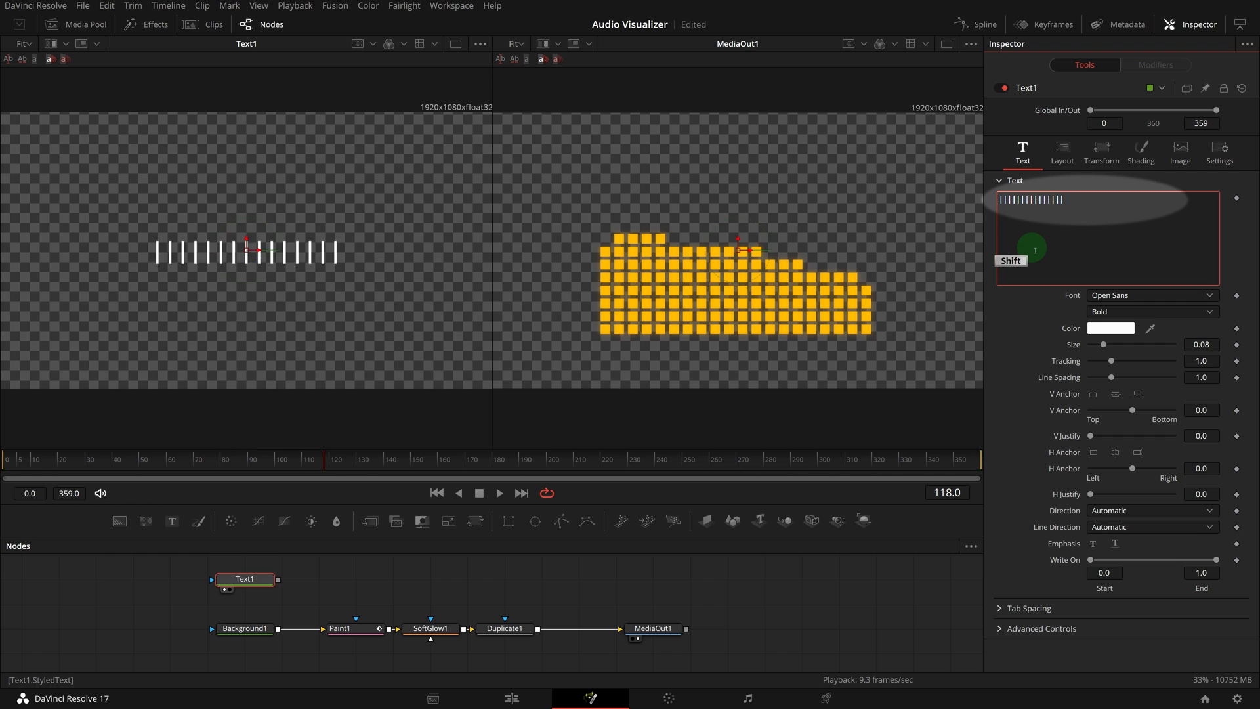
left_click_drag(1107, 344, 1115, 344)
type("||||||||")
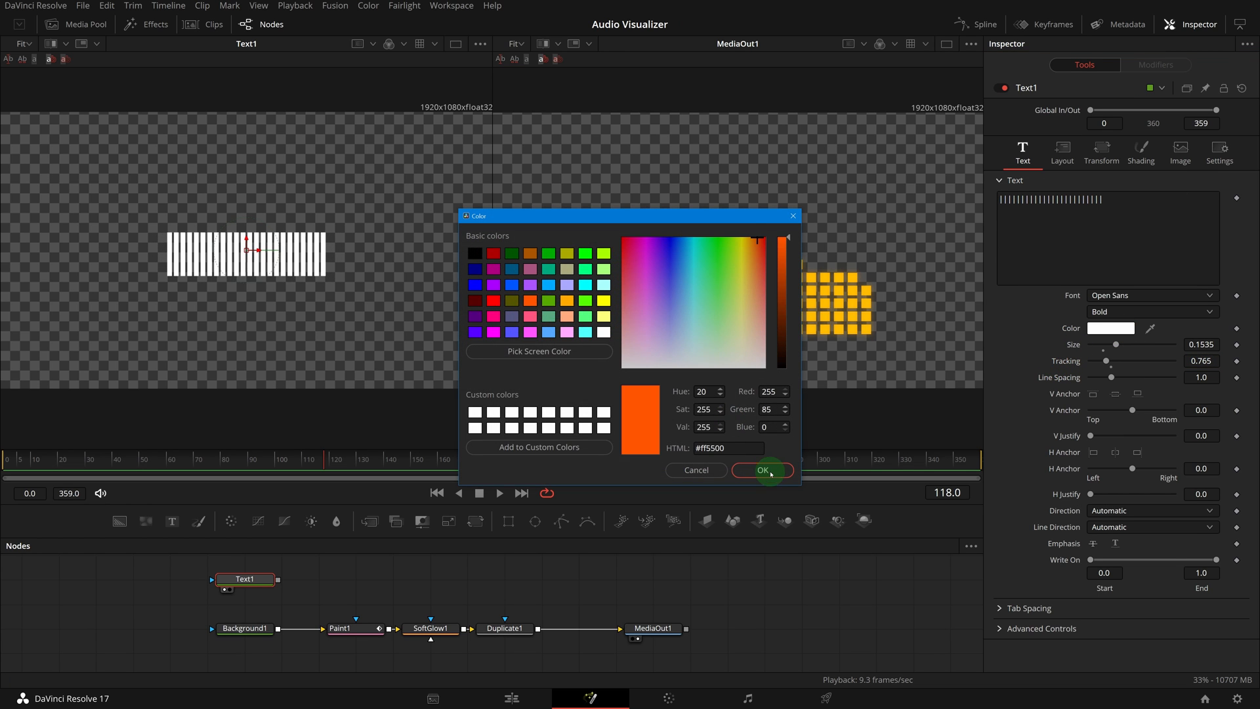
left_click(762, 469)
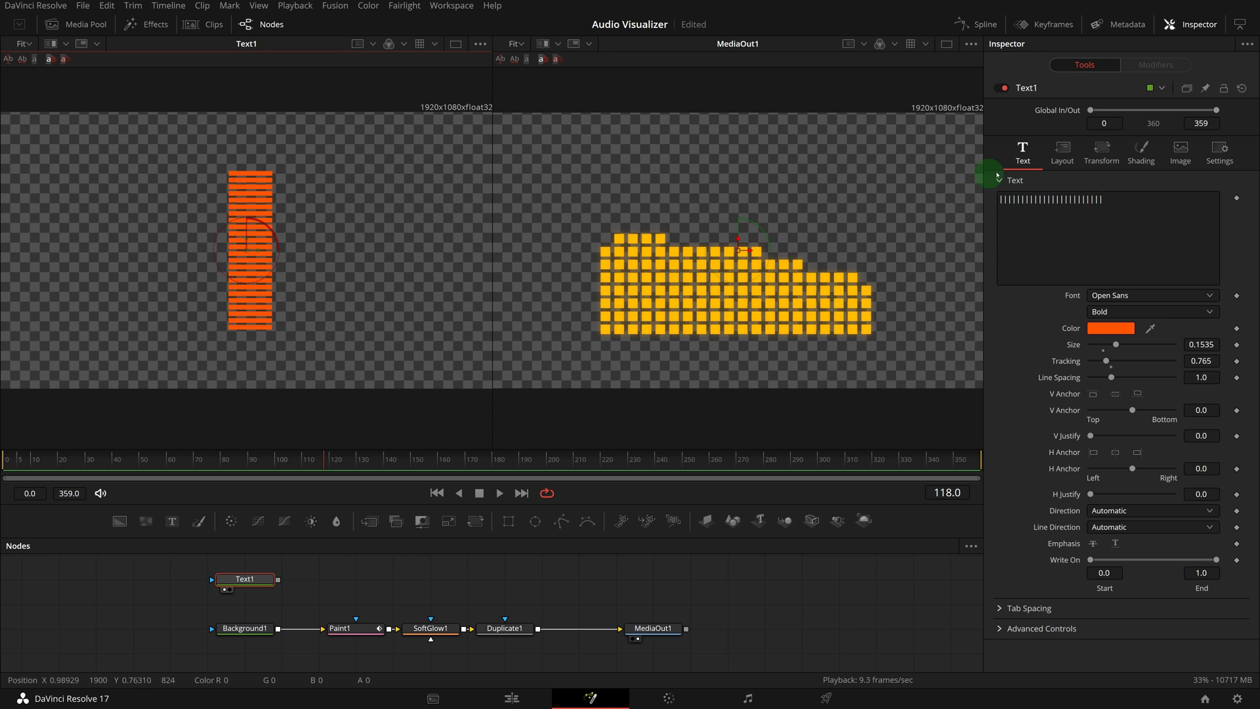
left_click(1060, 153)
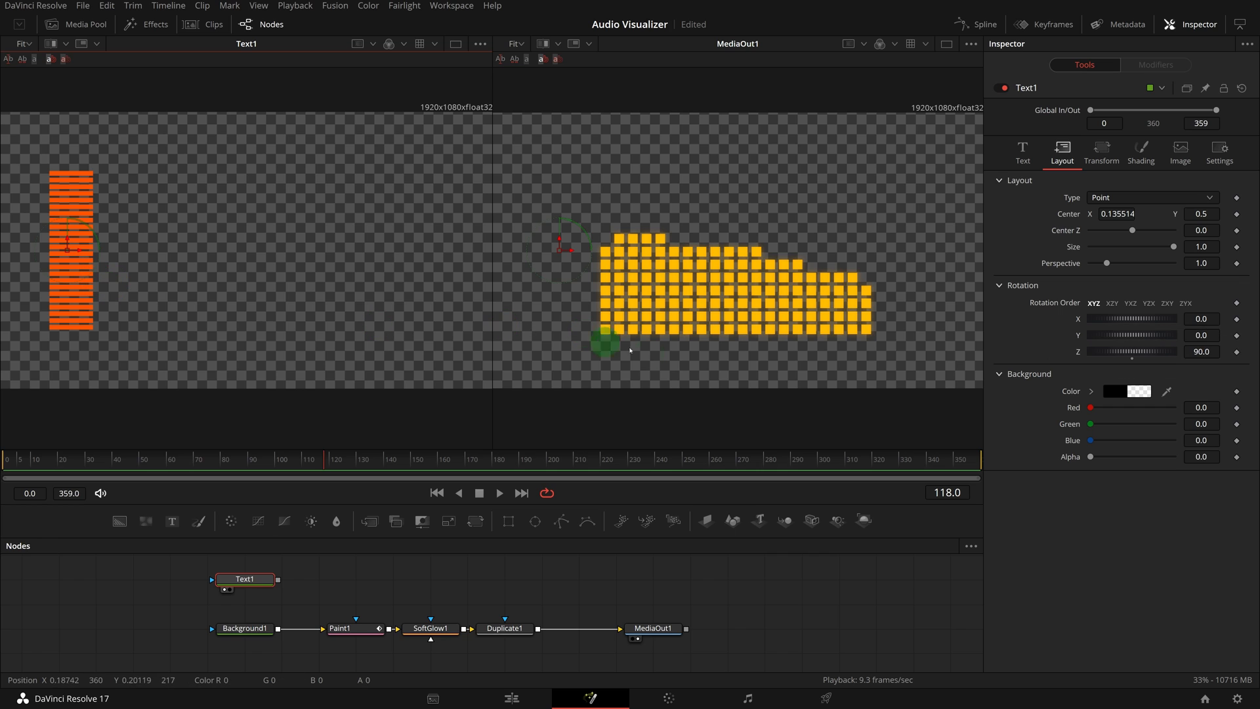
left_click(1102, 150)
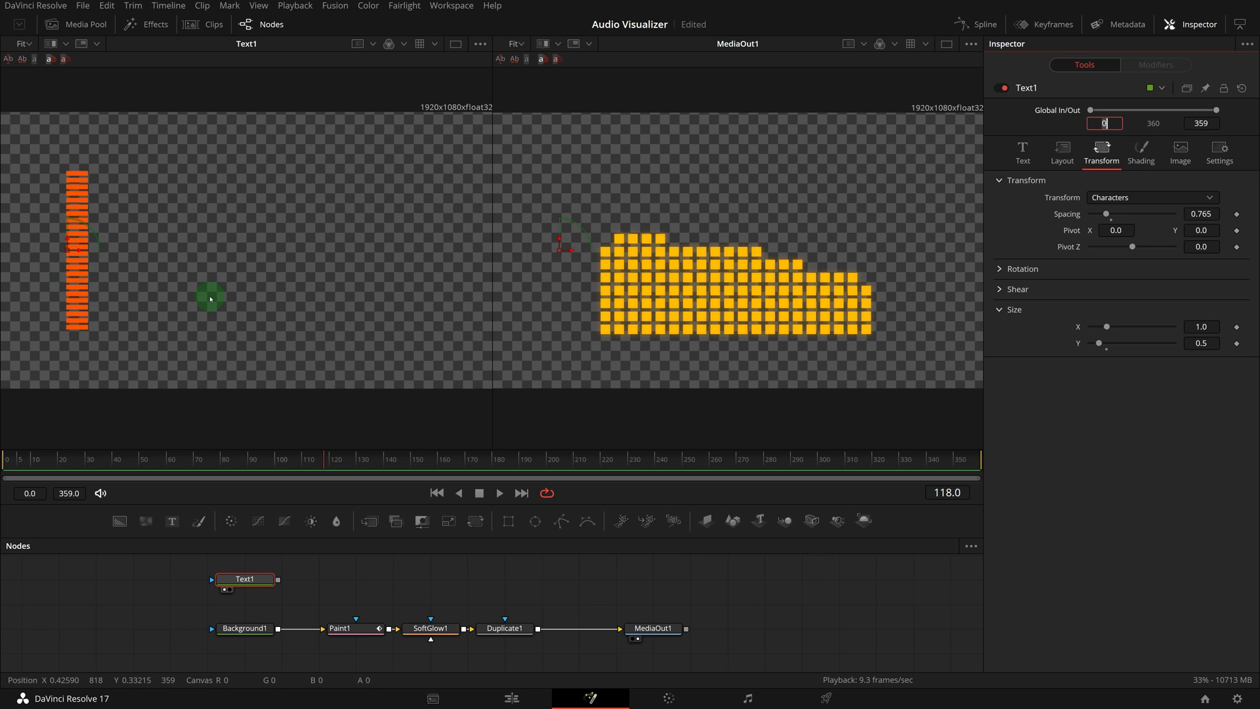
Step: Set Text1's Write On End to 0 and modify it with a MIDI Extractor
left_click(1022, 151)
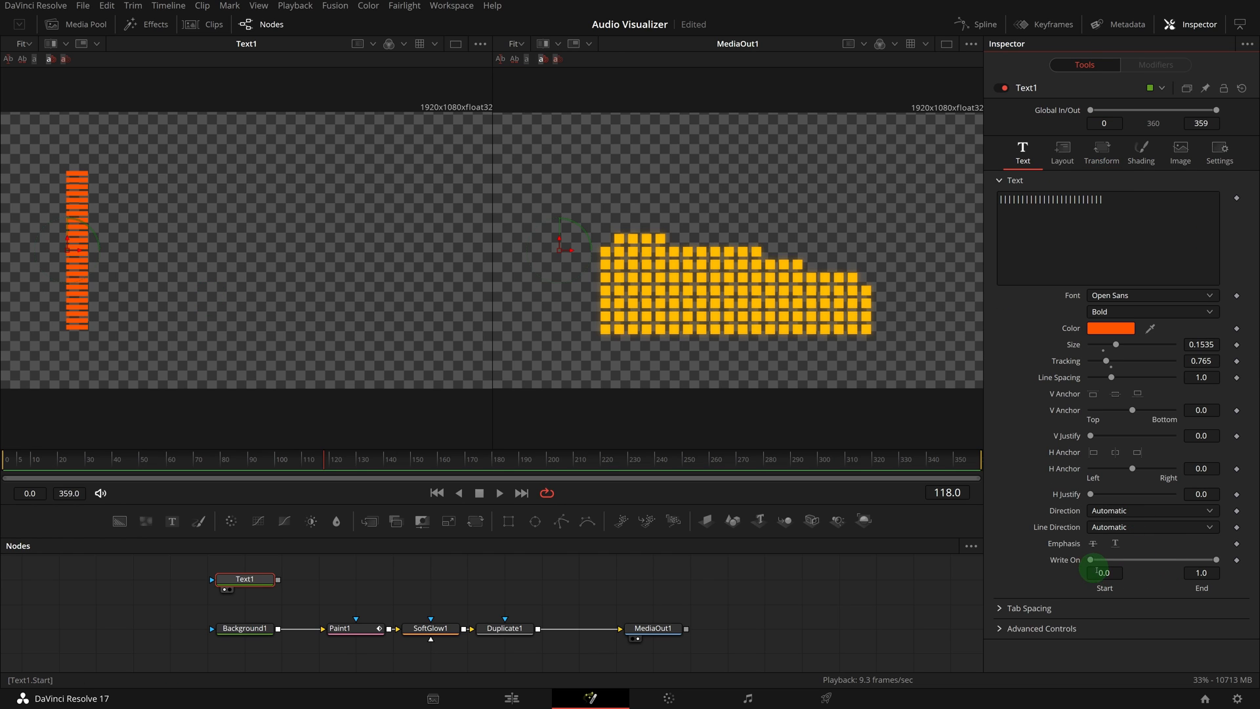
left_click_drag(1092, 560, 1214, 560)
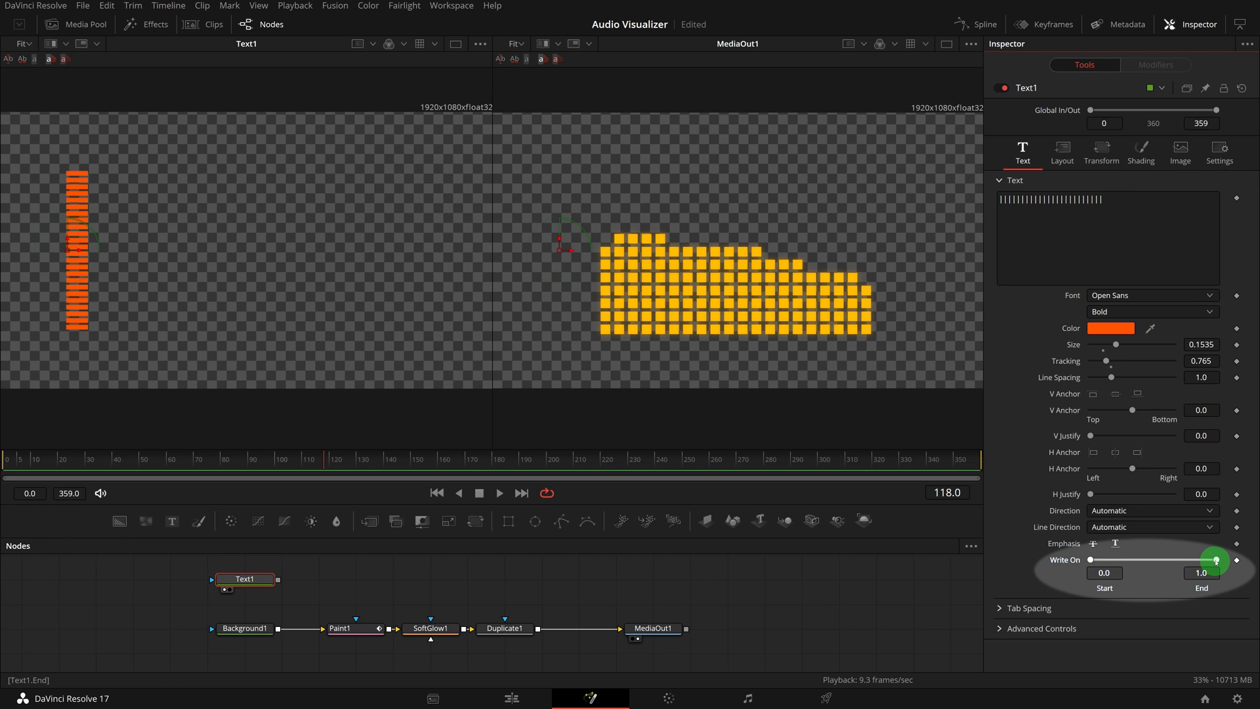
right_click(1215, 560)
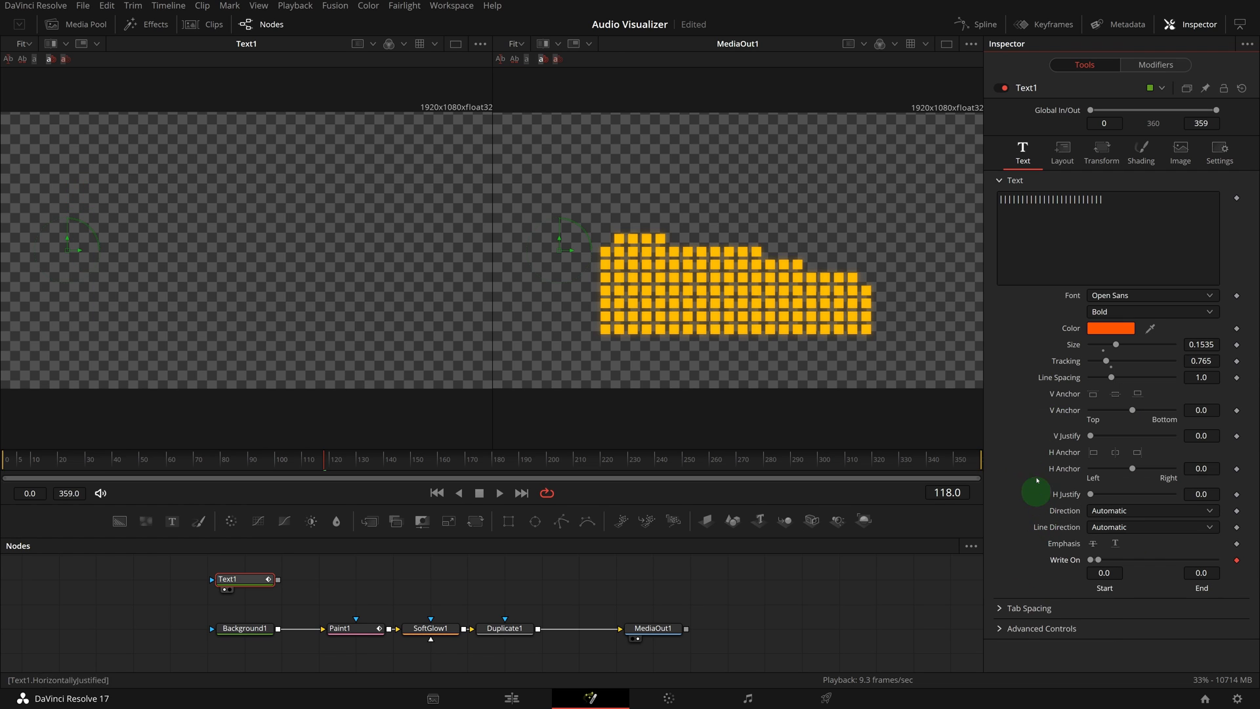
left_click(1156, 64)
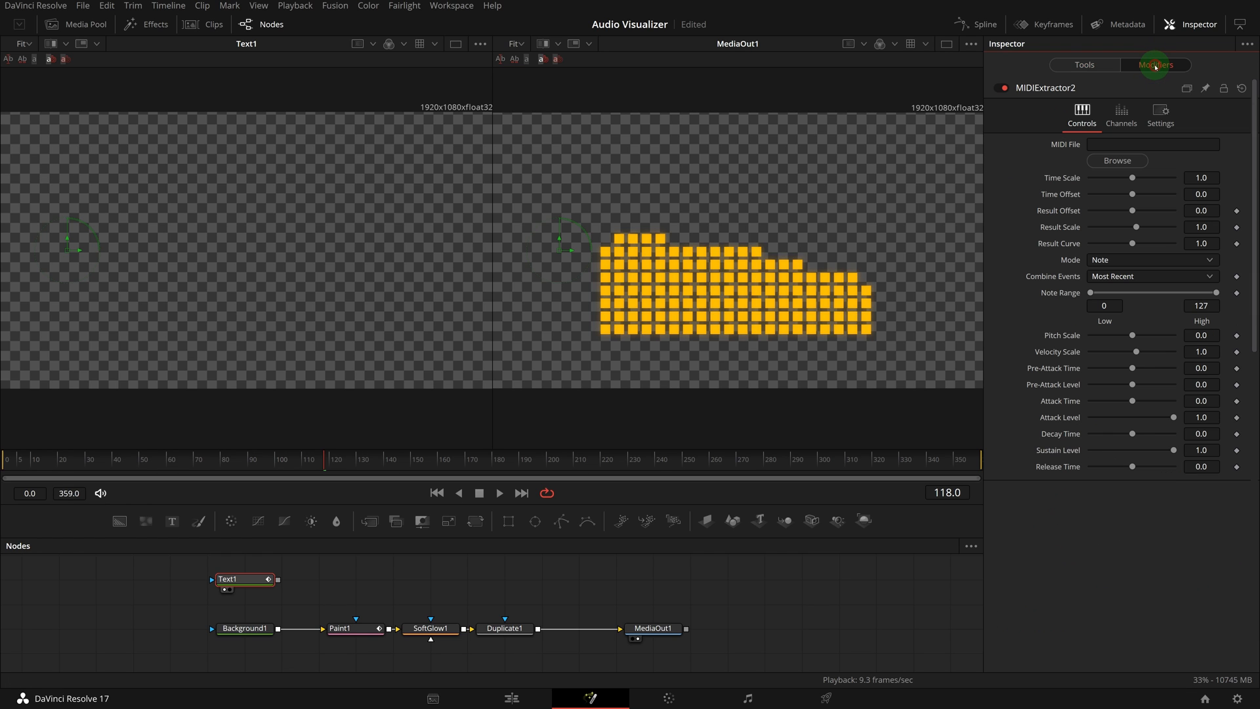
Step: Load the Baila Mi Cumbia MIDI file, combining events by Sum at 0.1 result scale
left_click(1116, 160)
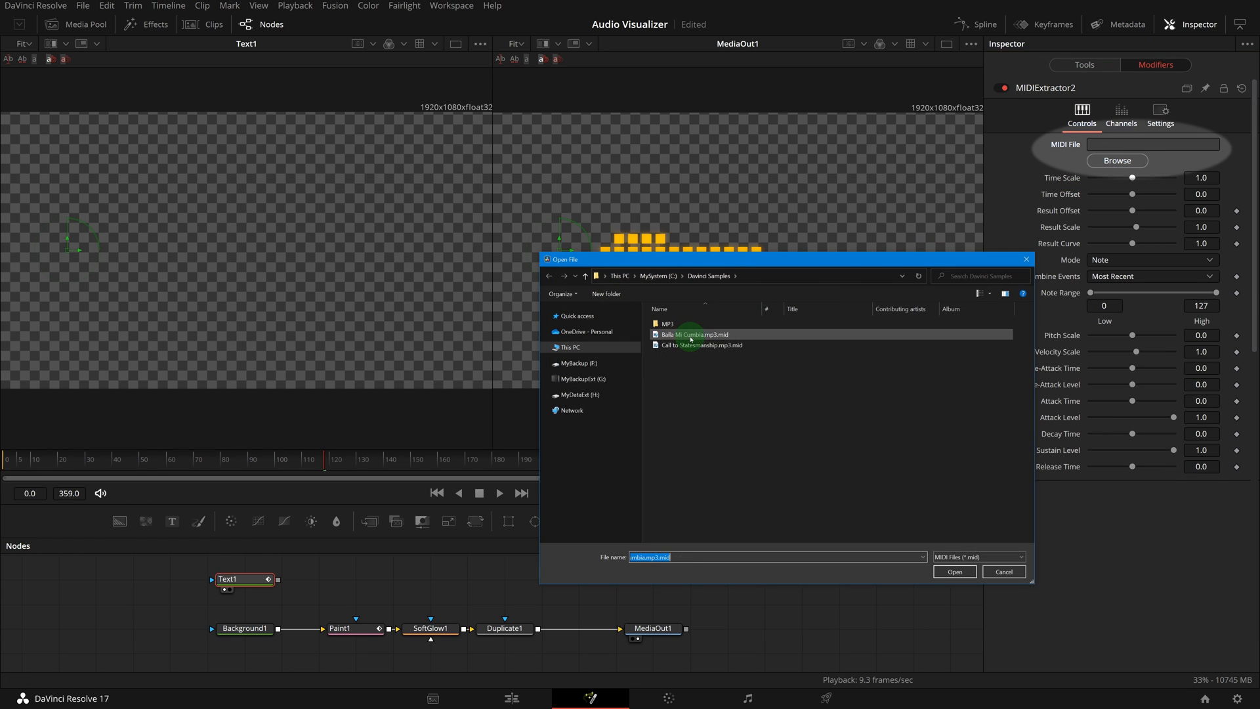
left_click(954, 571)
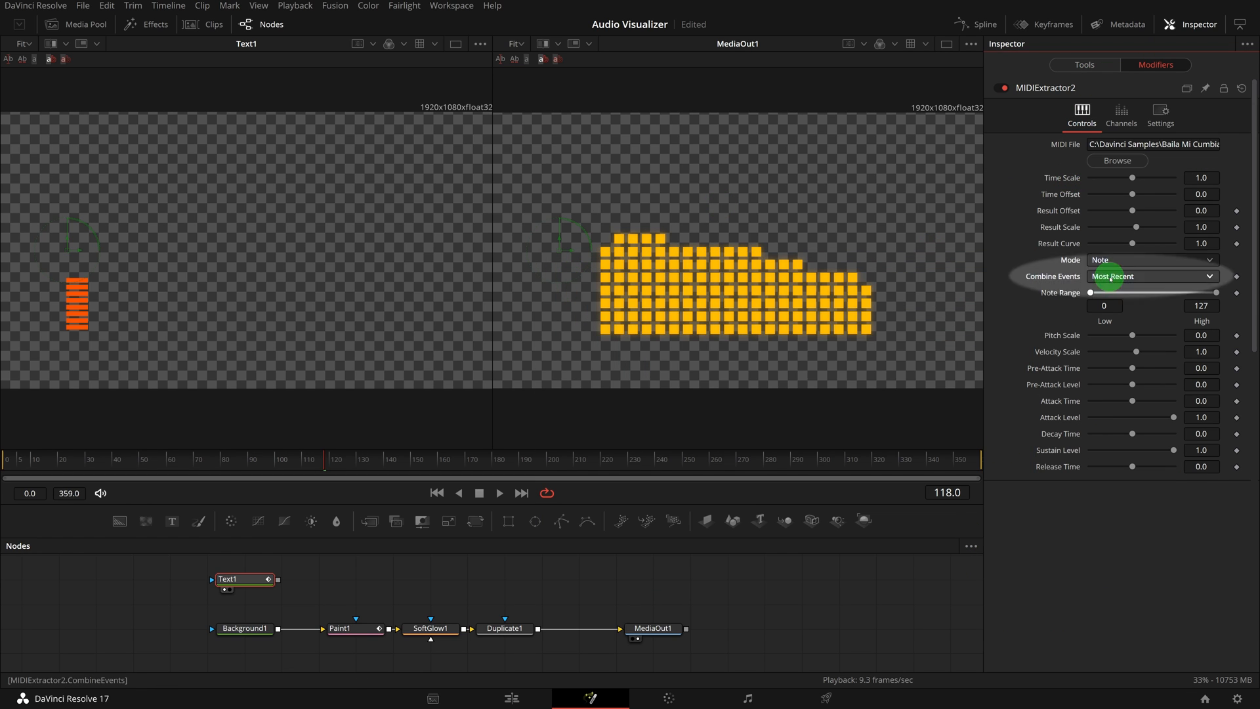
left_click(1152, 275)
type("0.1")
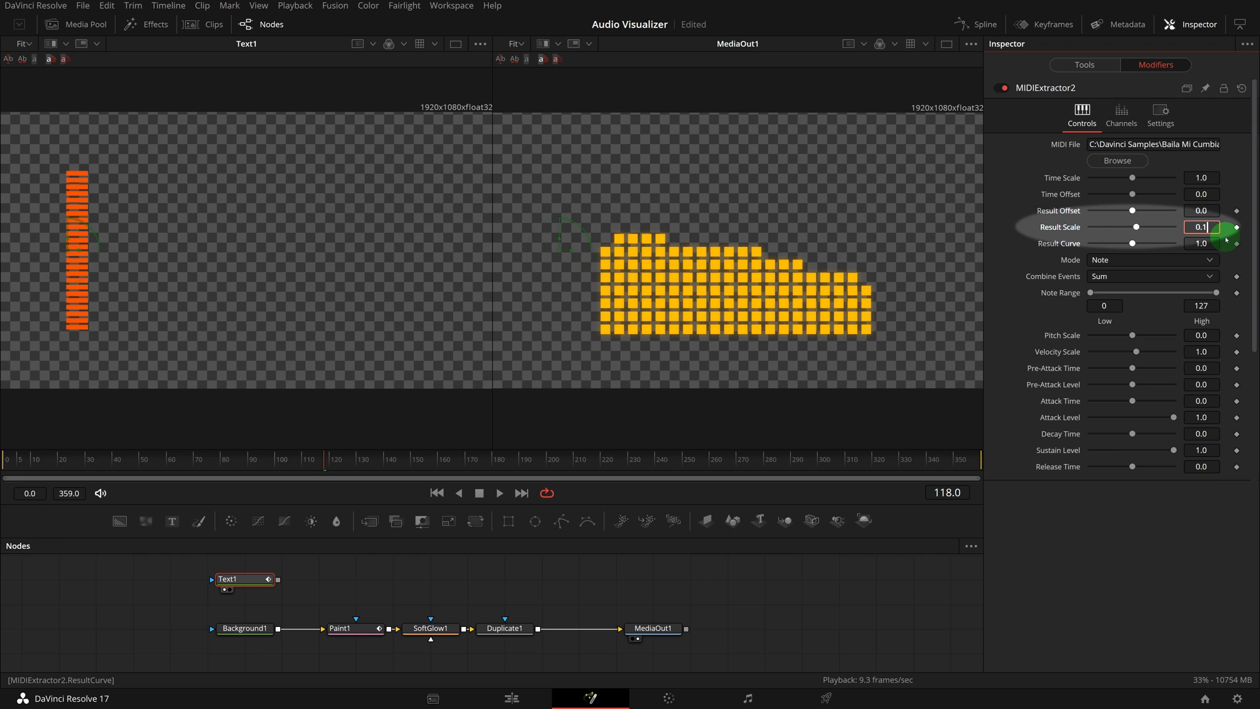
left_click(338, 629)
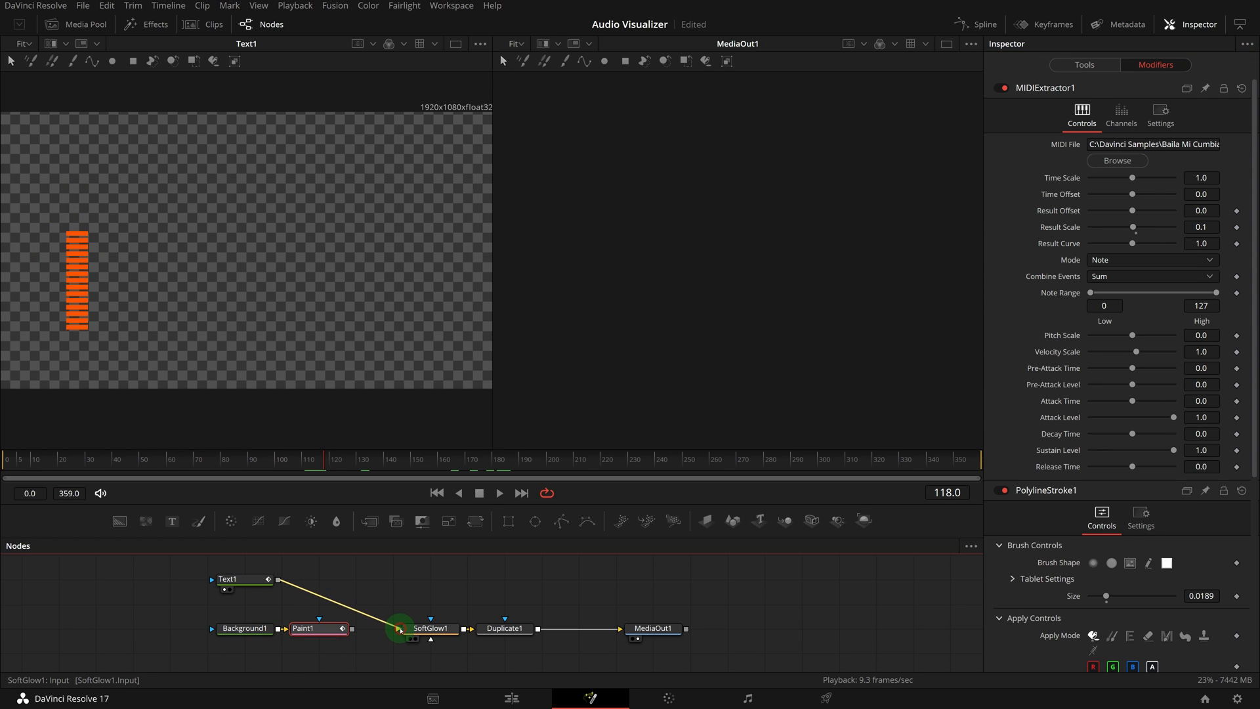
Step: Connect Text1 into SoftGlow1 in place of Paint1 and set Duplicate1 to 16 copies
left_click(302, 628)
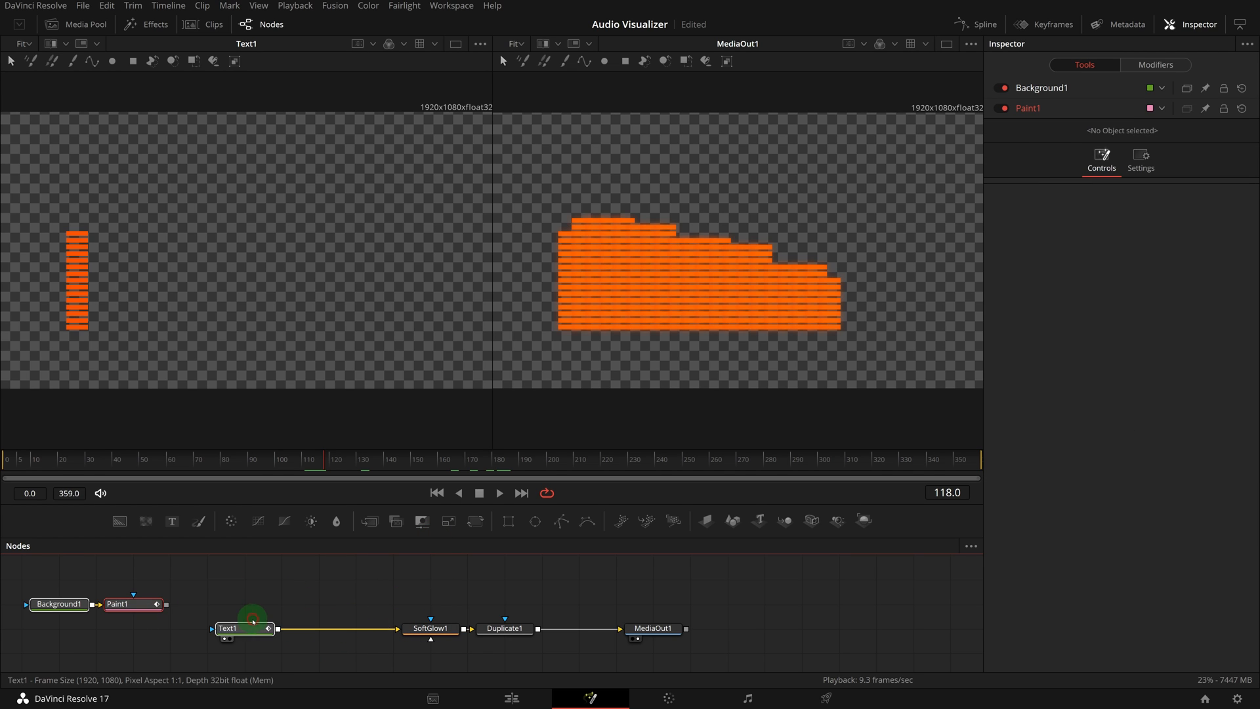
left_click(229, 627)
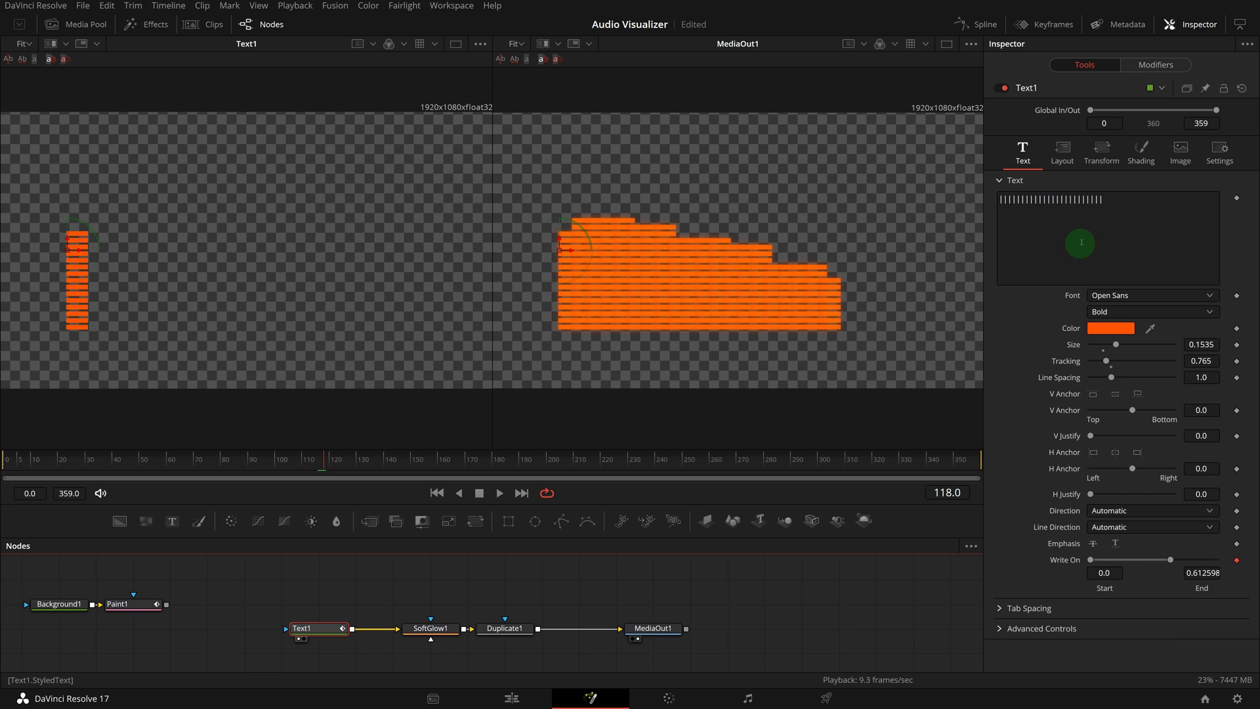
left_click(505, 629)
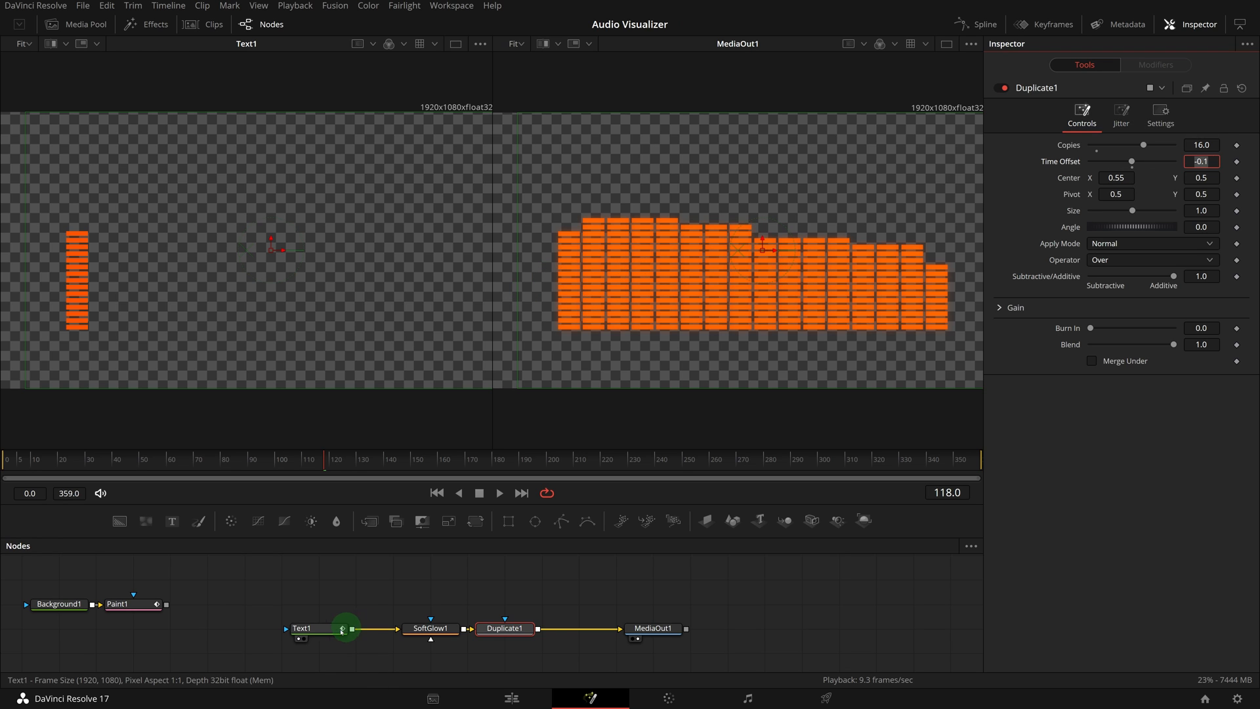
left_click(304, 627)
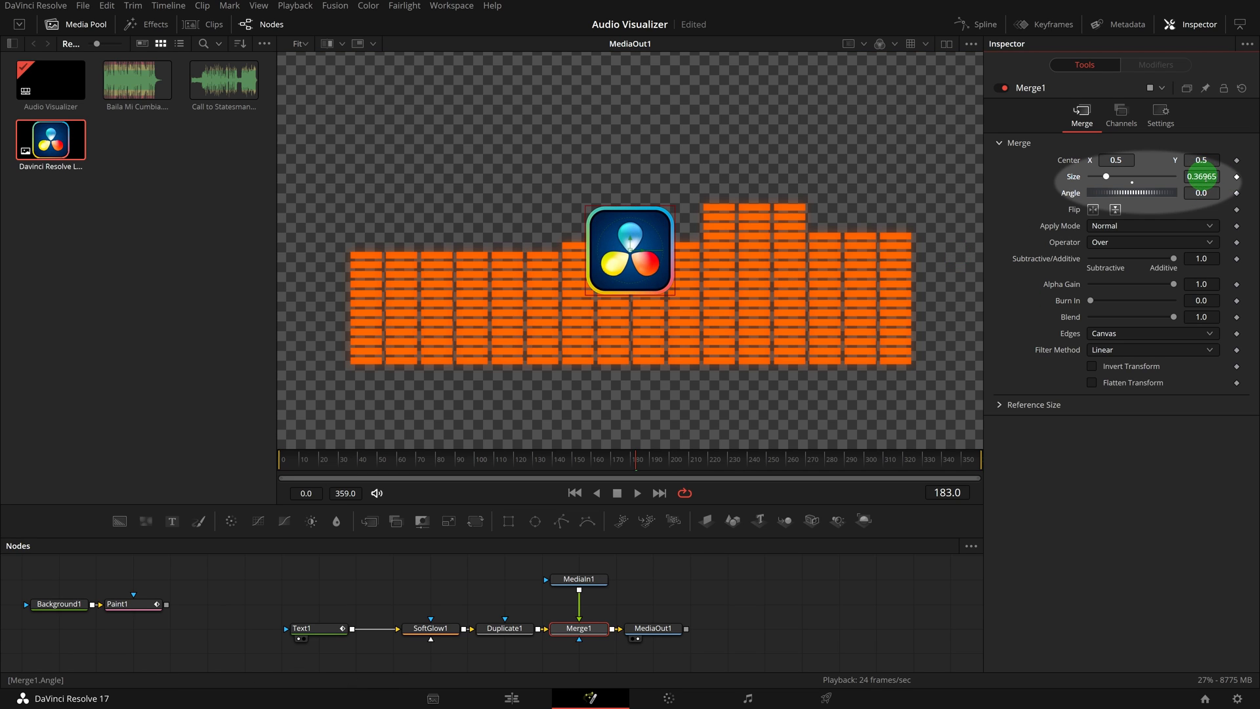
Step: Set Merge1's logo Size to 0
type("0.0")
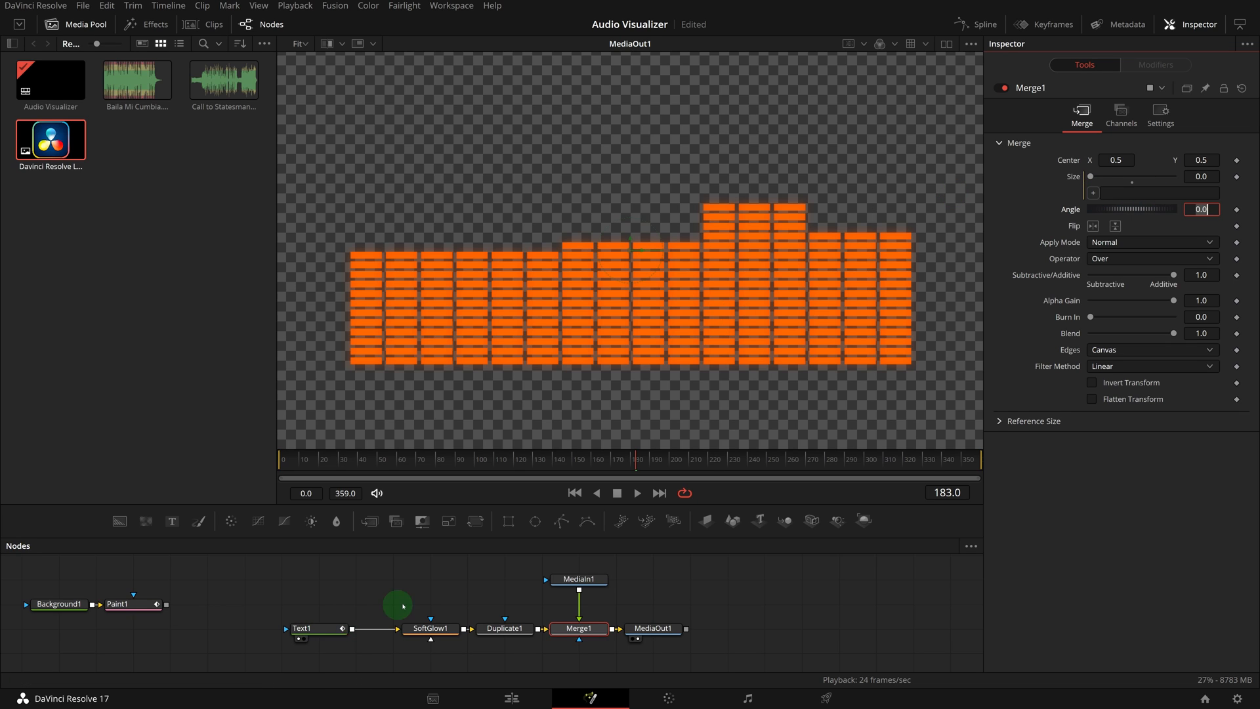
Step: Set Merge1's Size expression to 0.36 + Text1.End * 0.1
left_click(314, 627)
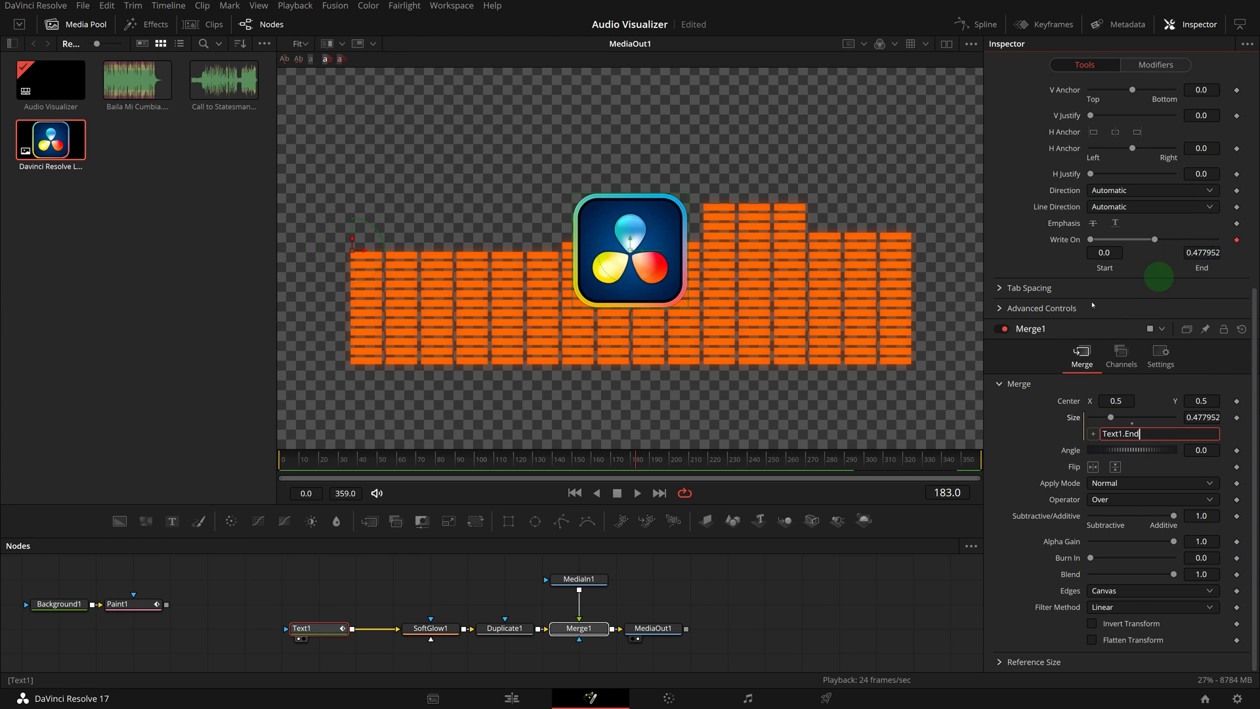
left_click(637, 493)
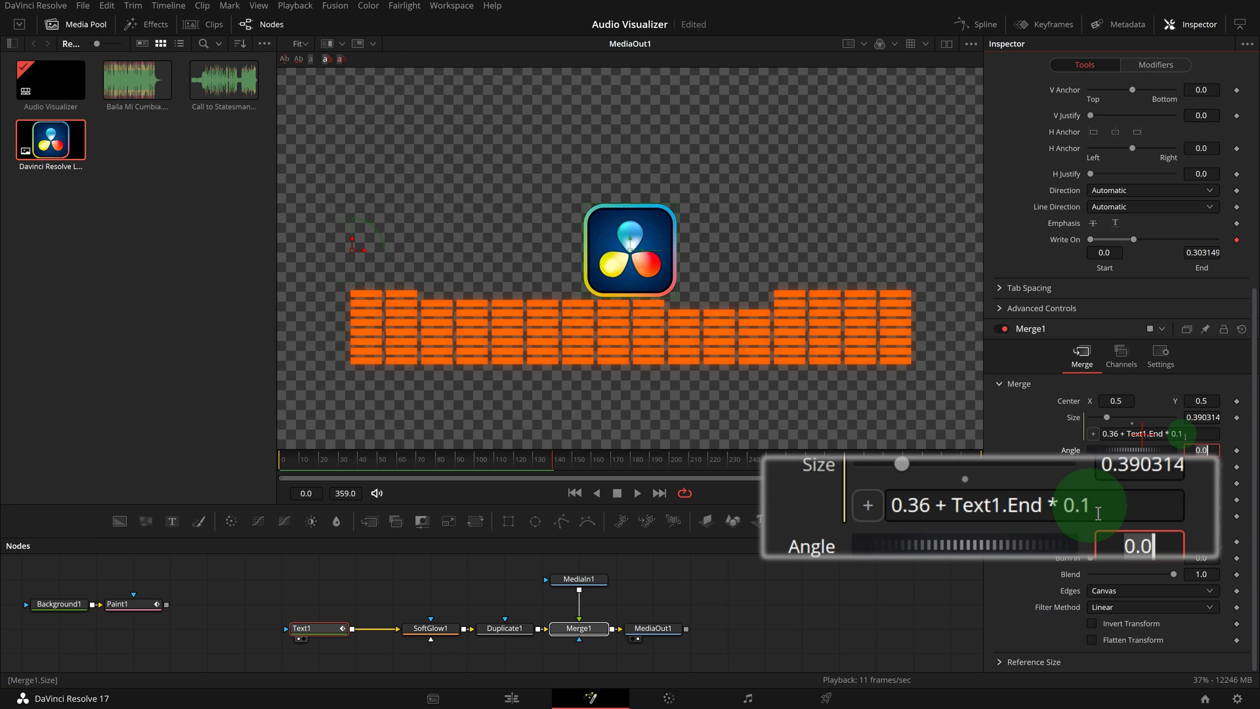
left_click(637, 493)
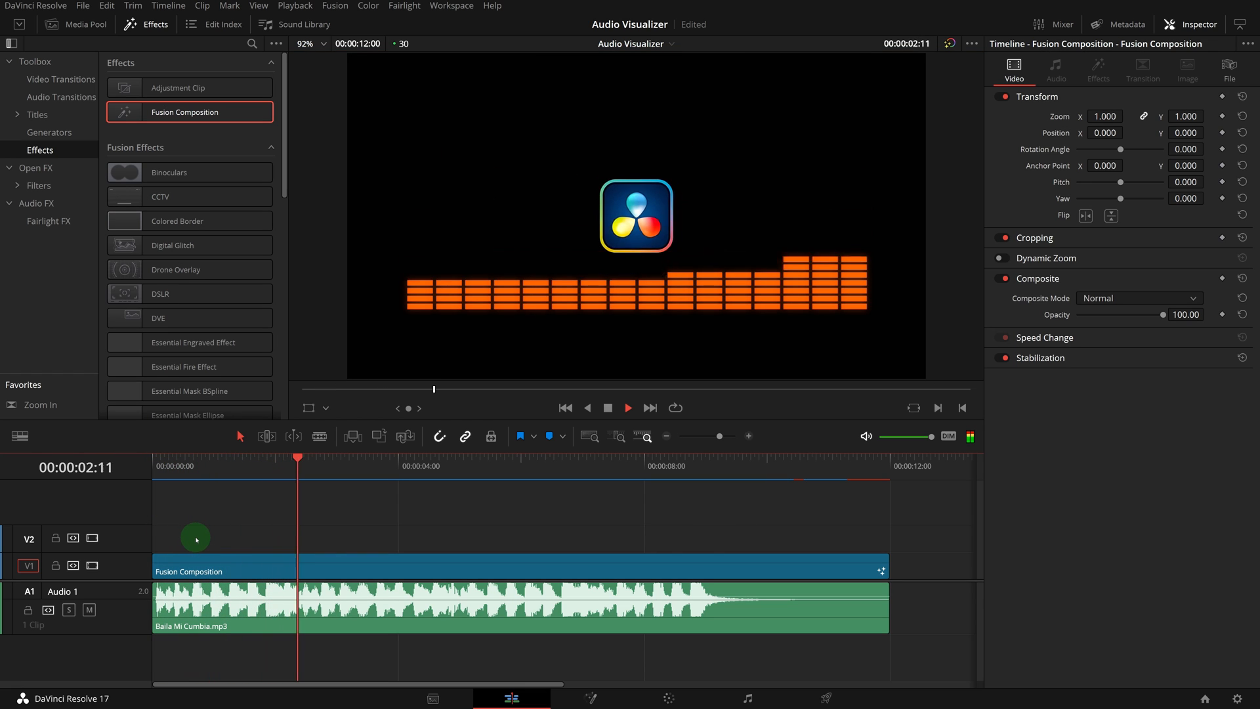
Step: Play the Fusion Composition with the Baila Mi Cumbia audio on the Edit page timeline
left_click(422, 465)
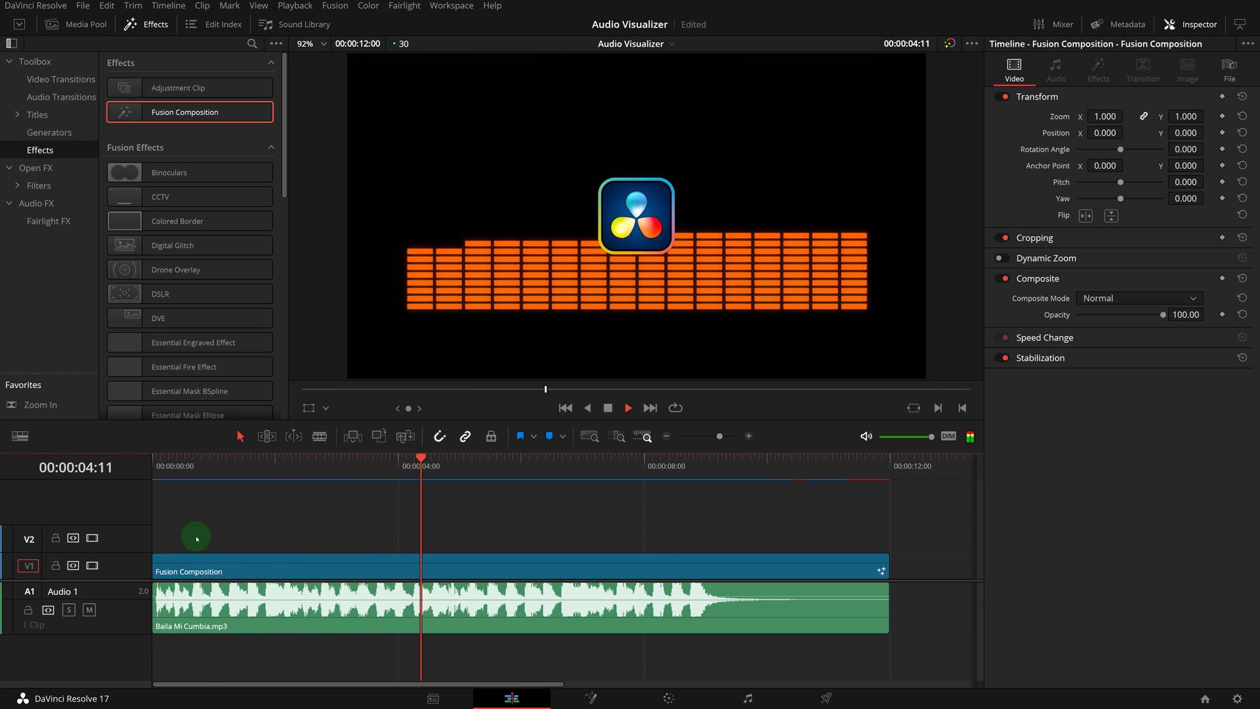